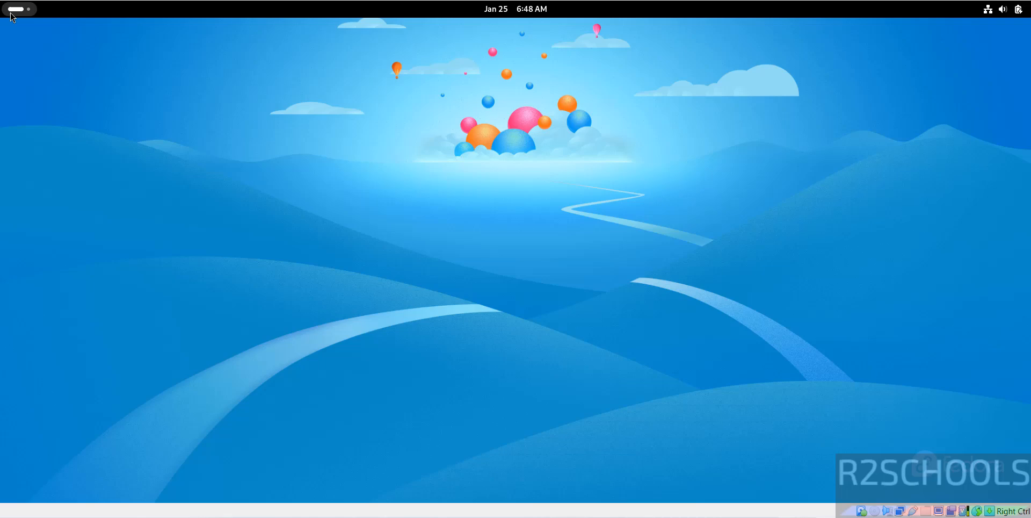
- Launch Firefox from the Activities overview and navigate to mysql.com
click(16, 10)
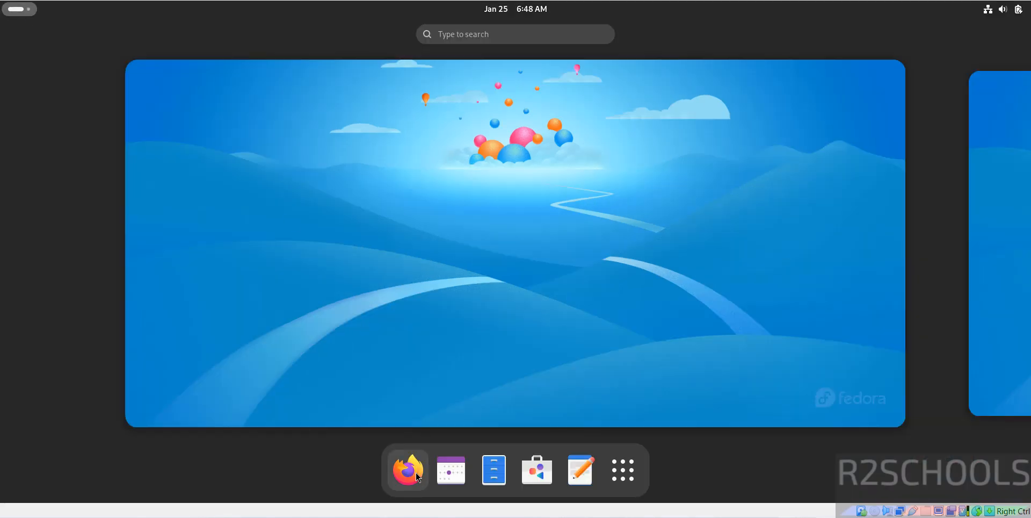
click(407, 471)
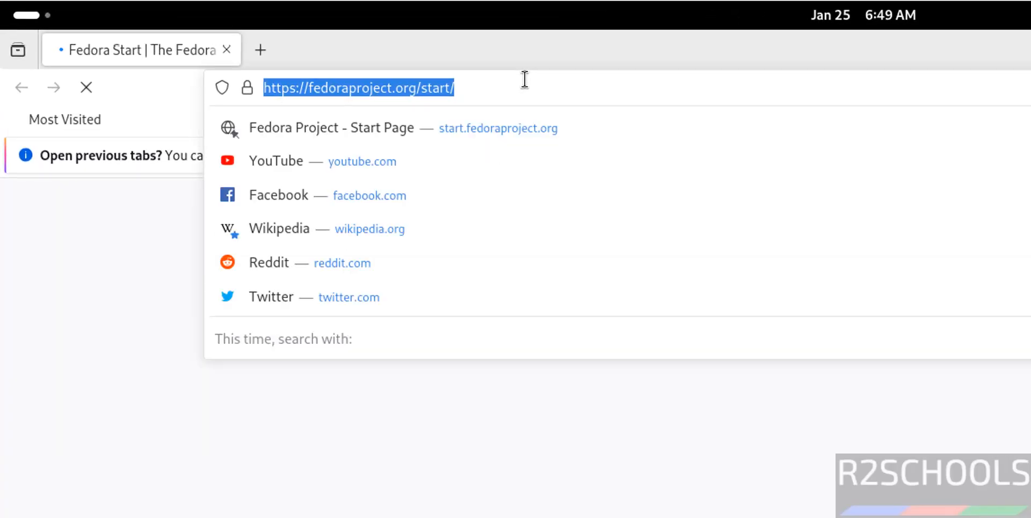
text(mysql.com)
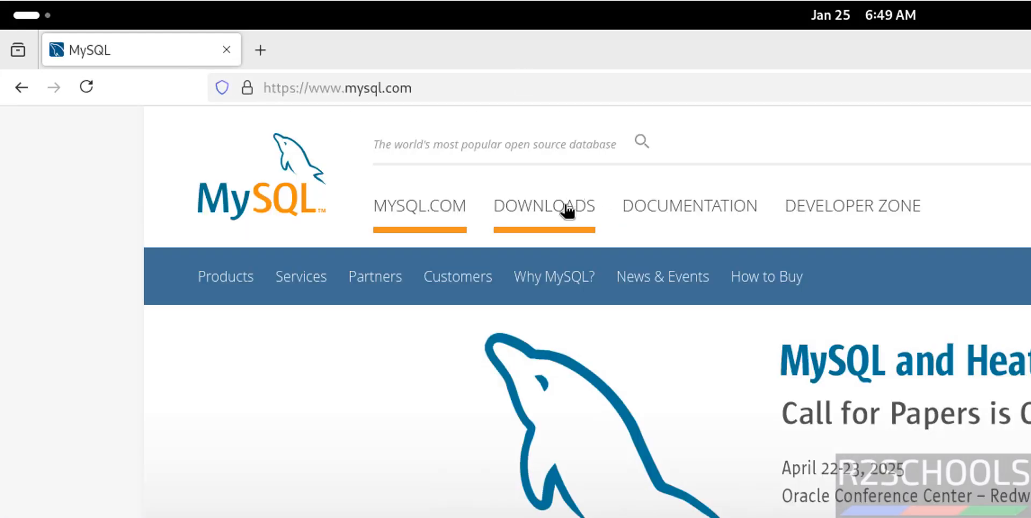
- Reach the MySQL Community Server download page via Downloads and list the server versions
click(544, 206)
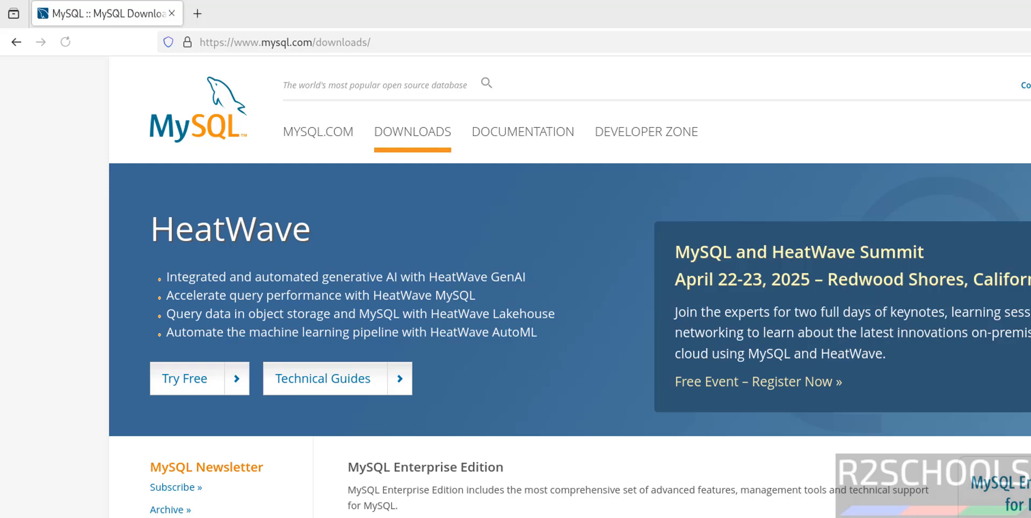
scroll(down, 3)
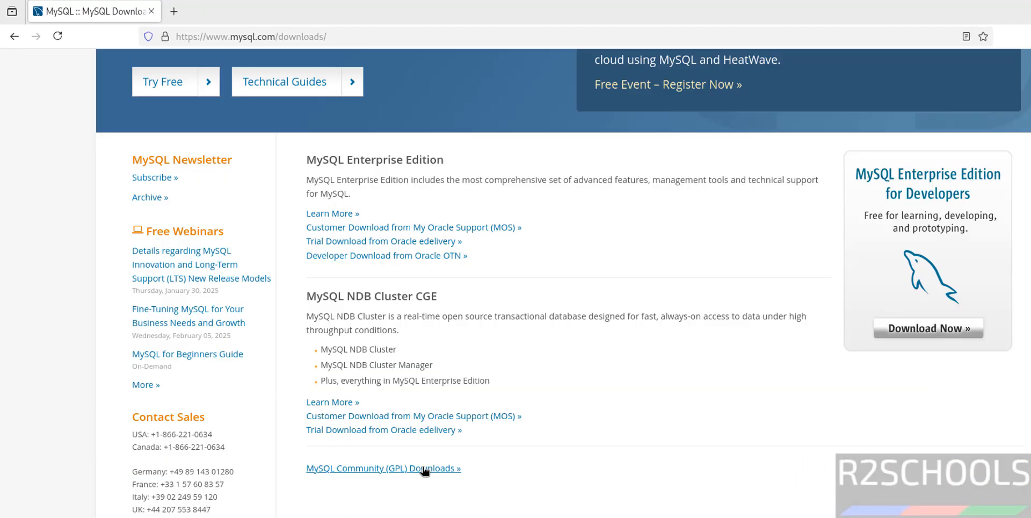
click(382, 468)
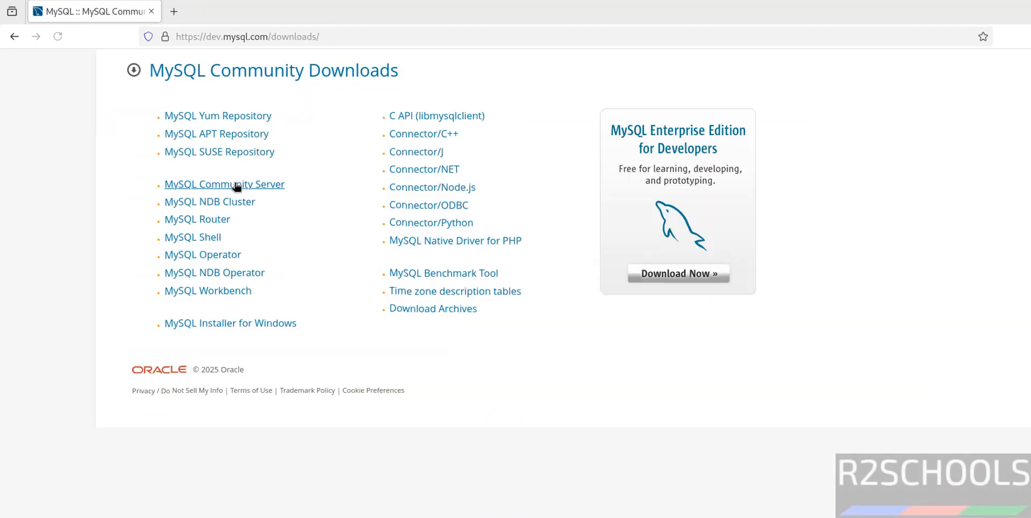
click(224, 185)
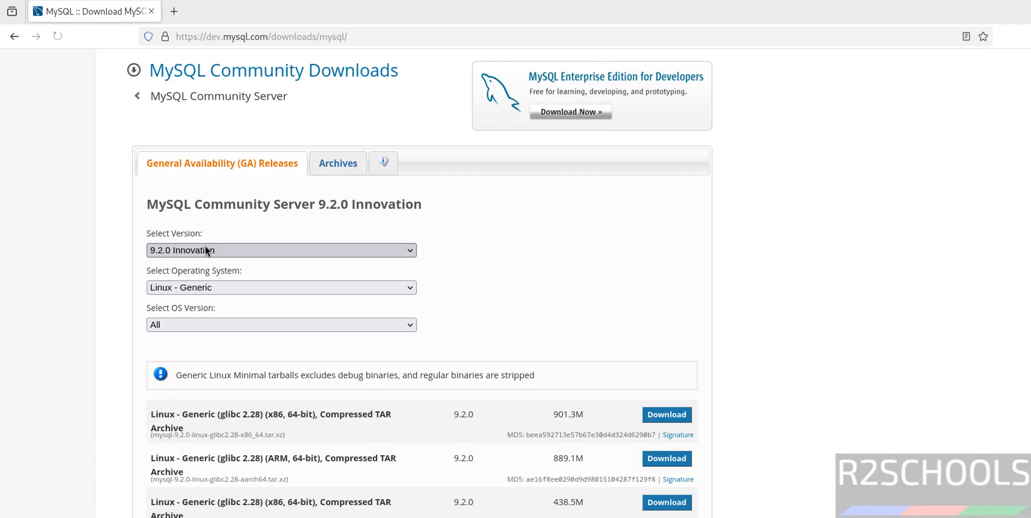
click(281, 250)
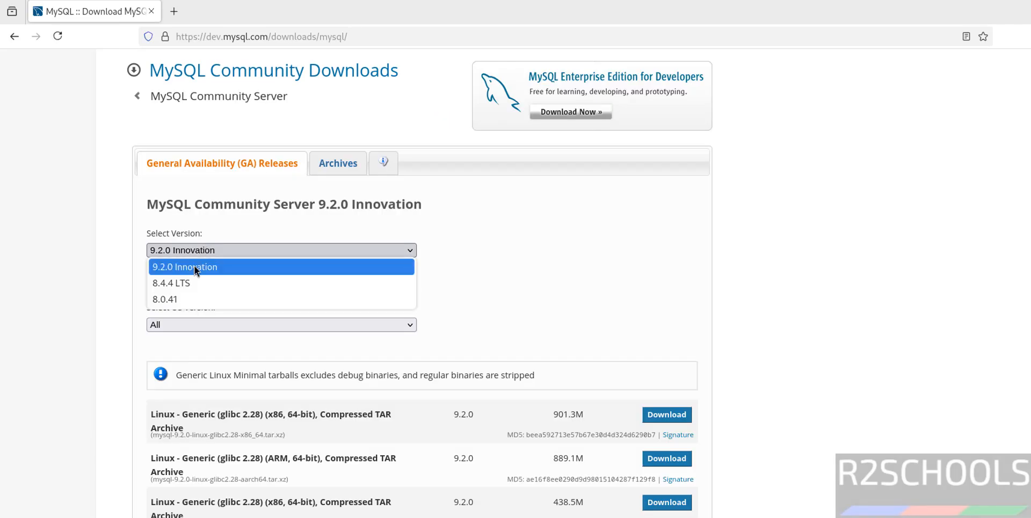
mouse_move(198, 309)
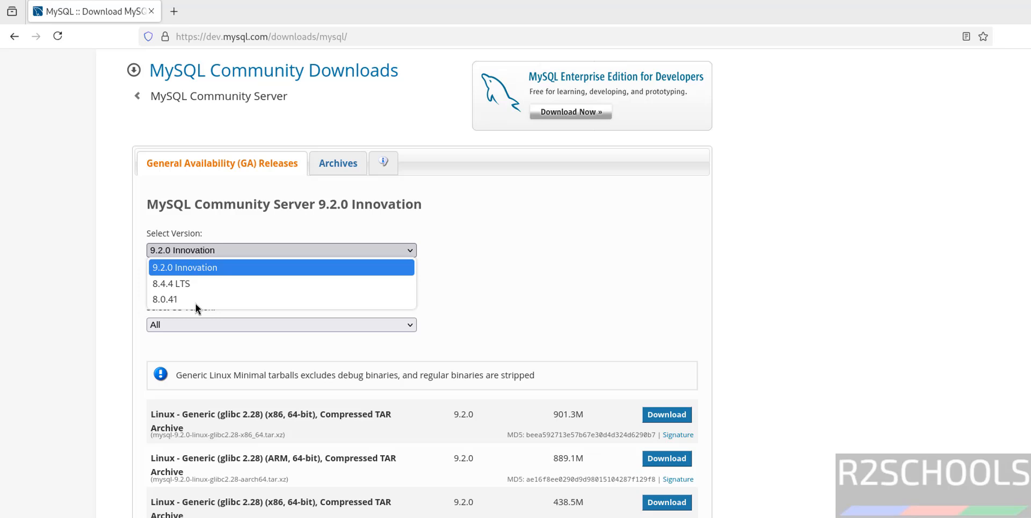
mouse_move(331, 160)
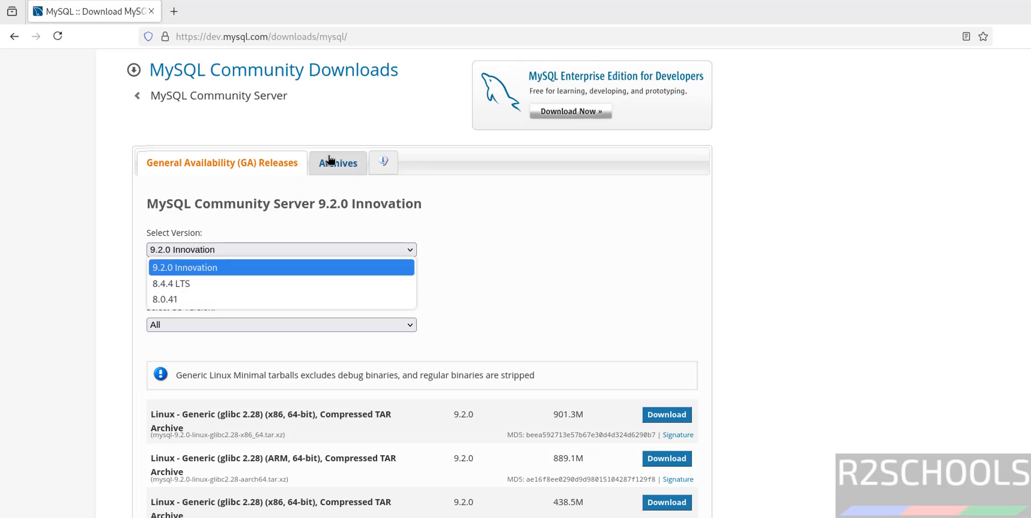
mouse_move(332, 165)
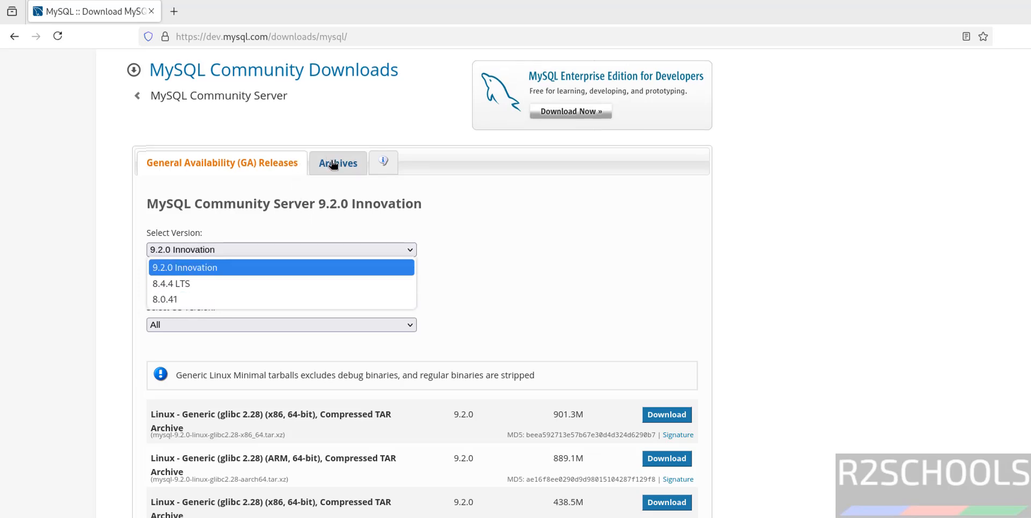
mouse_move(552, 264)
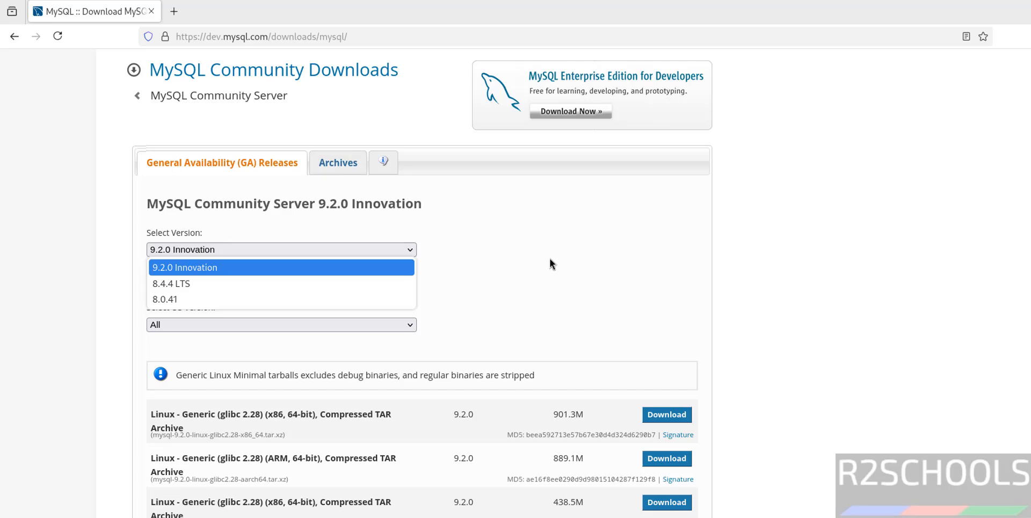
mouse_move(177, 301)
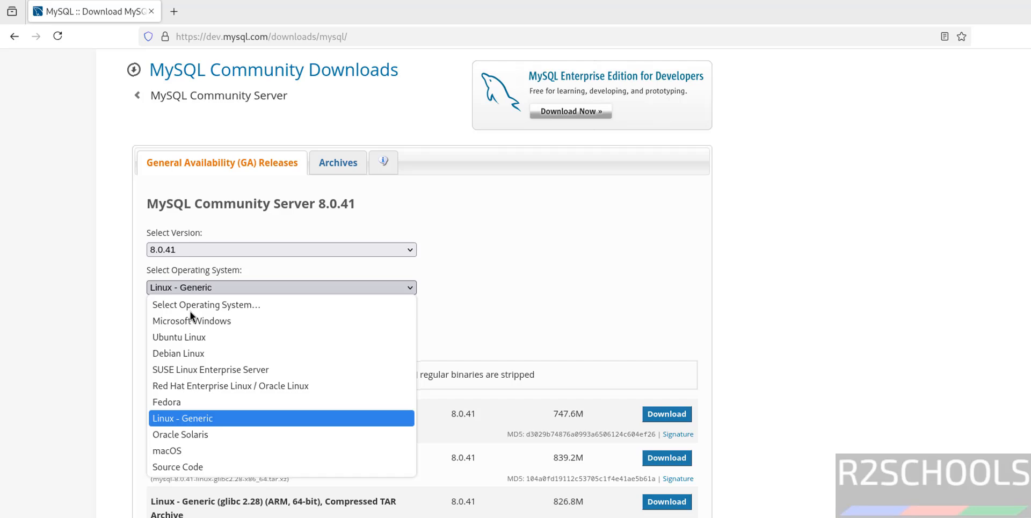
- Filter the 8.0.41 downloads to Fedora 41 (x86, 64-bit) and reach the Download Packages list
click(167, 401)
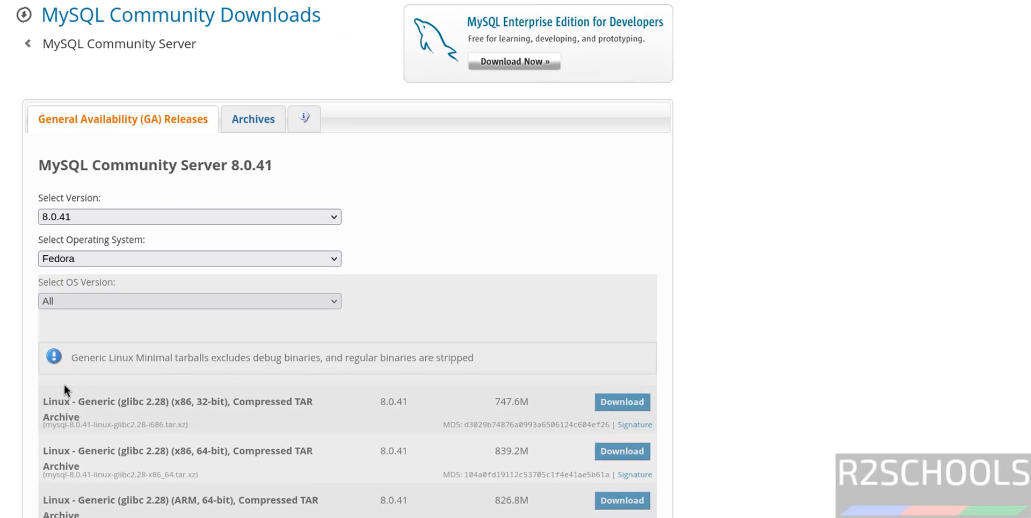
click(189, 301)
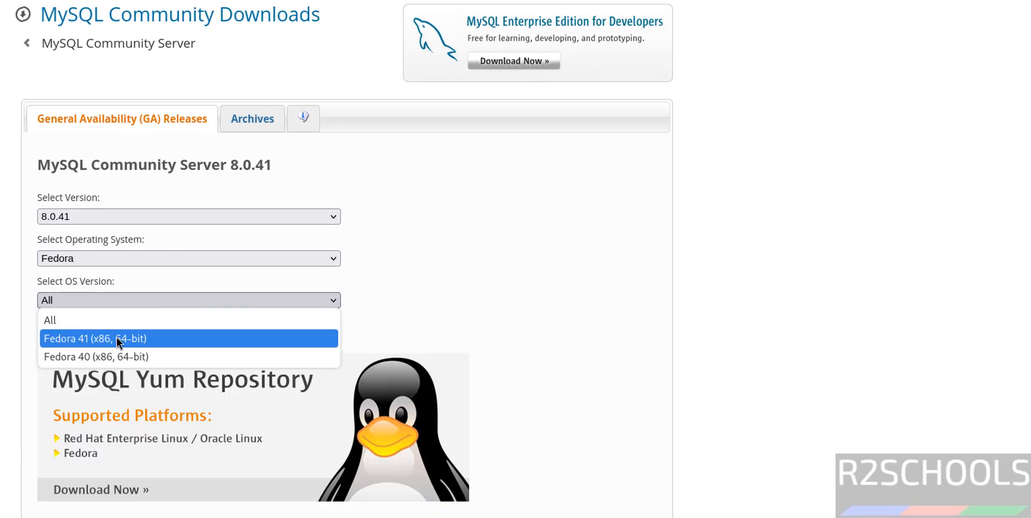
click(98, 338)
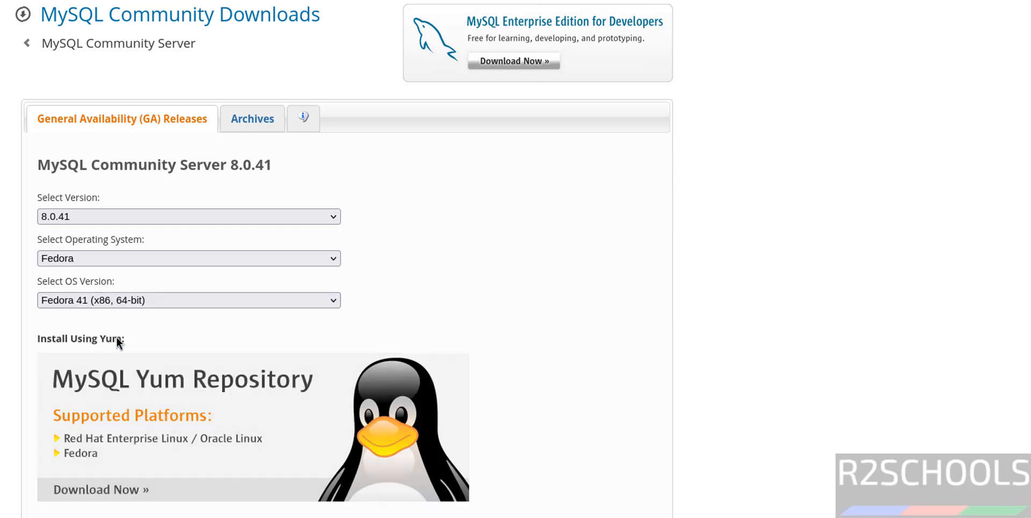
scroll(down, 3)
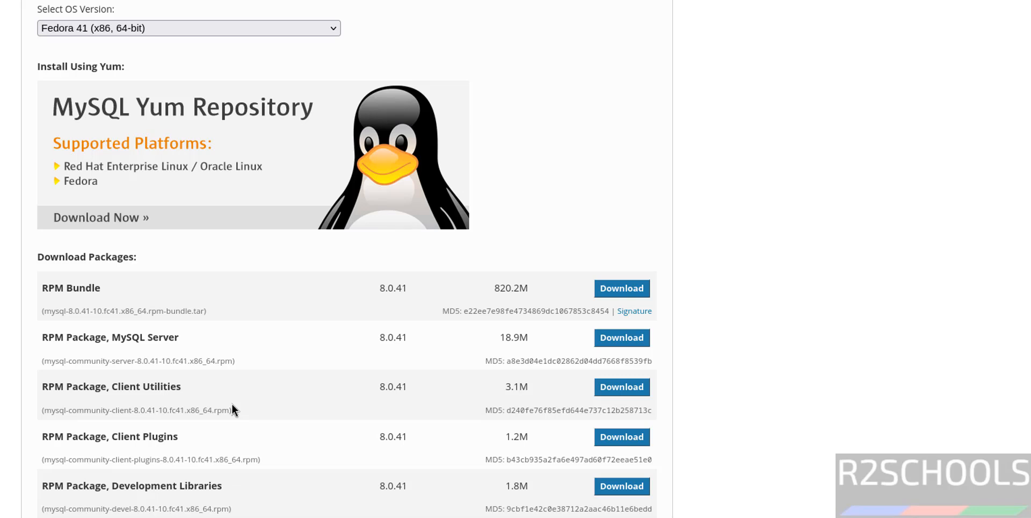
mouse_move(249, 369)
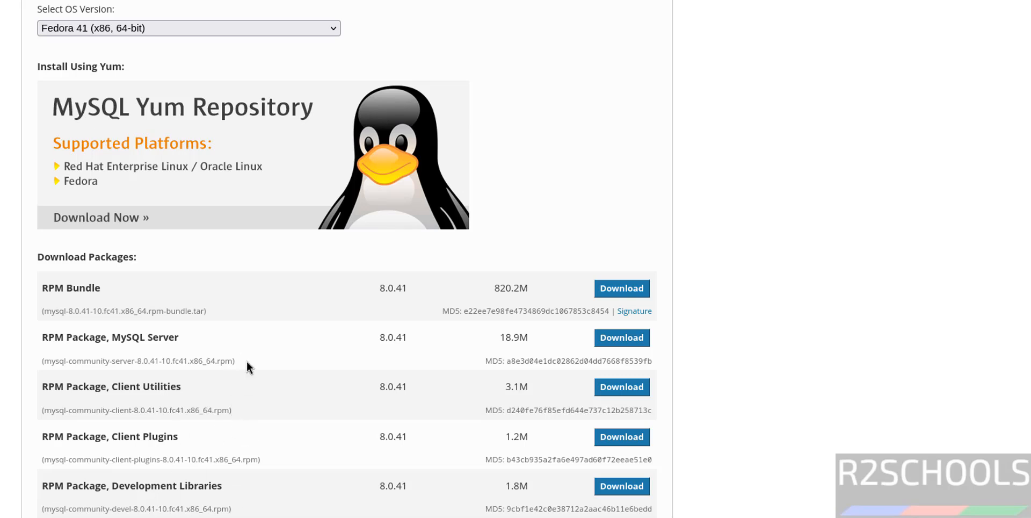
mouse_move(270, 329)
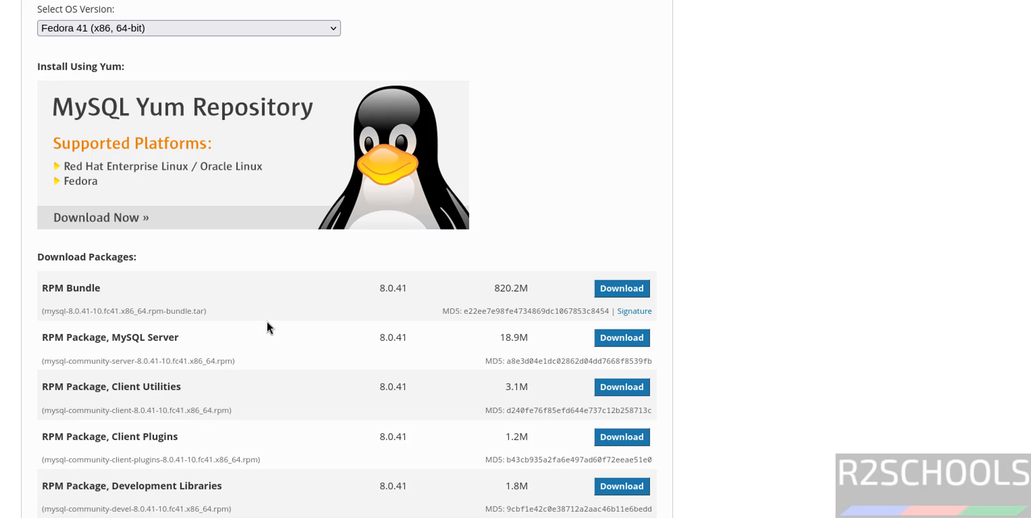
mouse_move(561, 263)
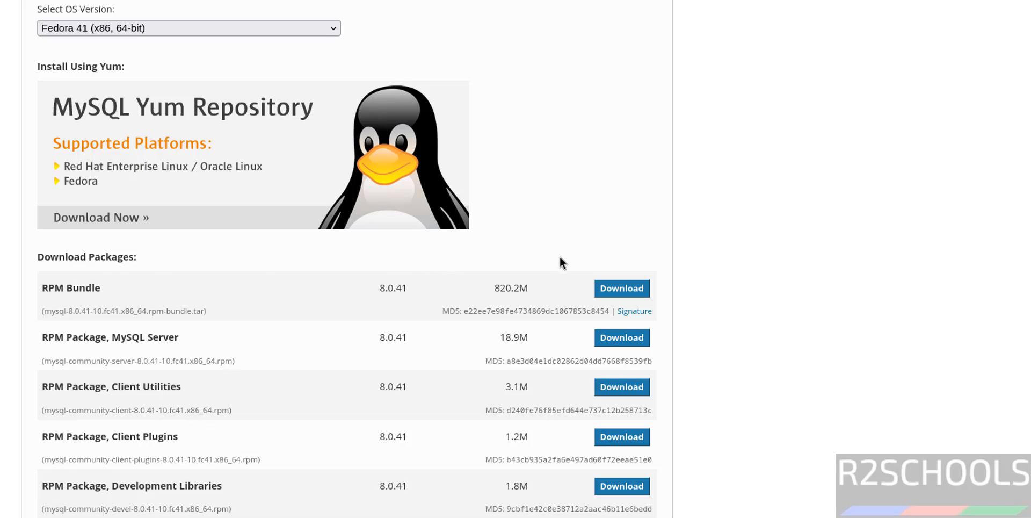
- Download the MySQL 8.0.41 RPM Bundle for Fedora 41, then bring up a terminal
click(621, 288)
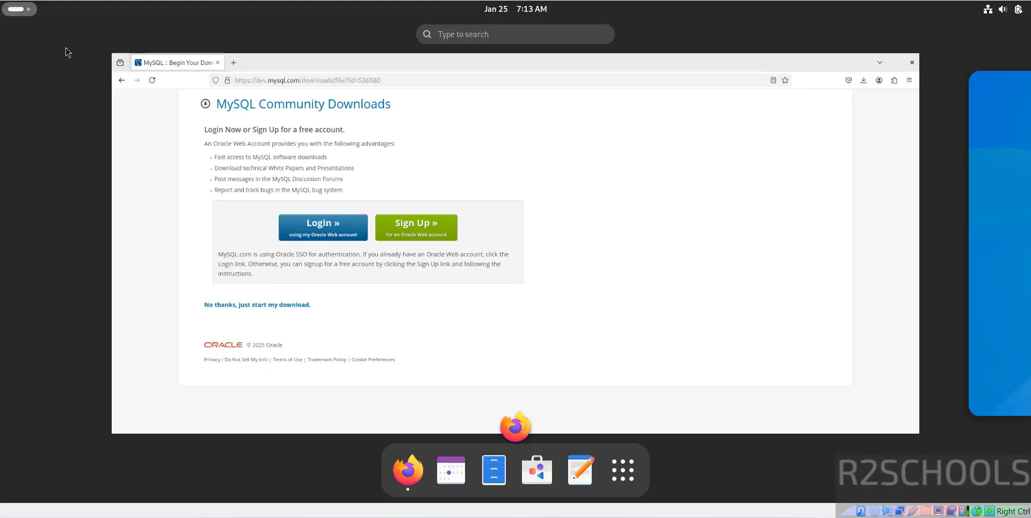
click(622, 470)
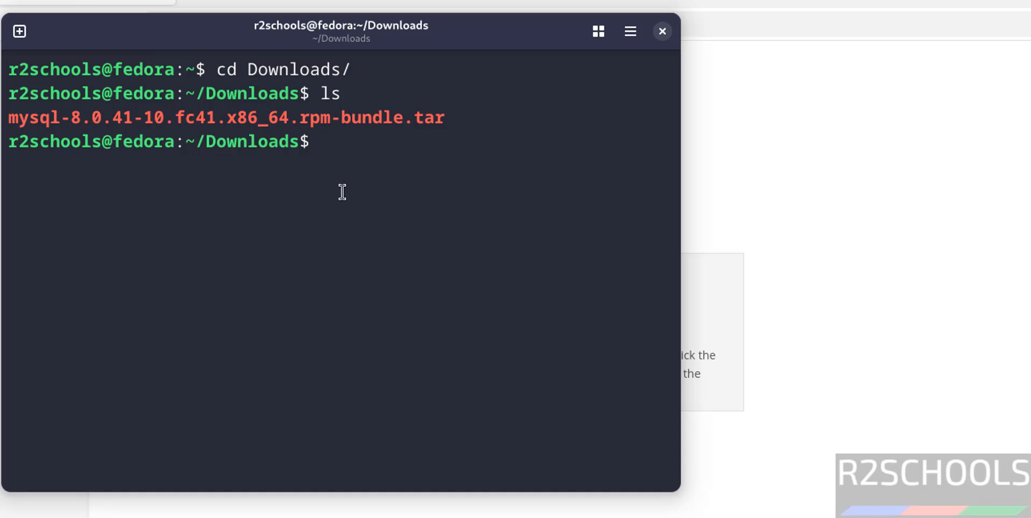
- Extract mysql-8.0.41-10.fc41.x86_64.rpm-bundle.tar in ~/Downloads and clear the terminal
text(tar)
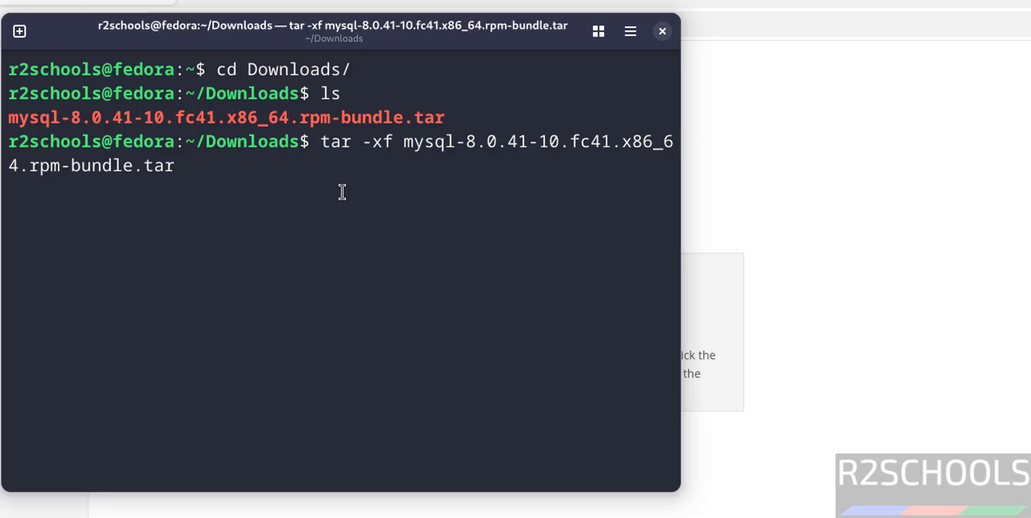
key(Return)
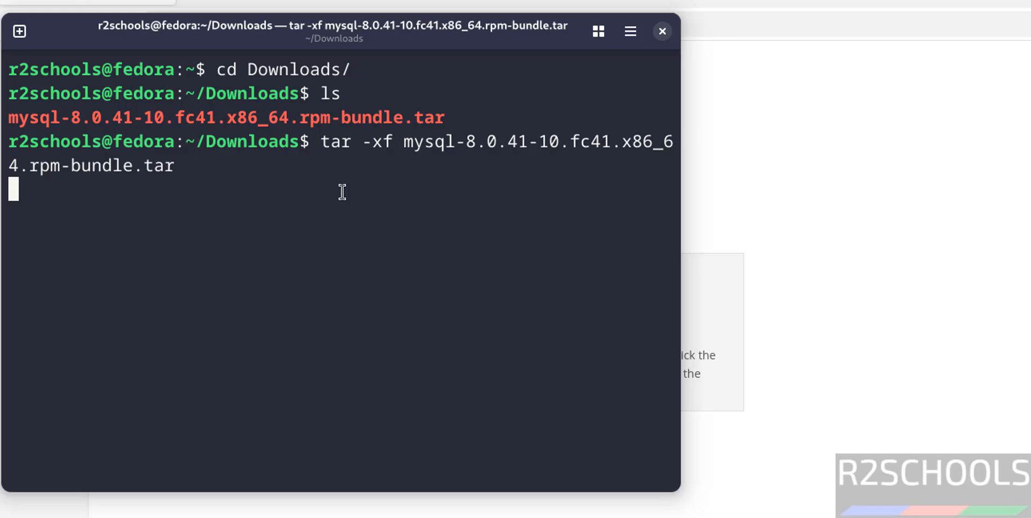
mouse_move(670, 486)
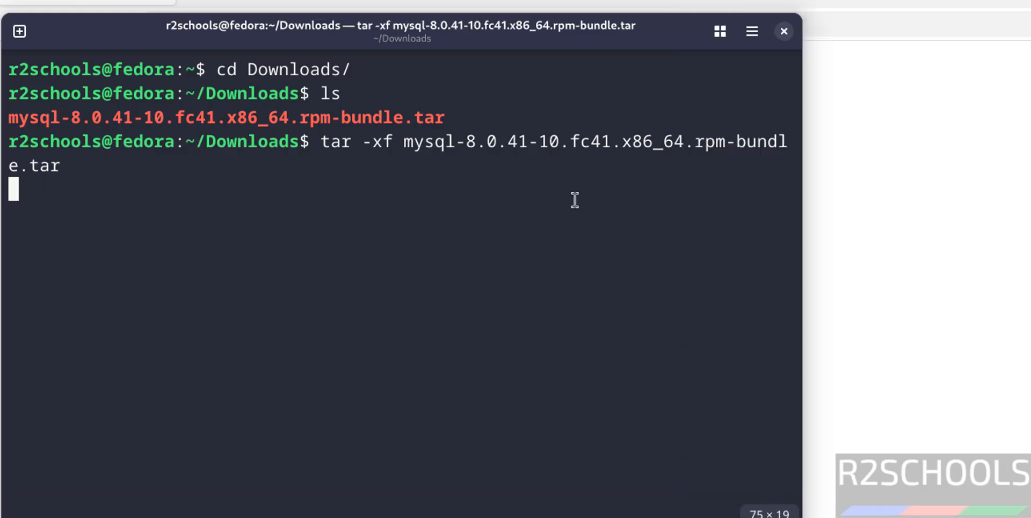
key(Return)
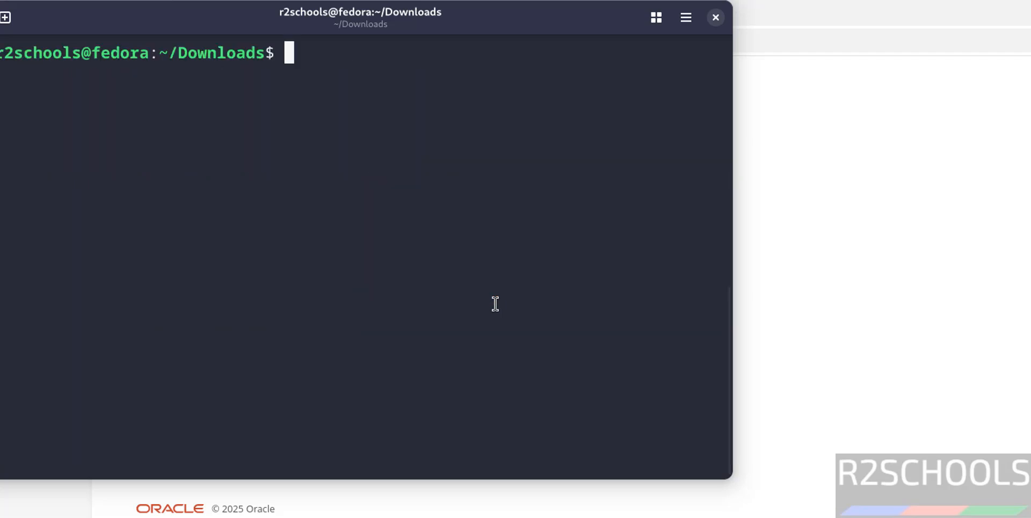
- Install every downloaded package with sudo rpm -ivh --nodeps *.rpm
text(sudo rpm -i)
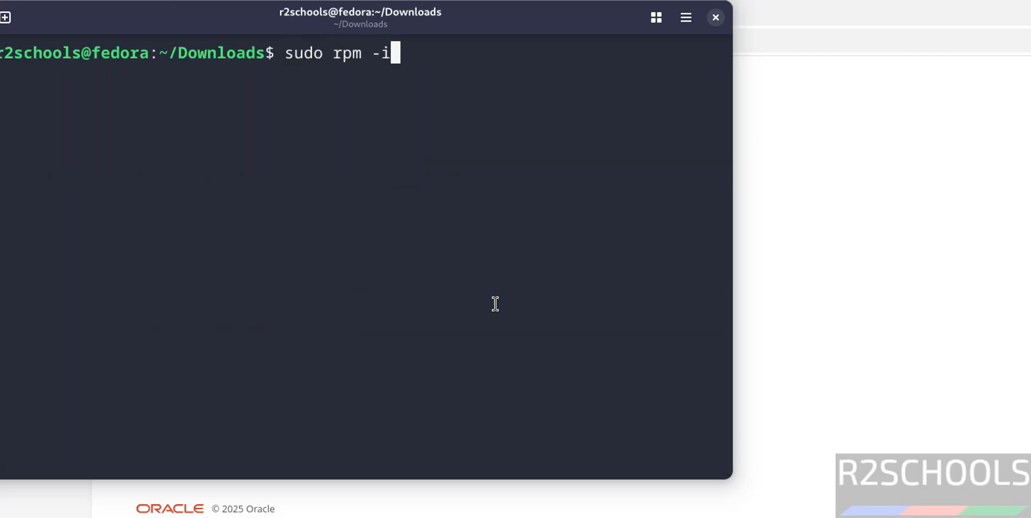
text(vh --)
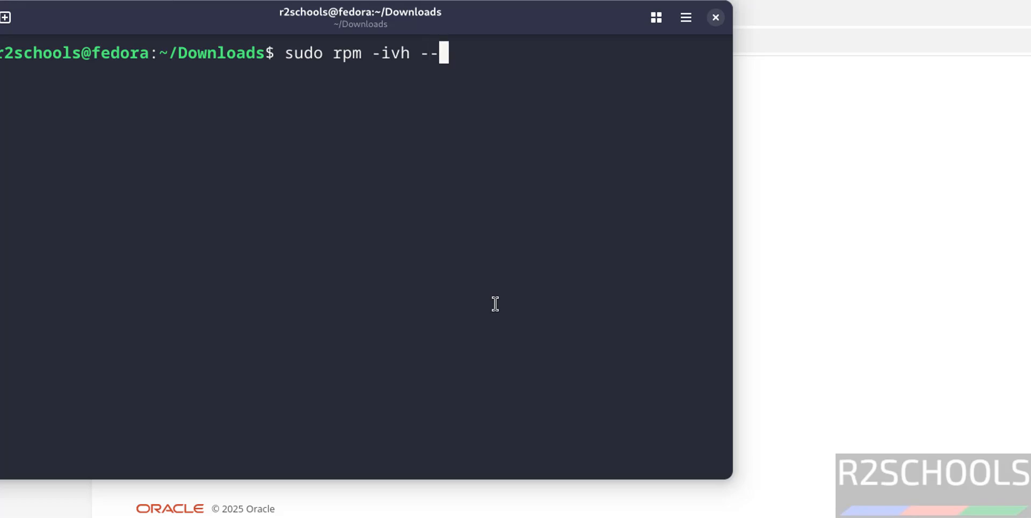
text(nodeps)
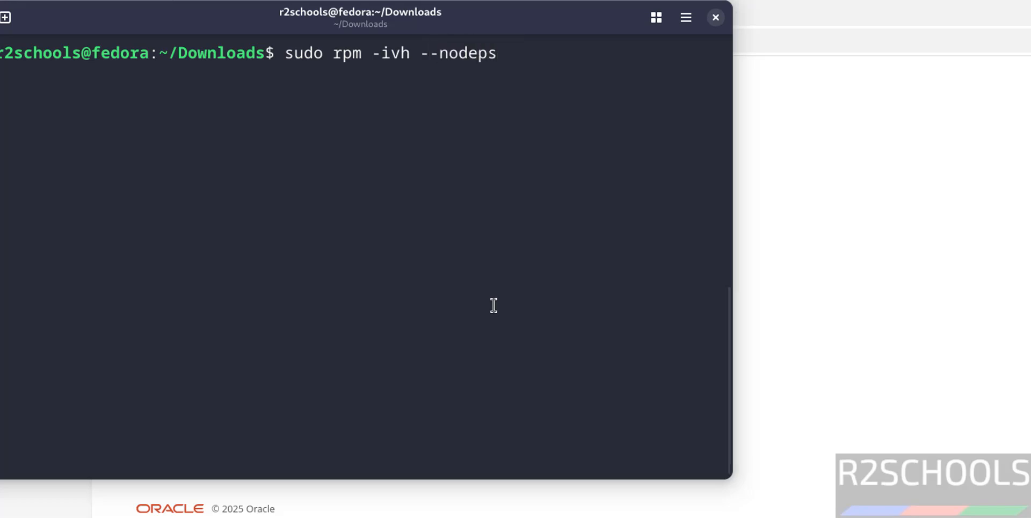
text(*.rpm)
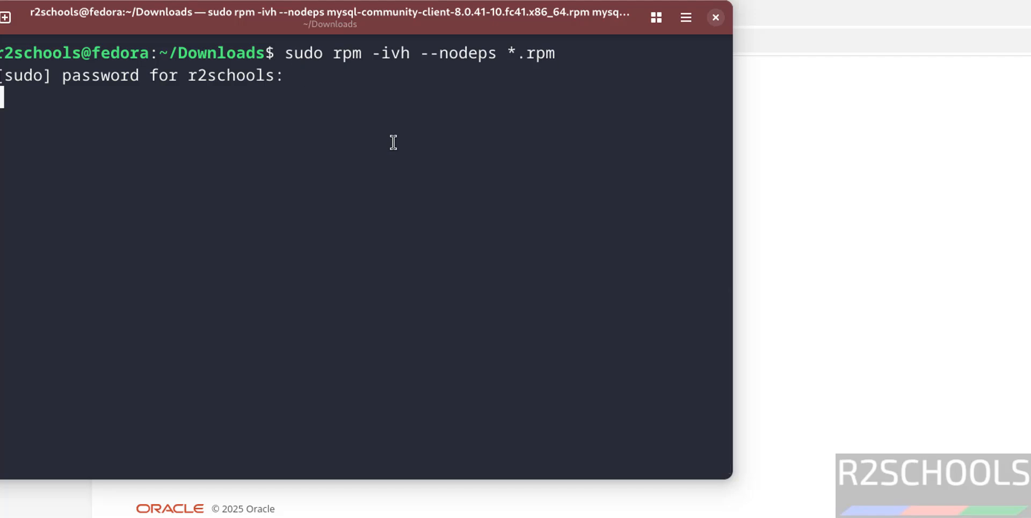
mouse_move(641, 307)
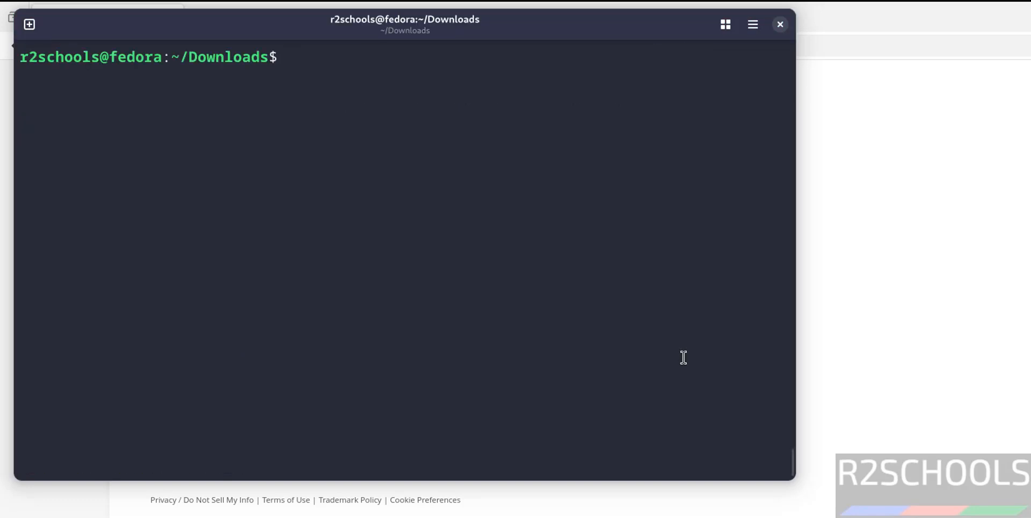
- Check sudo systemctl status mysqld, which reports the service inactive
text(sudo)
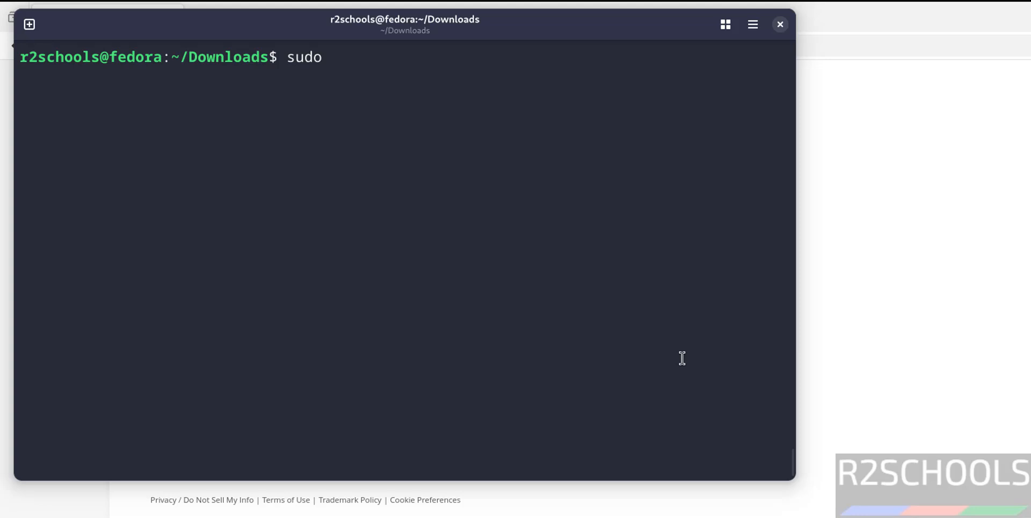
text(systemctl s)
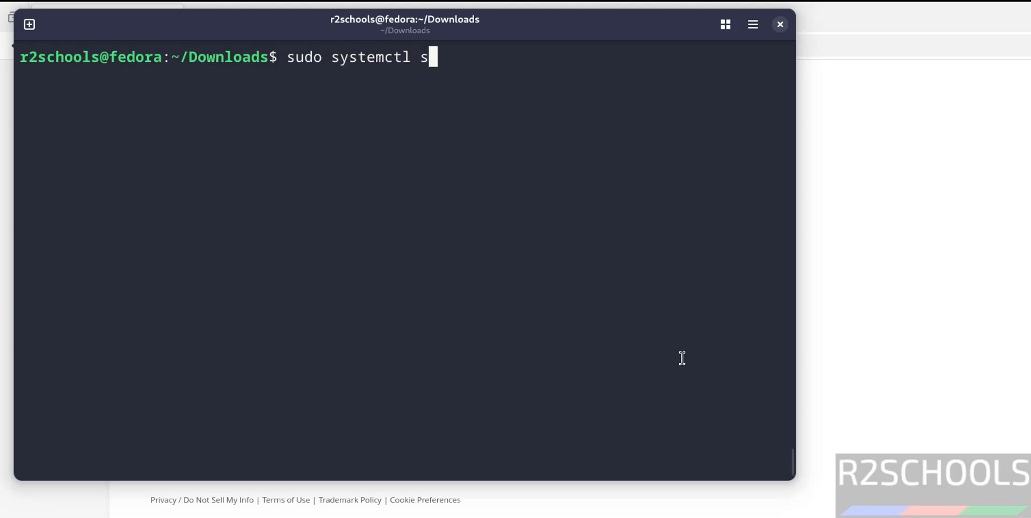
text(tatus mysqld)
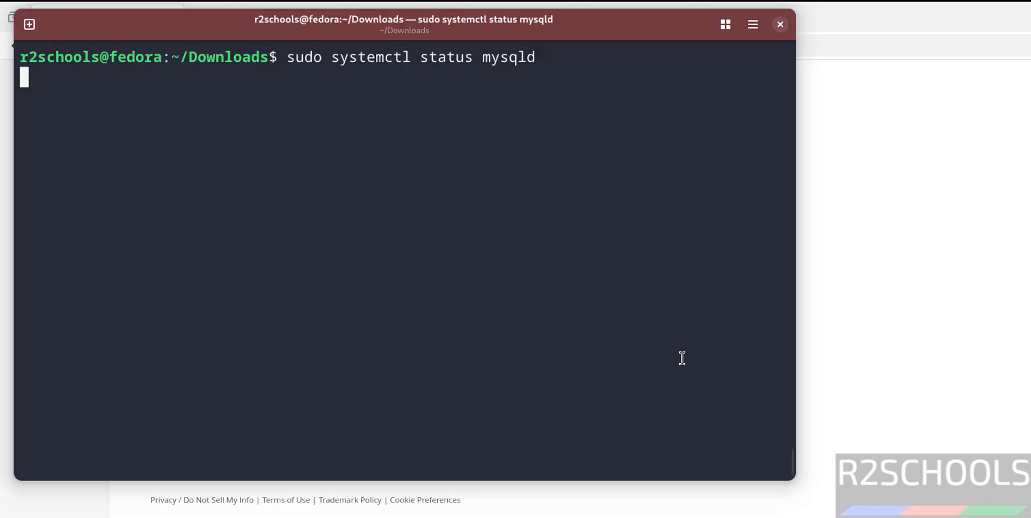
key(Return)
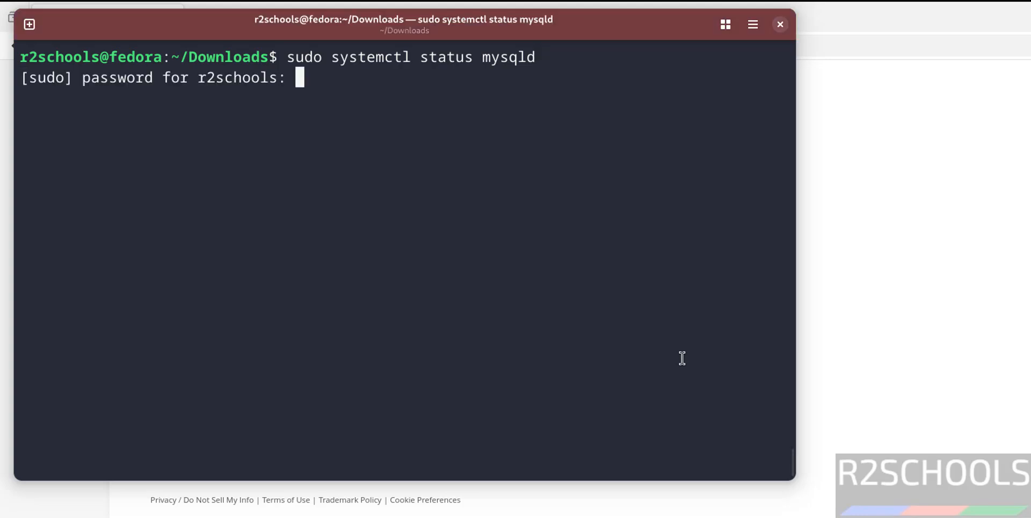
key(Enter)
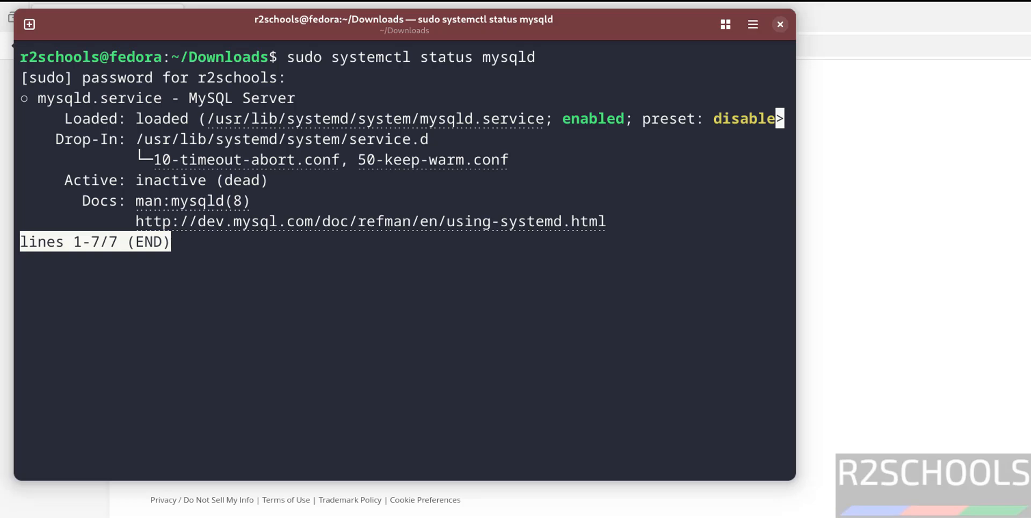
key(q)
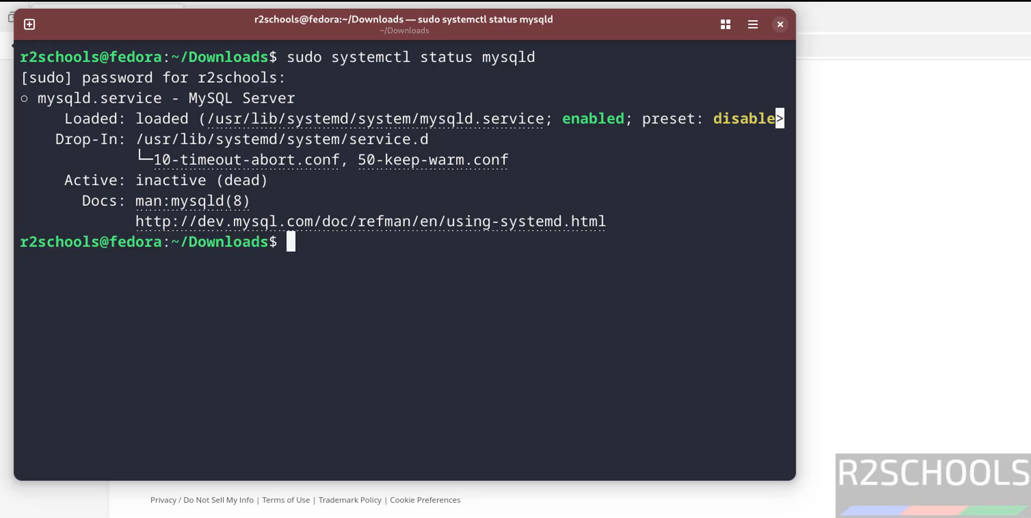
- Start mysqld with sudo systemctl start and confirm its status is active (running)
text(sudo syst)
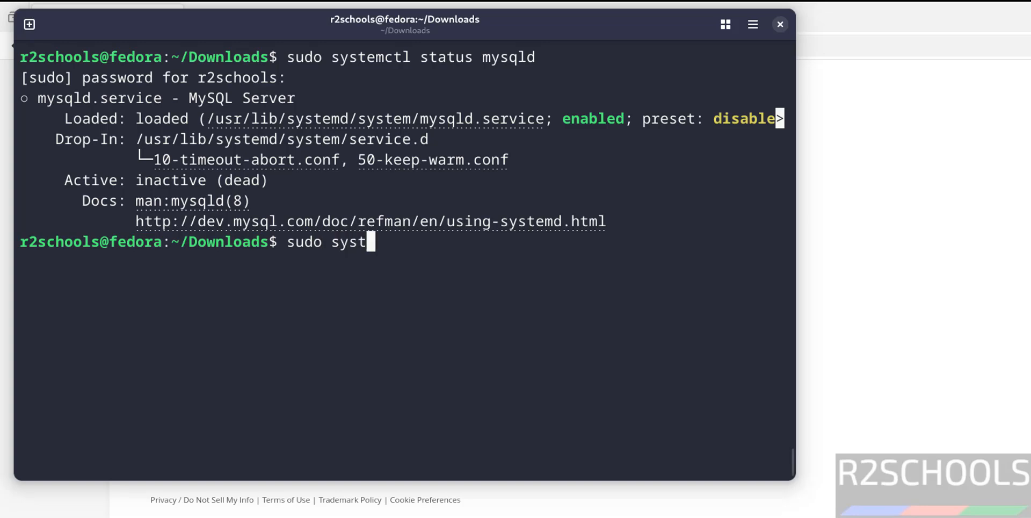
text(emctl start mysqld)
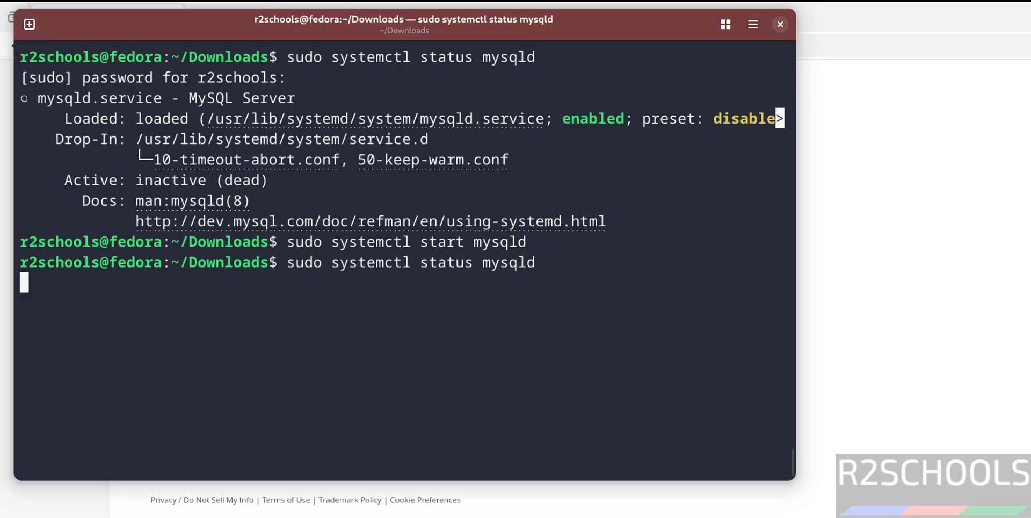
key(Return)
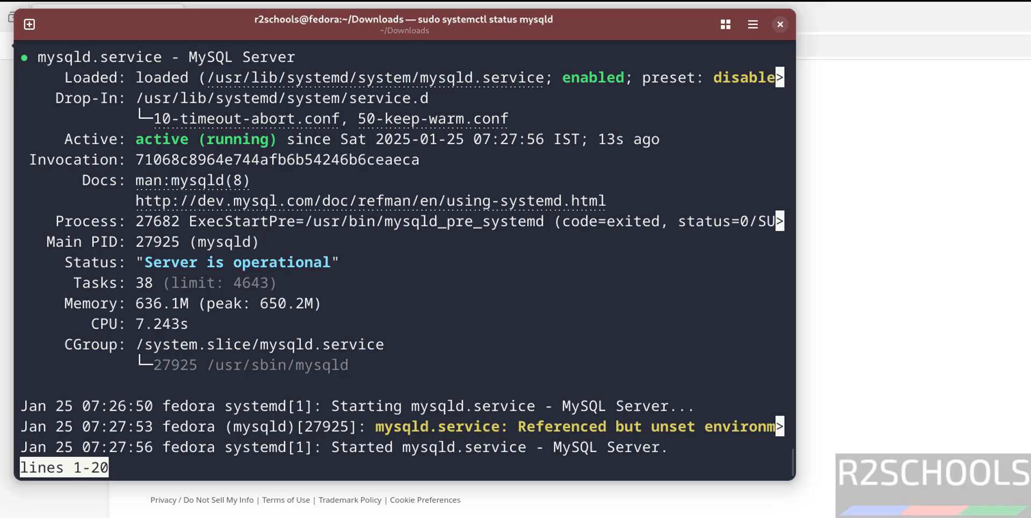
key(q)
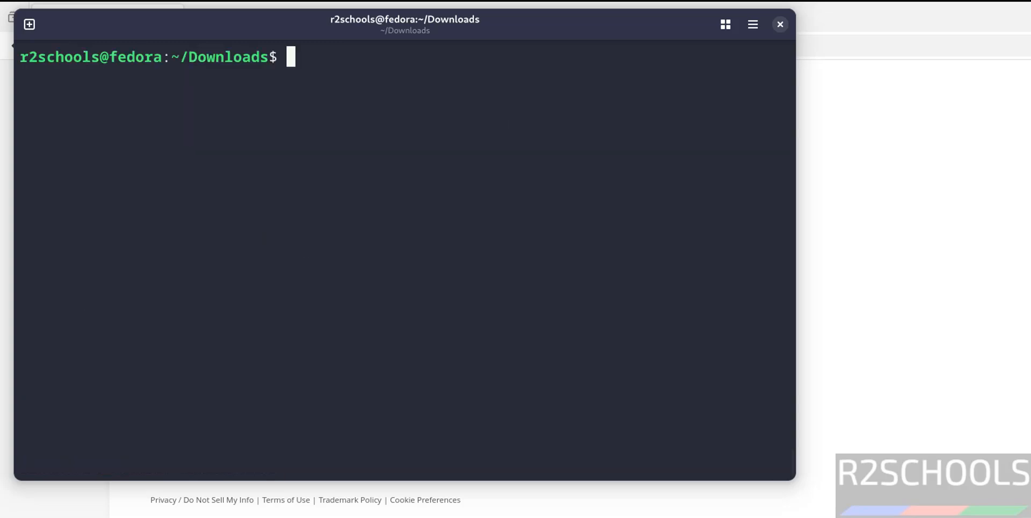
- Move into /var/log/ and list its contents to locate mysqld.log
text(cd /)
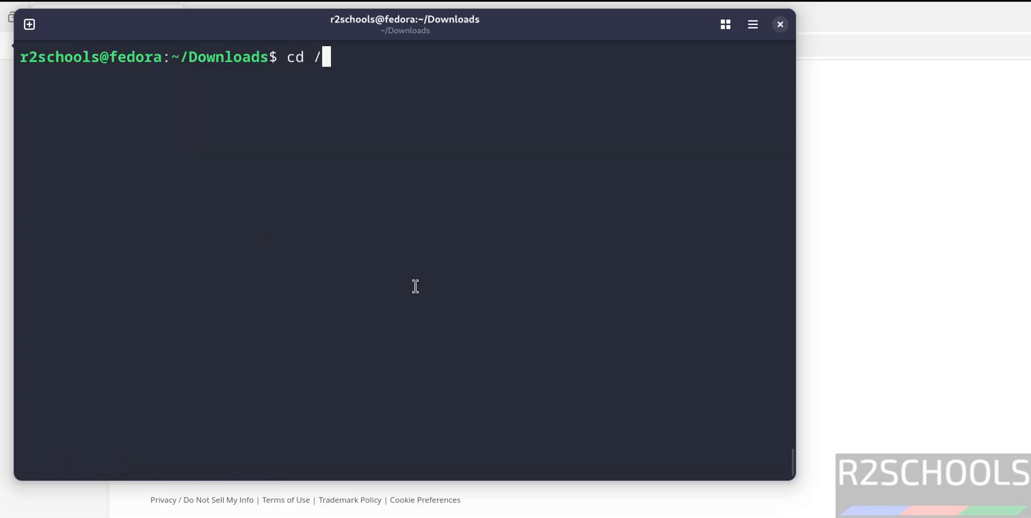
text(var/)
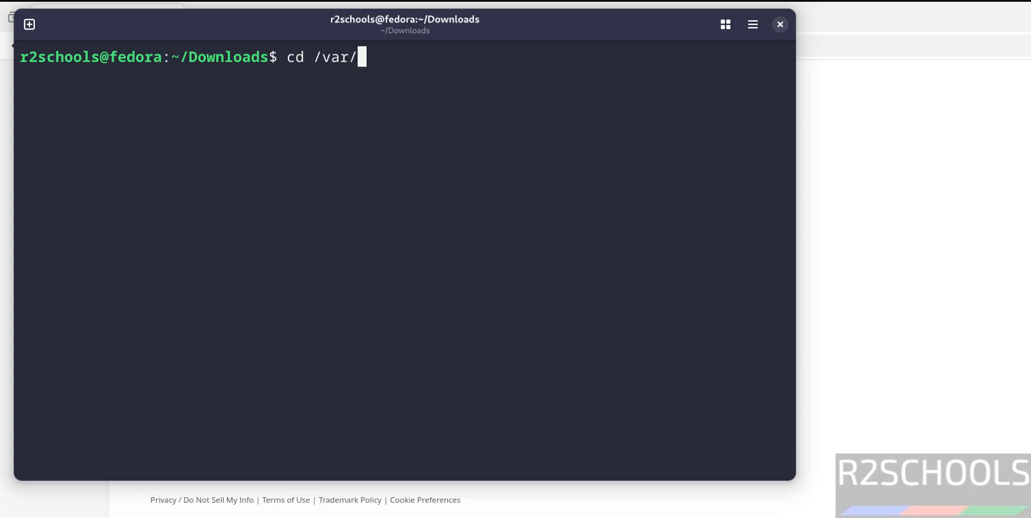
text(log/)
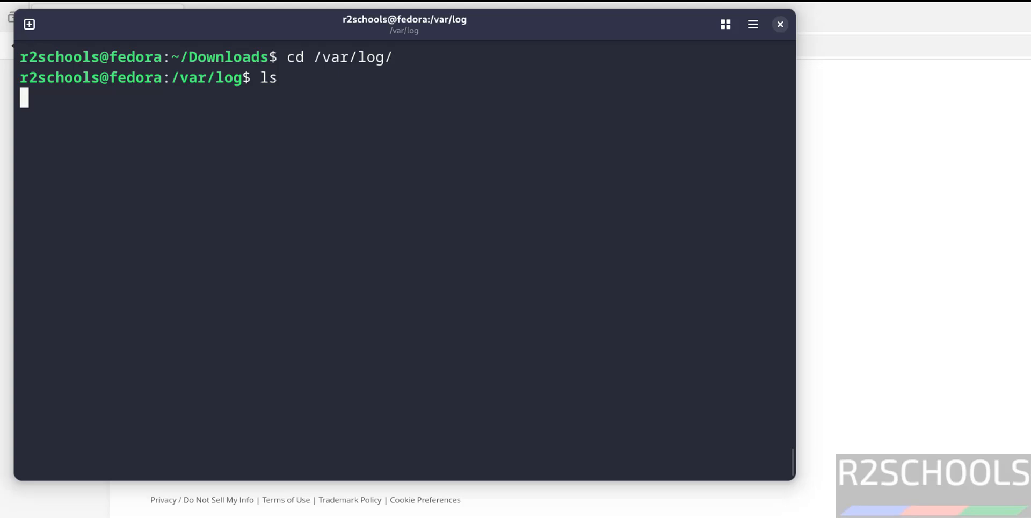
key(Return)
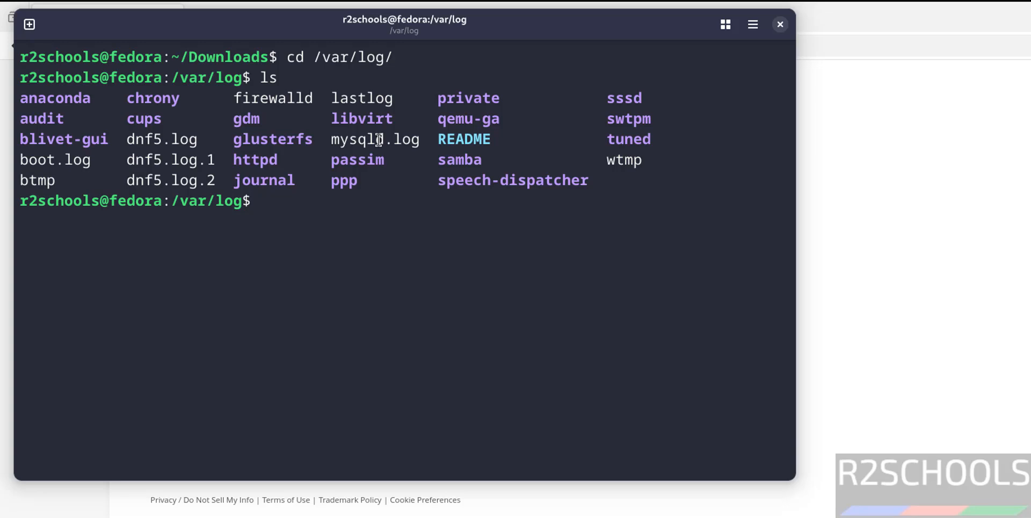
- Search mysqld.log for the temporary root password, retrying with sudo after permission is denied
text(more my)
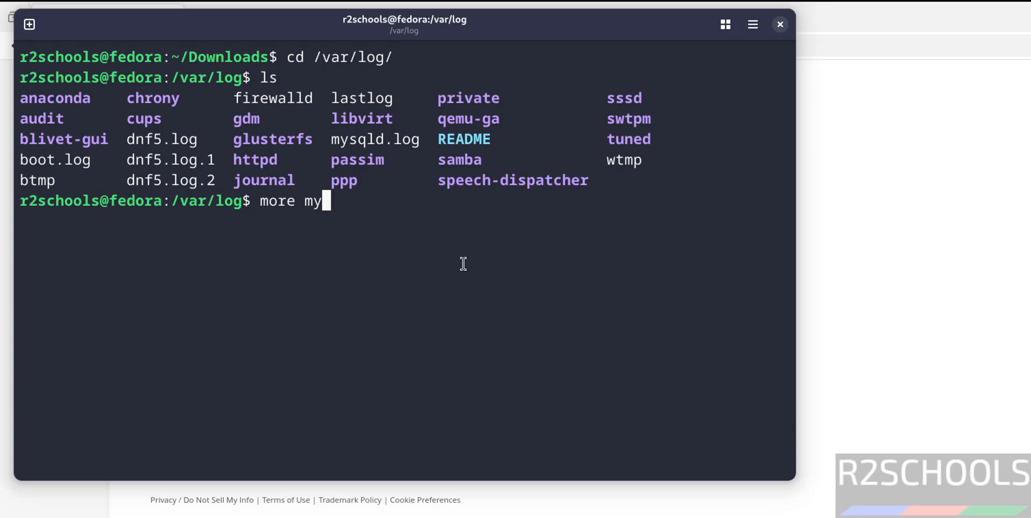
text(sqld.log |)
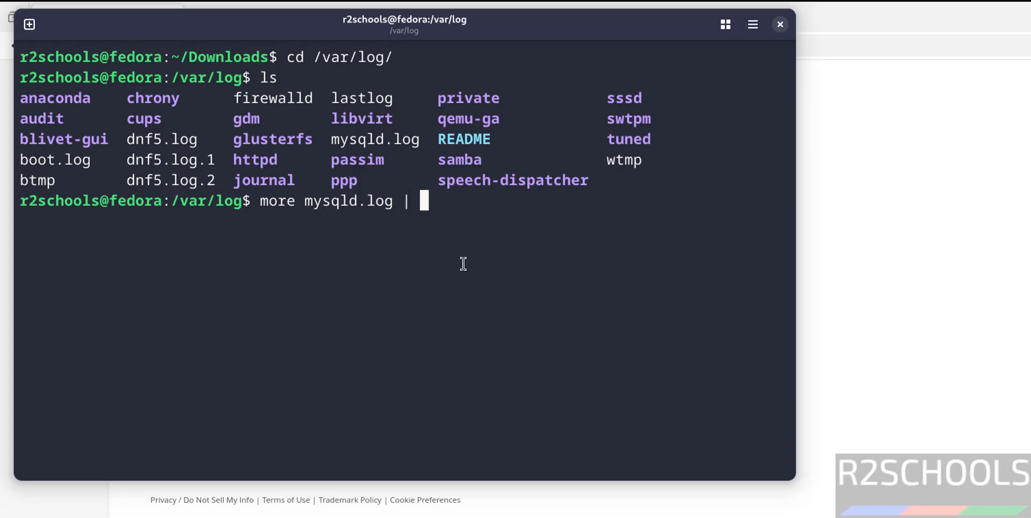
text(grep)
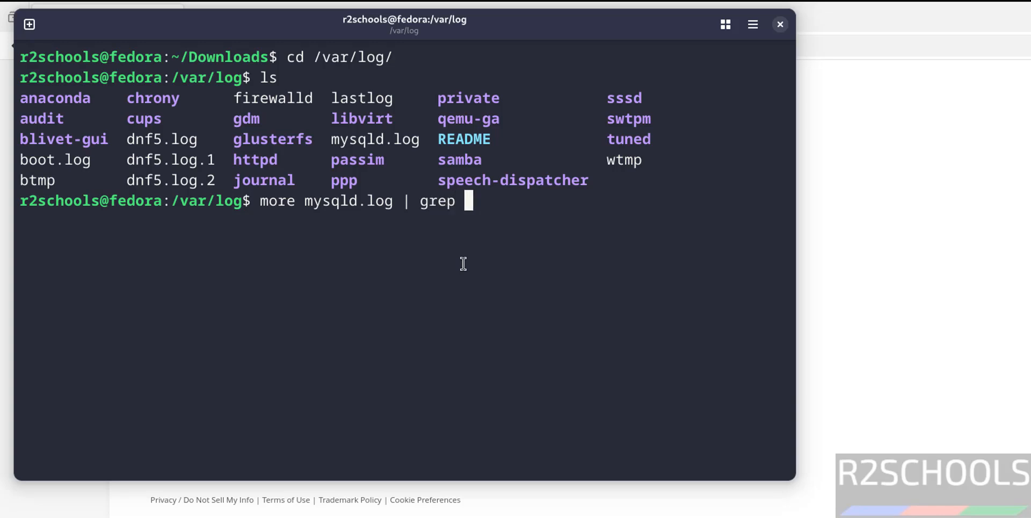
text(password)
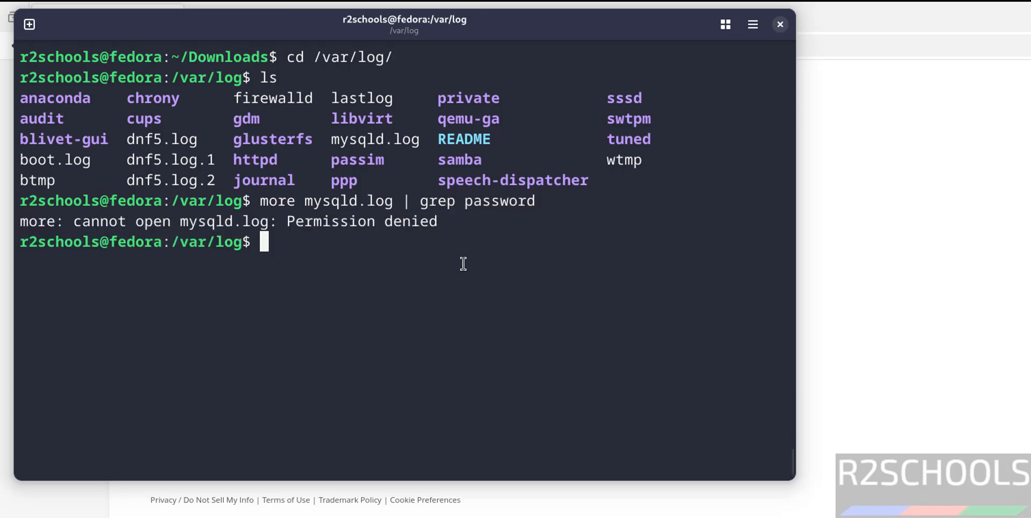
key(Up)
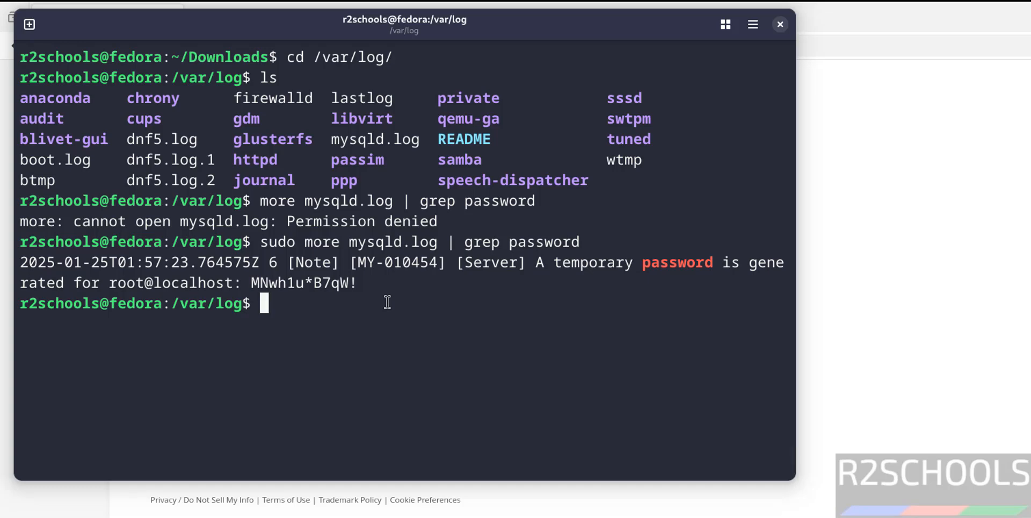
- Run mysql_secure_installation and supply the copied temporary root password
text(mysql_se)
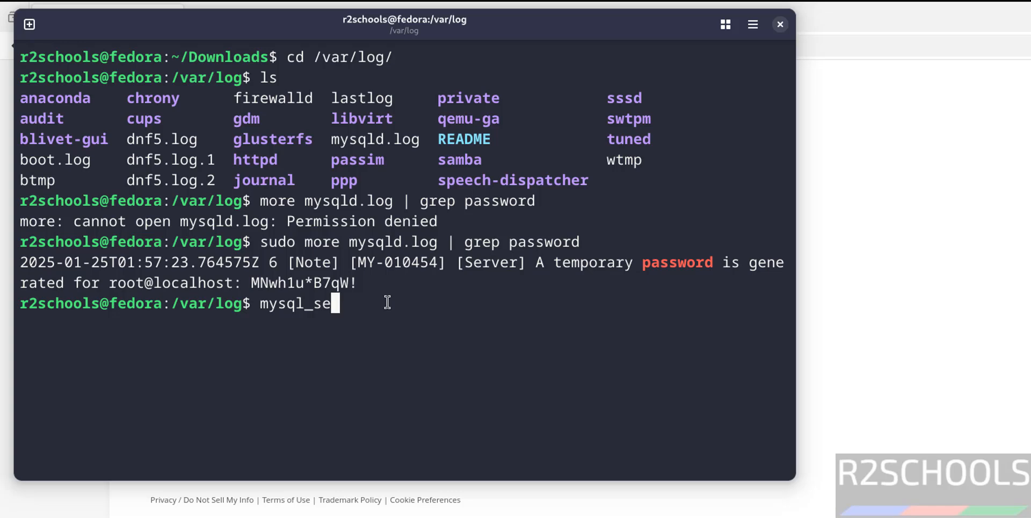
text(cure_installation)
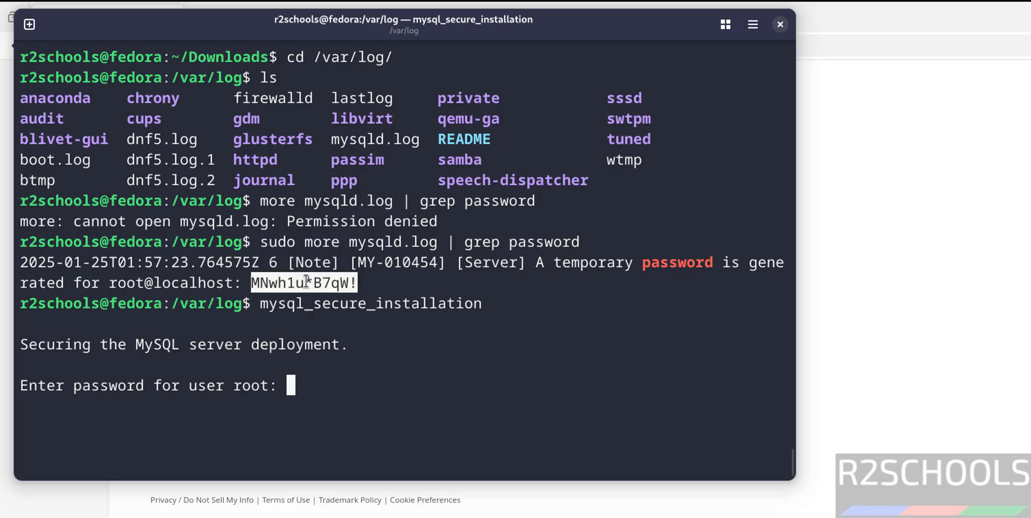
right_click(304, 283)
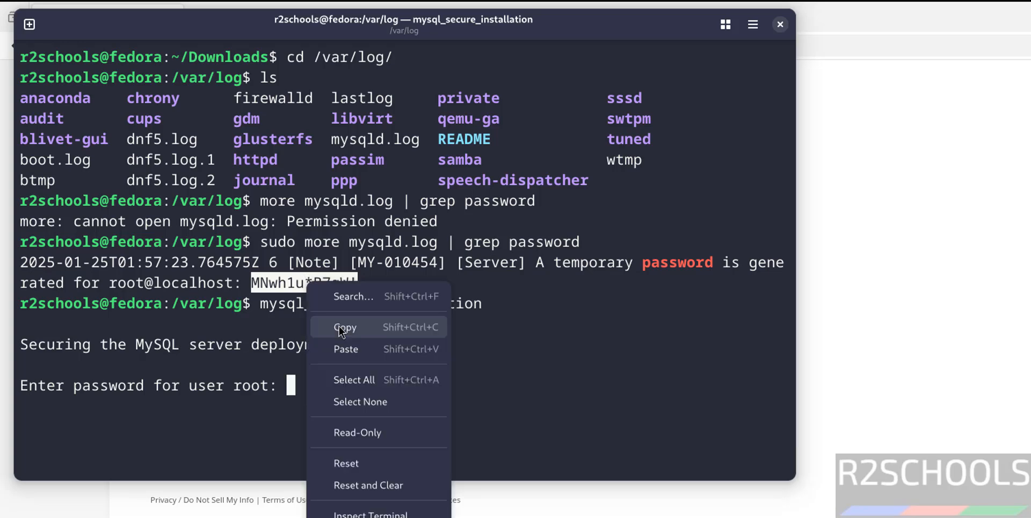
click(345, 328)
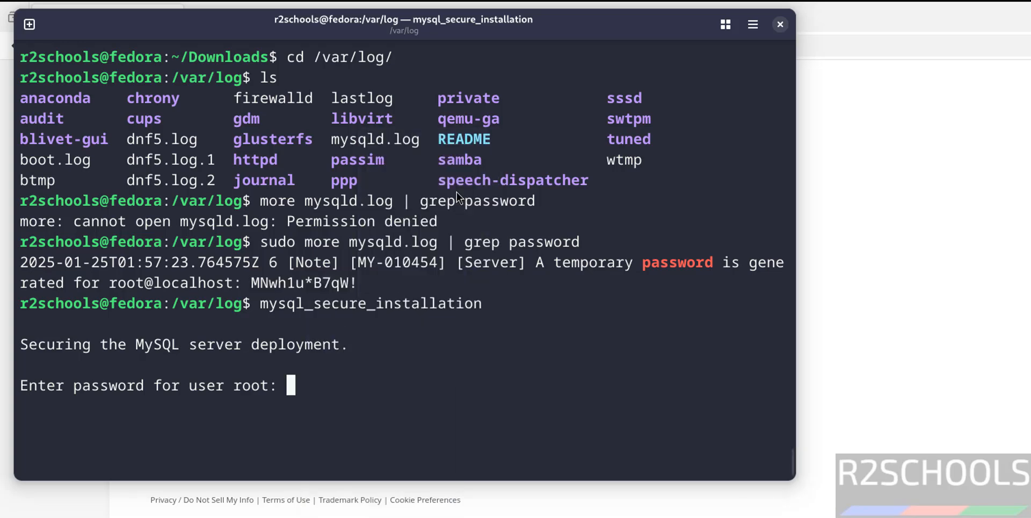
key(Return)
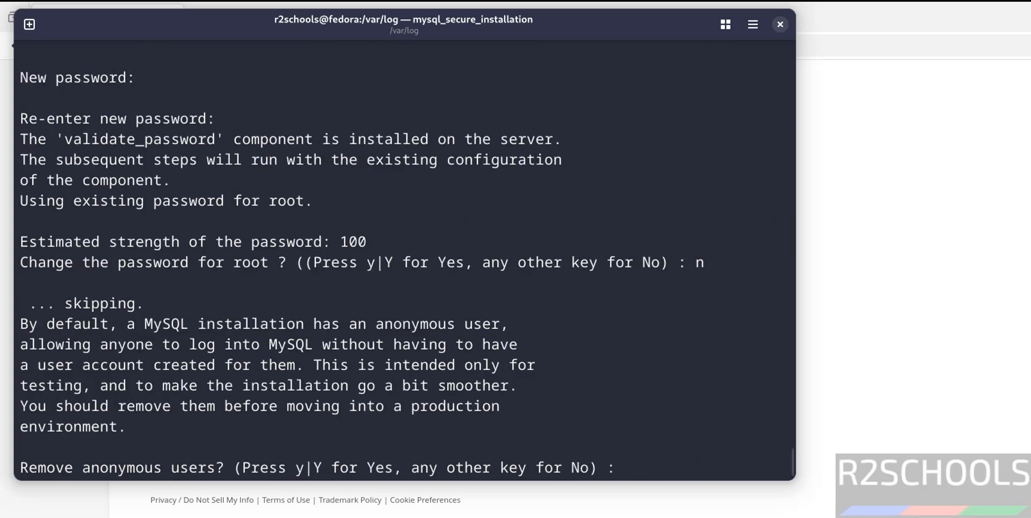
mouse_move(458, 195)
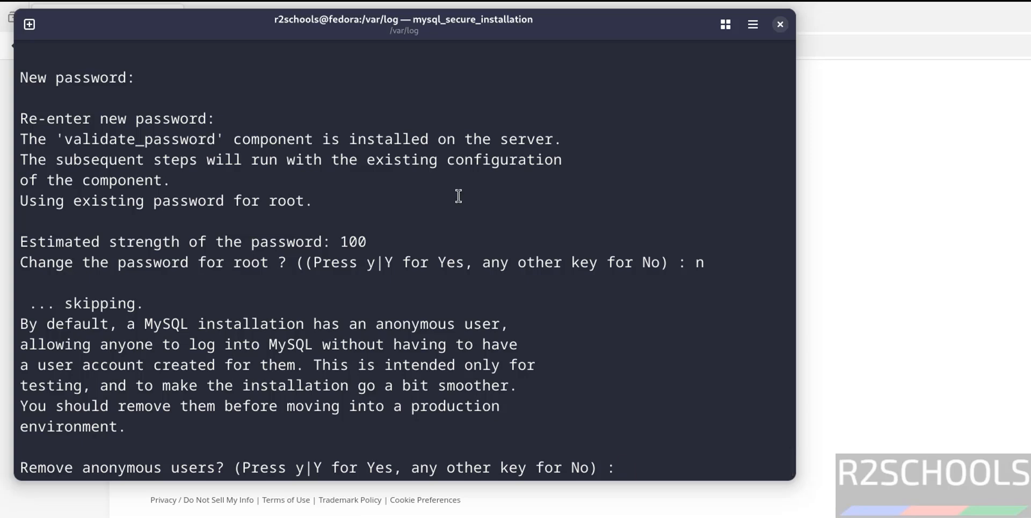
- Answer the prompts to remove anonymous users and the test database and reload privileges
text(y)
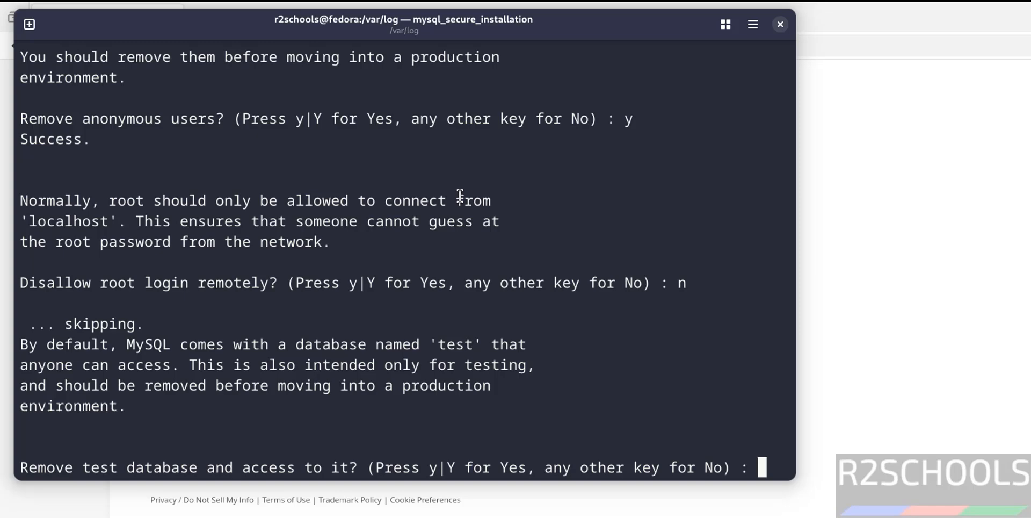
text(yes)
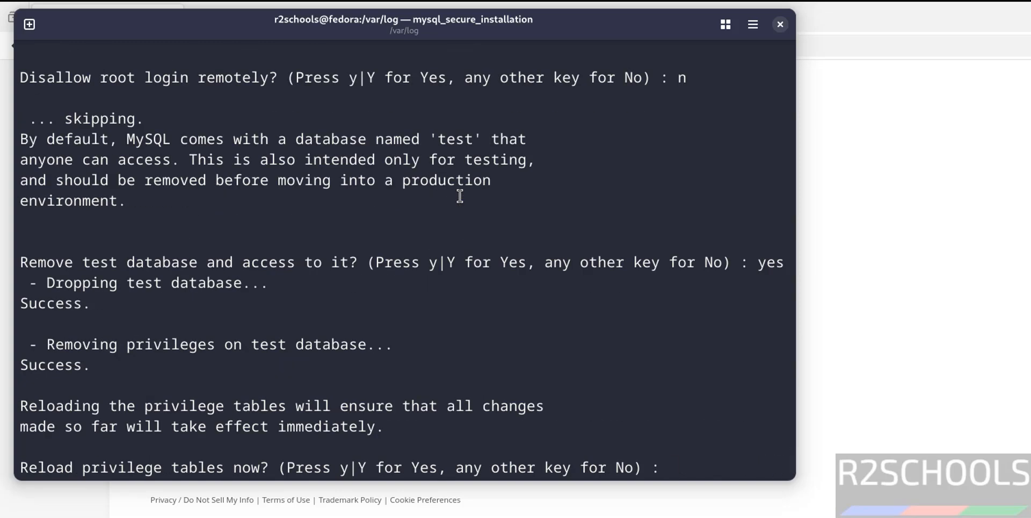
text(yes)
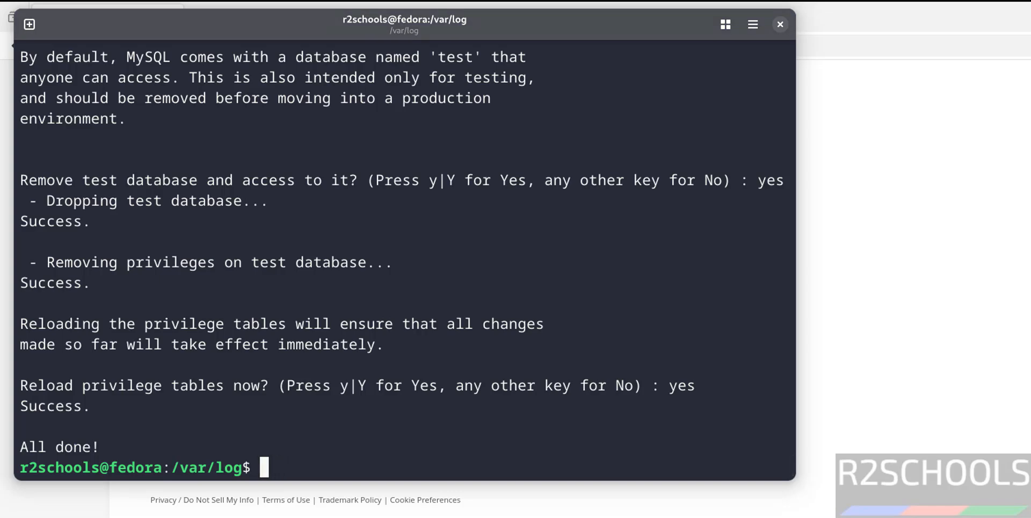
- Log into the MySQL monitor as root with mysql -u root -p
text(mysql)
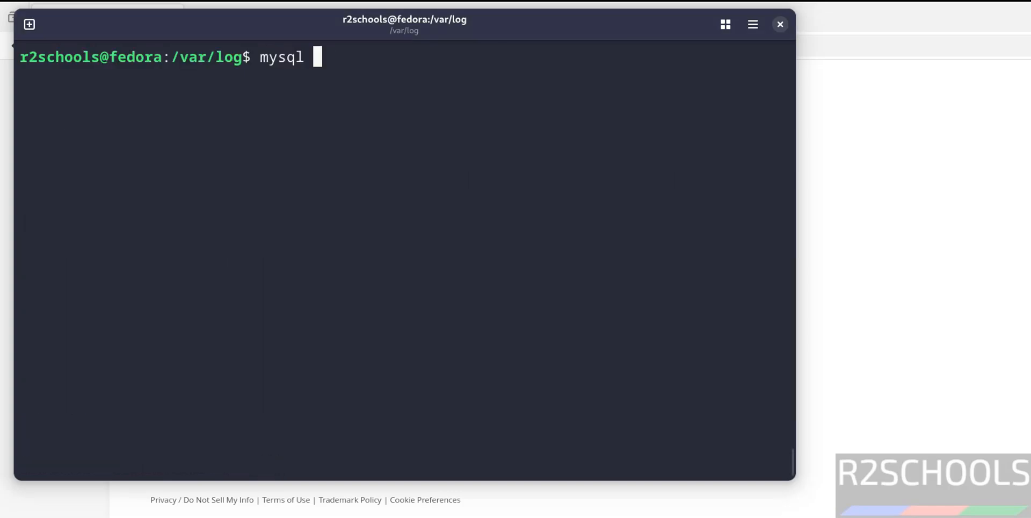
text(-u root -p)
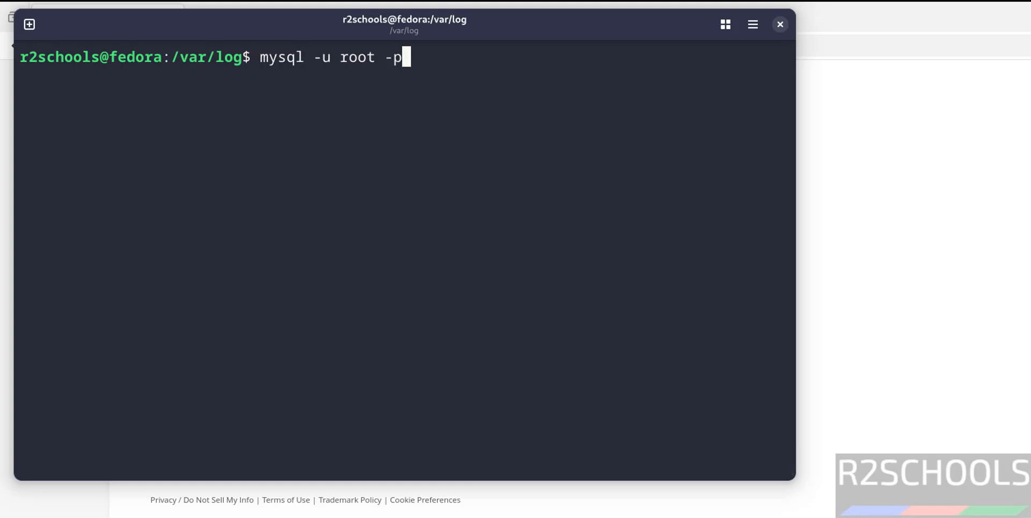
key(Return)
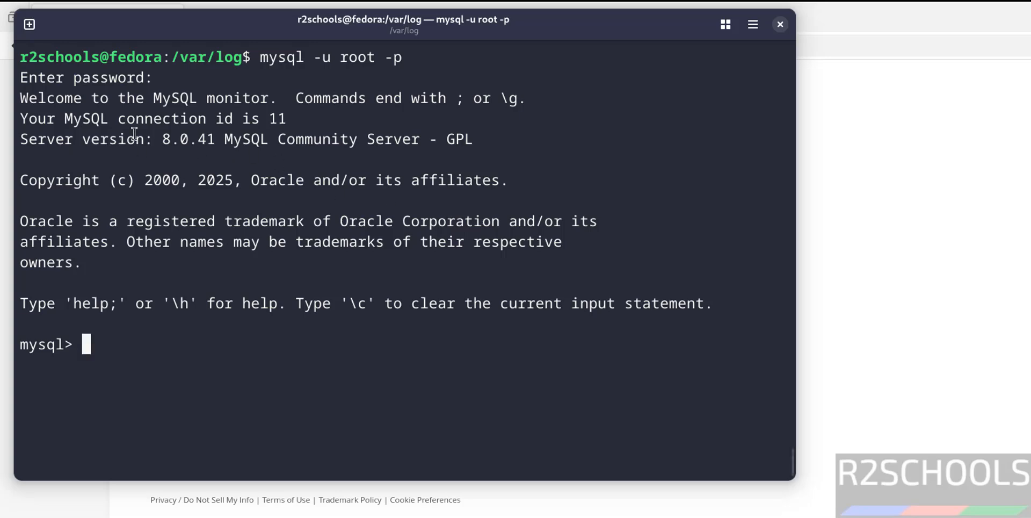
double_click(169, 140)
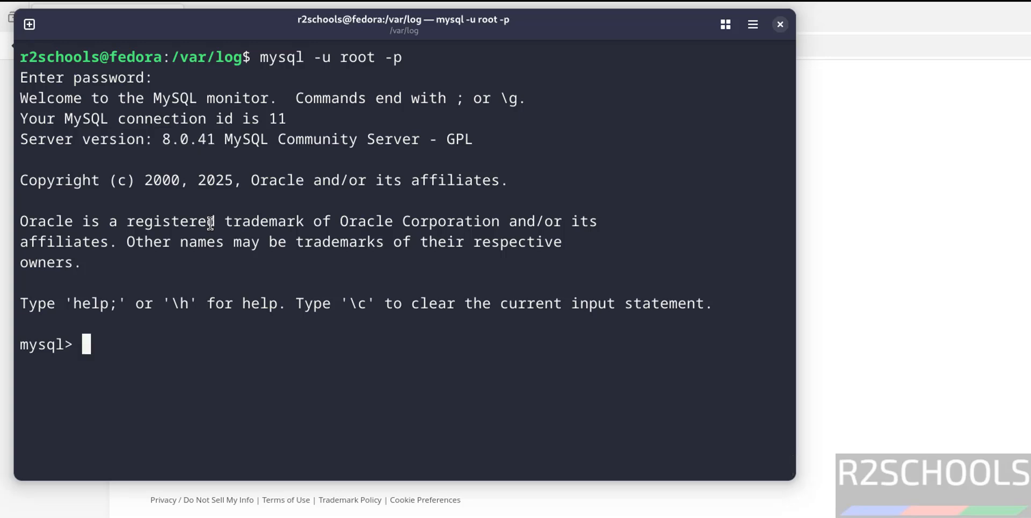
- Run select version(); which returns 8.0.41
text(sele)
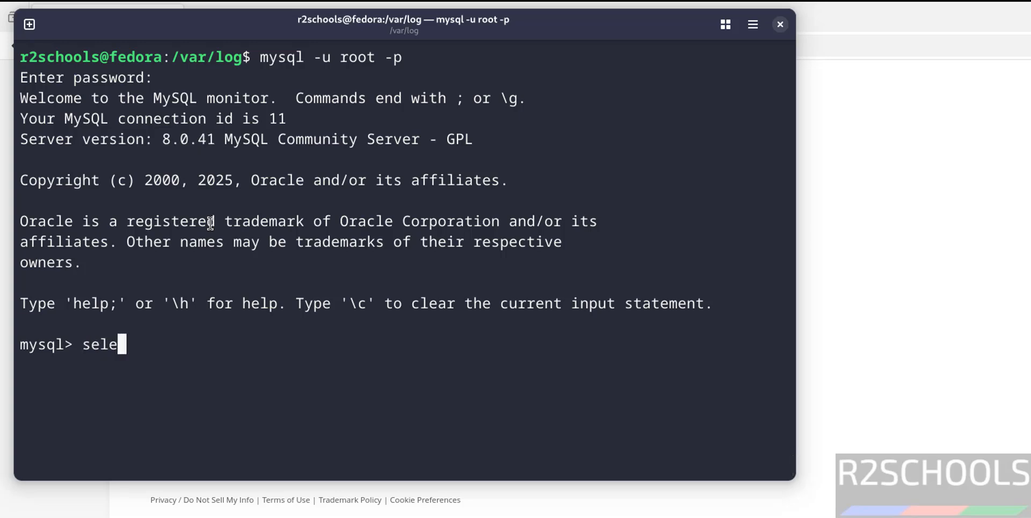
text(ct versio)
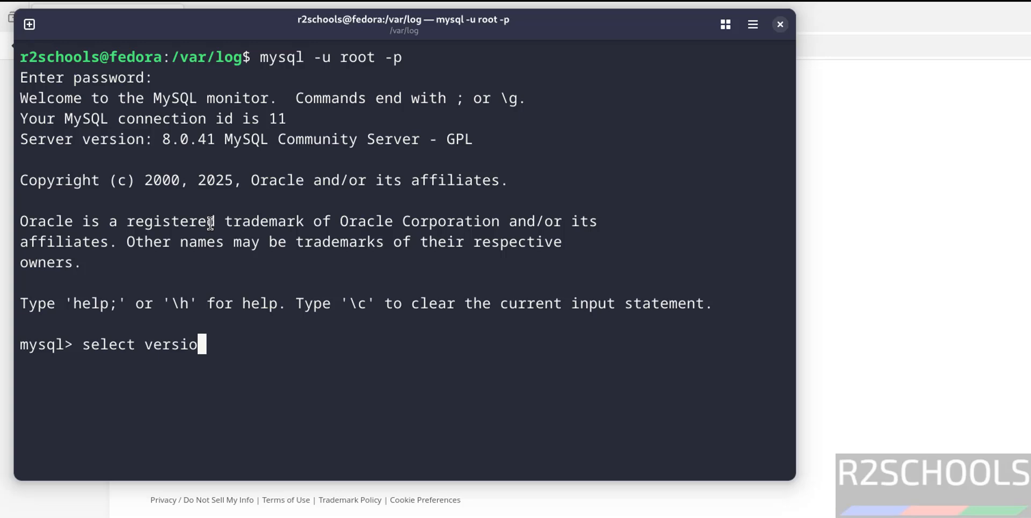
text(n();)
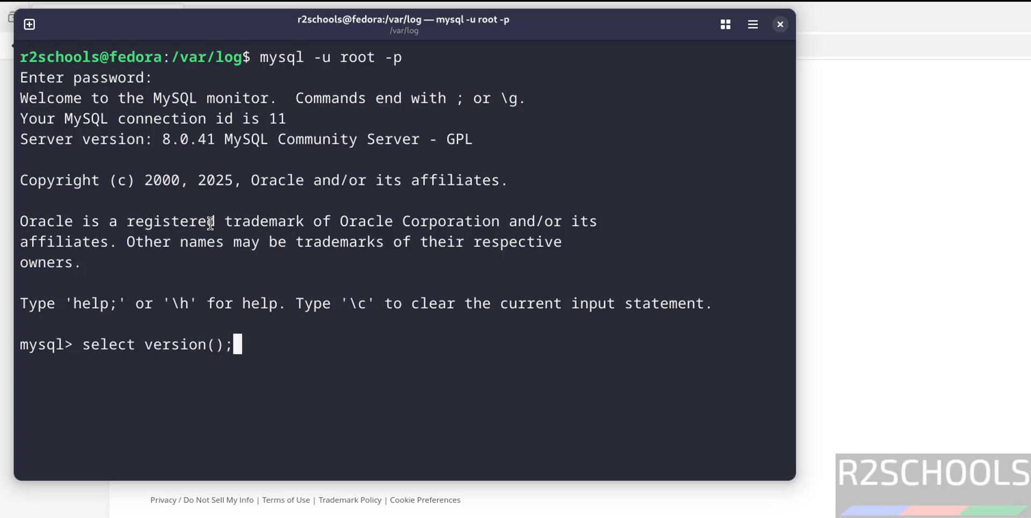
key(Return)
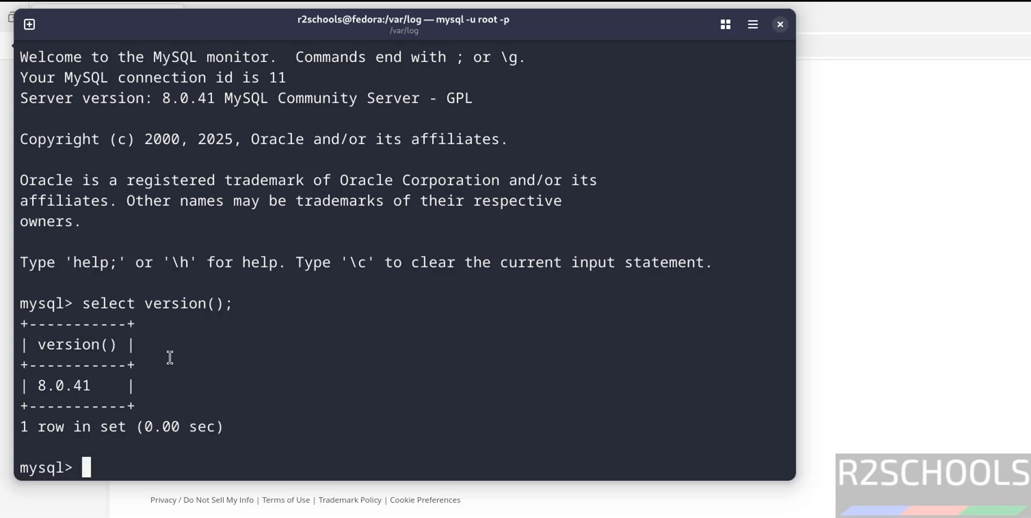
- List the existing databases with SHOW DATABASES
text(show da)
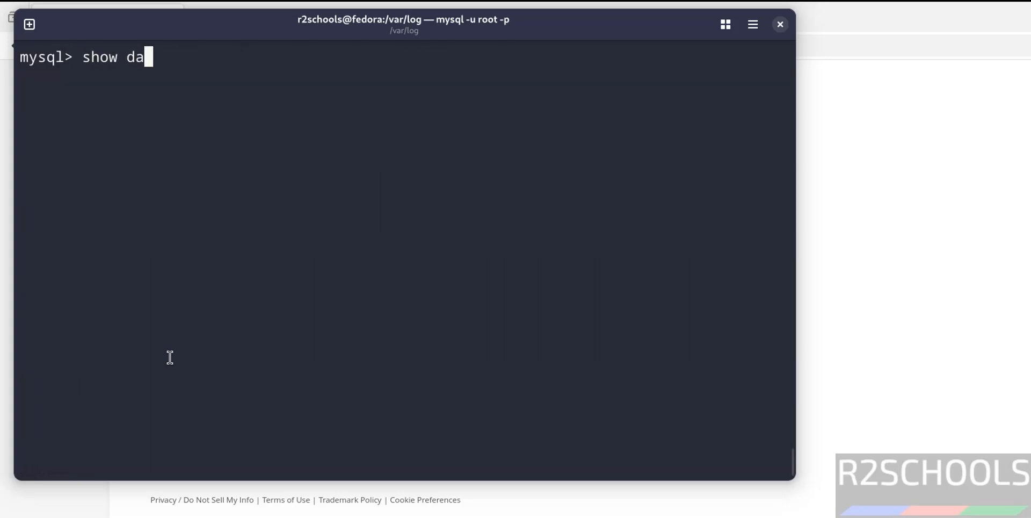
text(tabases;)
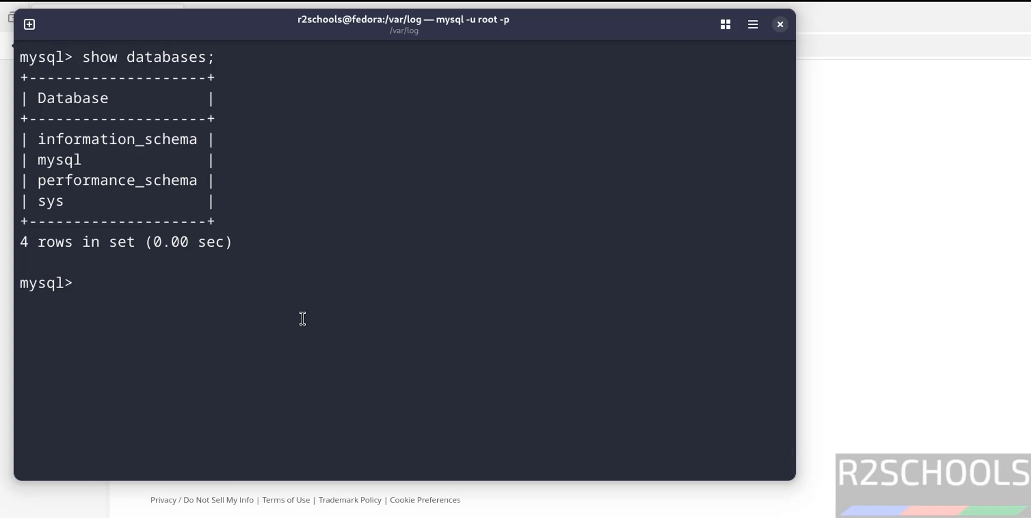
- Create the bank database and confirm it now appears among the five databases
text(create)
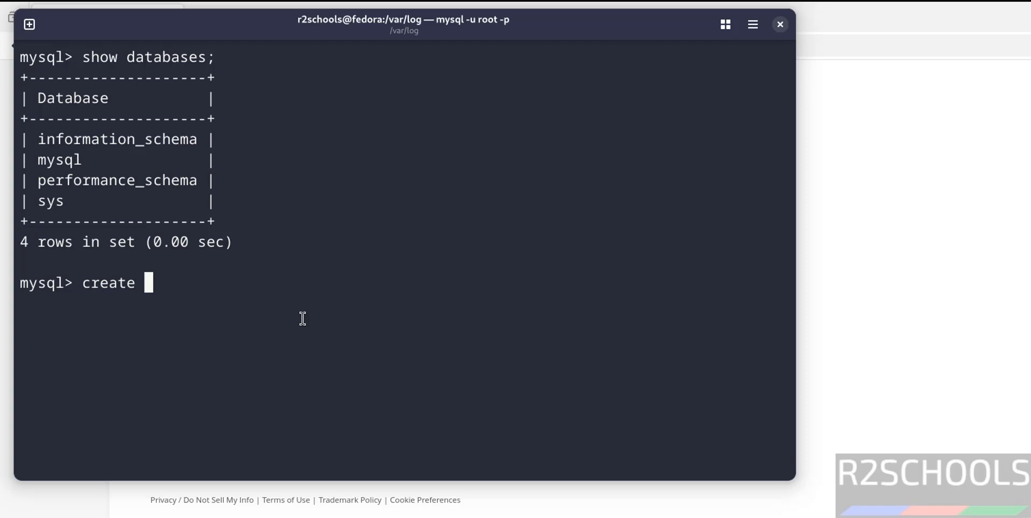
text(data)
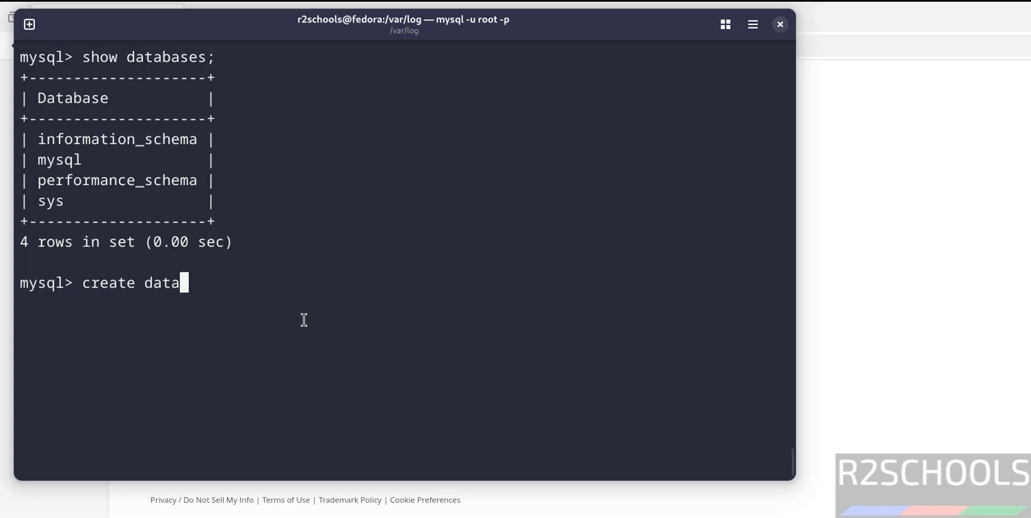
text(base bank;)
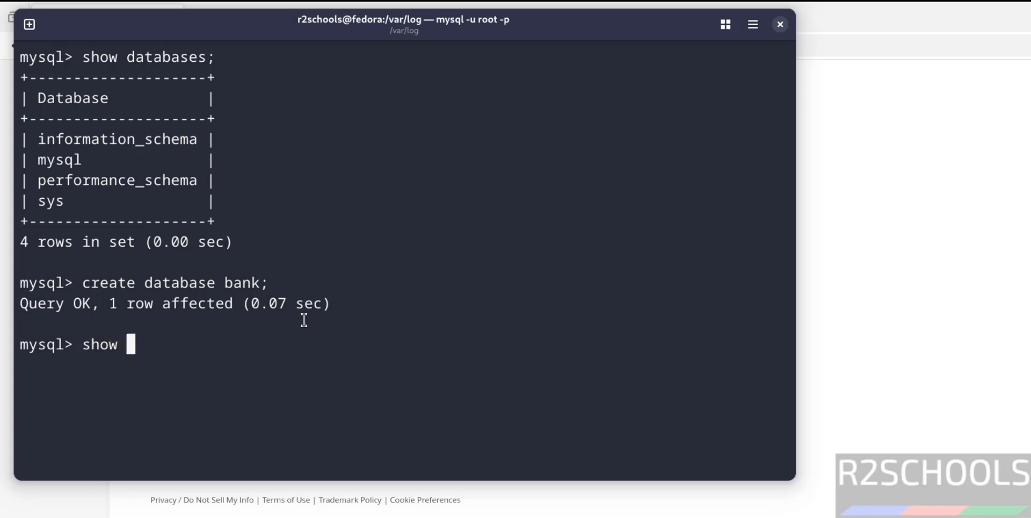
text(databases;)
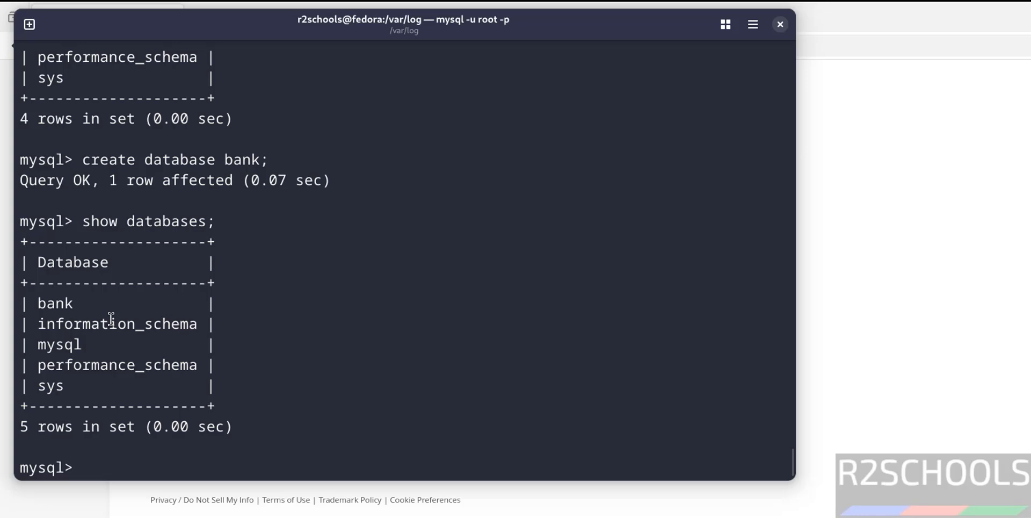
mouse_move(253, 313)
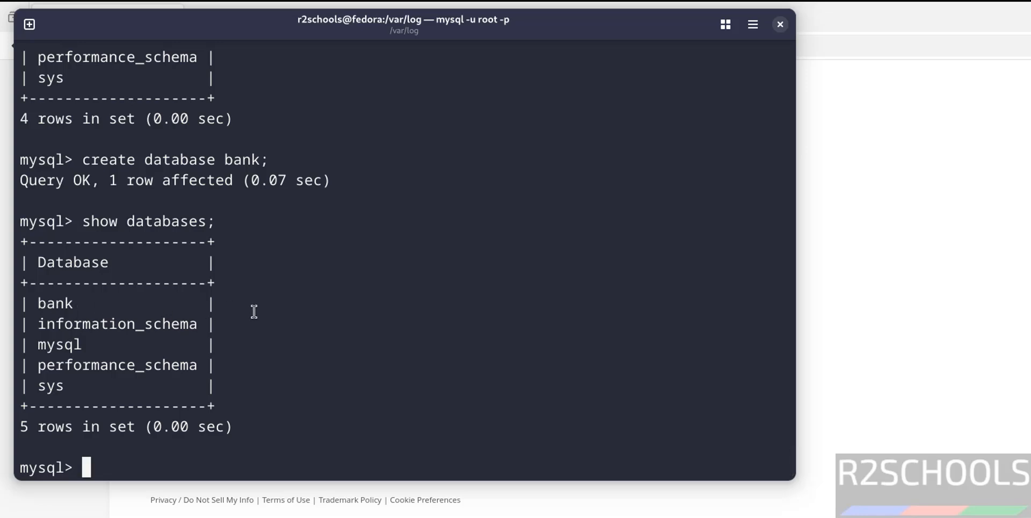
- Switch to the bank database, confirm it with SELECT database(), and see SHOW TABLES return an empty set
text(use)
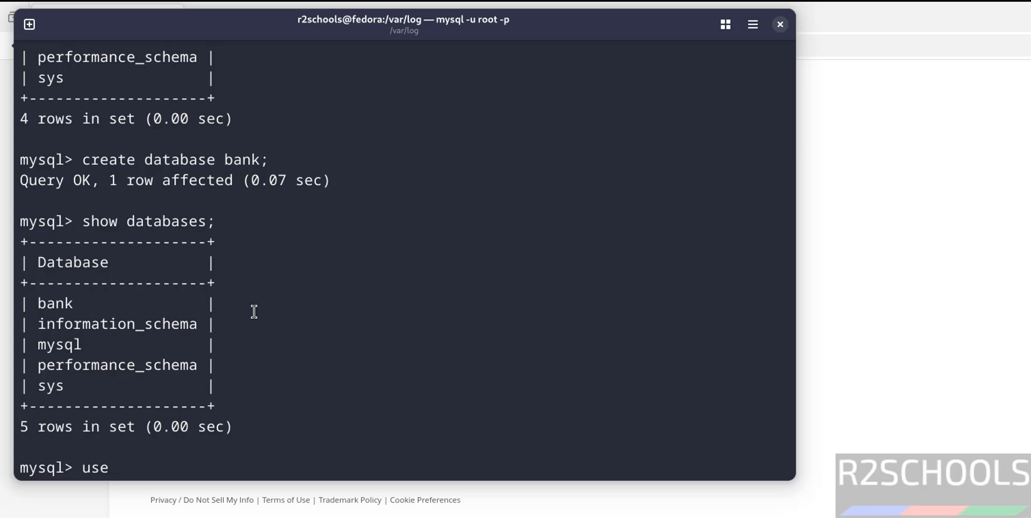
text(bank;)
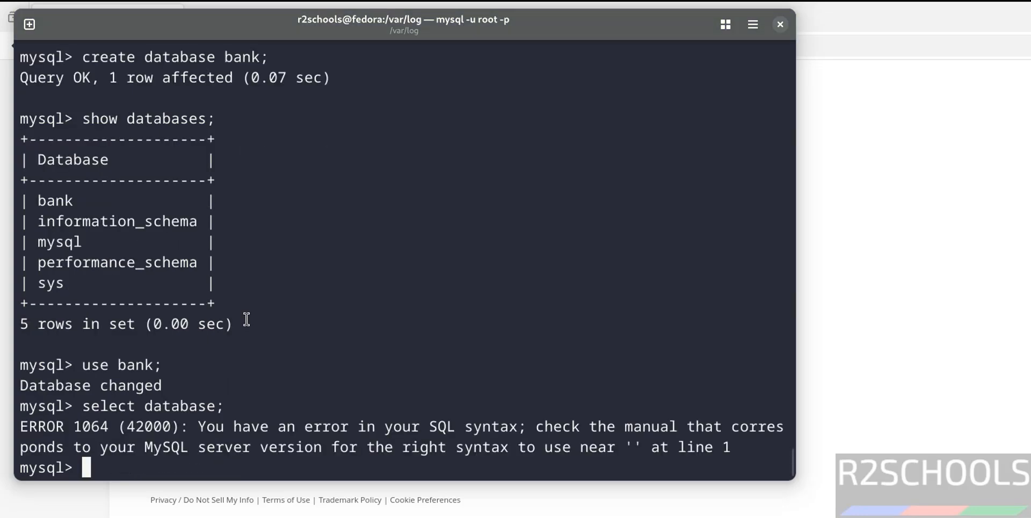
text(select database();)
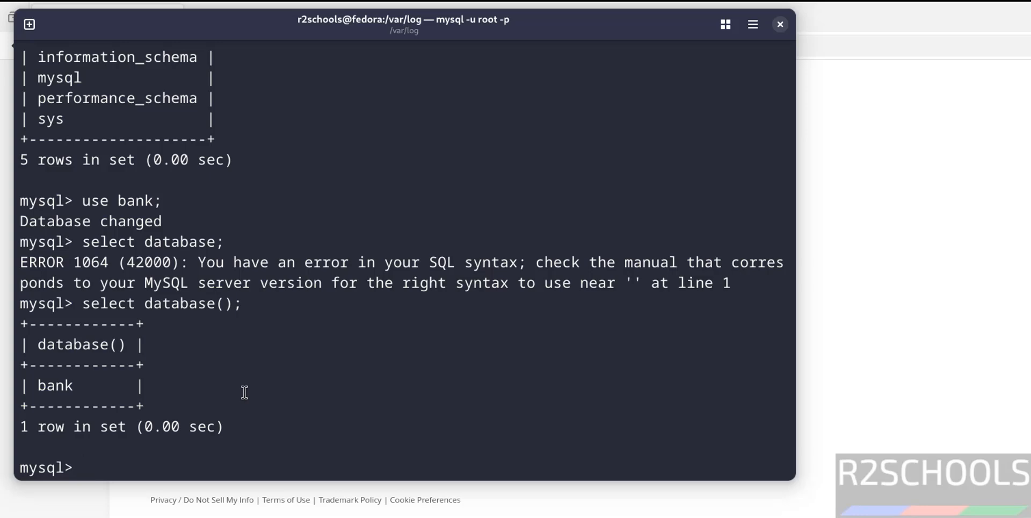
text(show tables;)
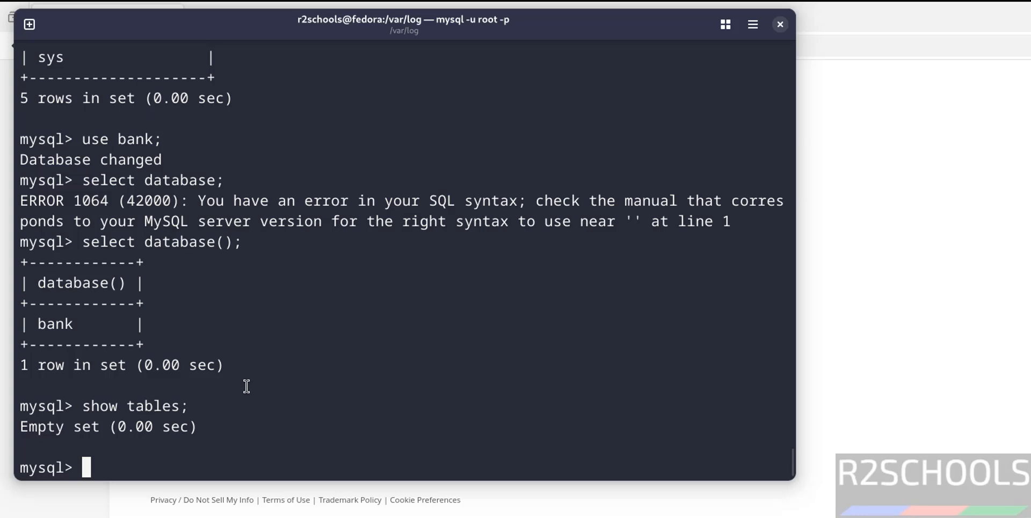
mouse_move(242, 413)
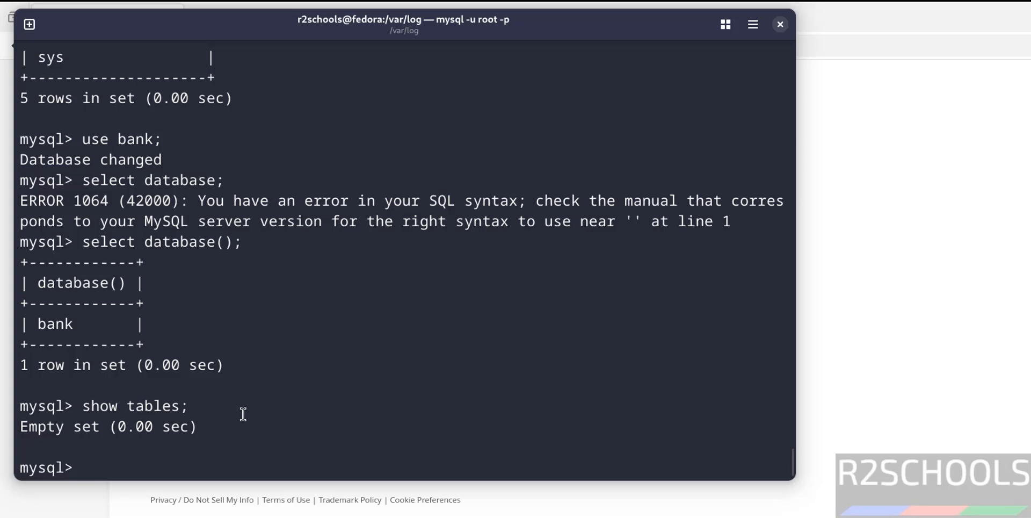
- Create the customer table with cno int primary key and cname varchar(100) not null
text(creat)
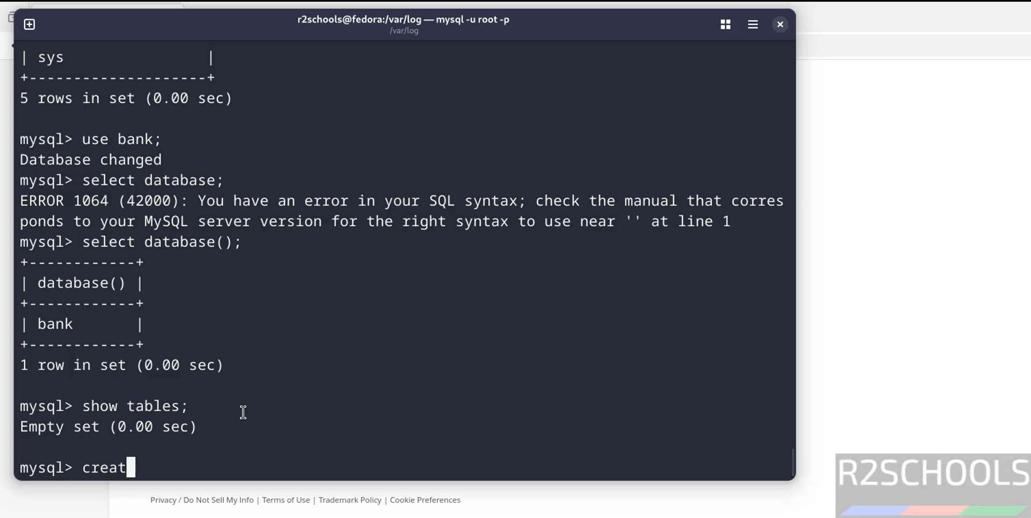
text(e table cus)
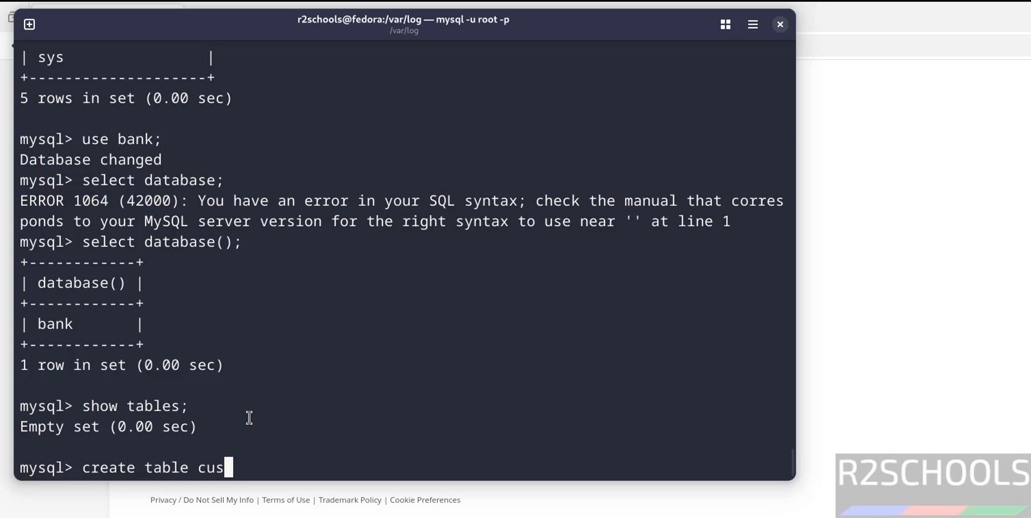
text(tomer(c)
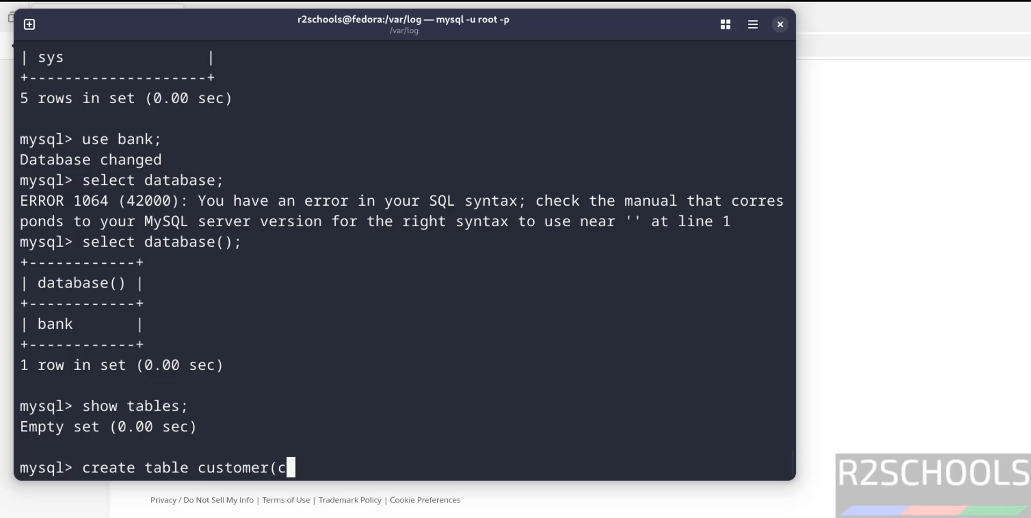
text(no int p)
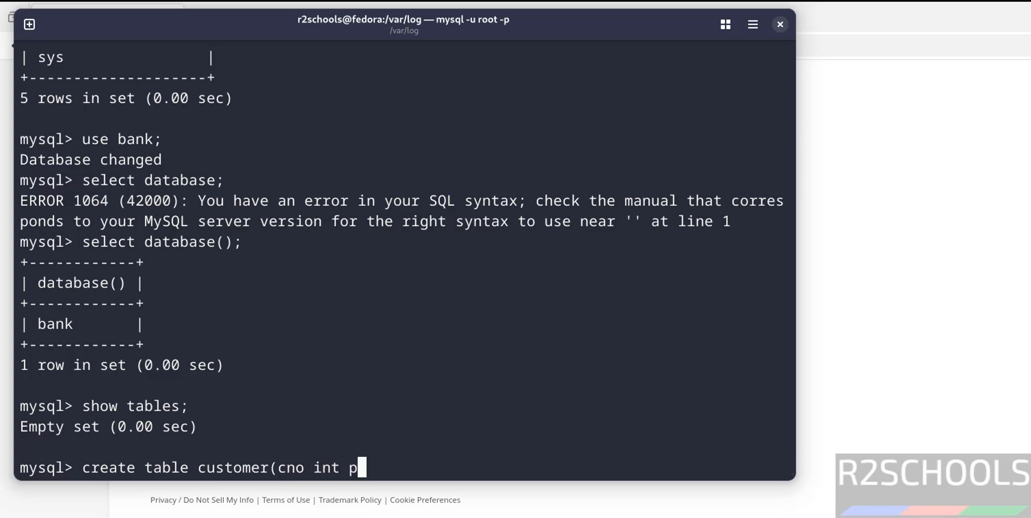
text(rima)
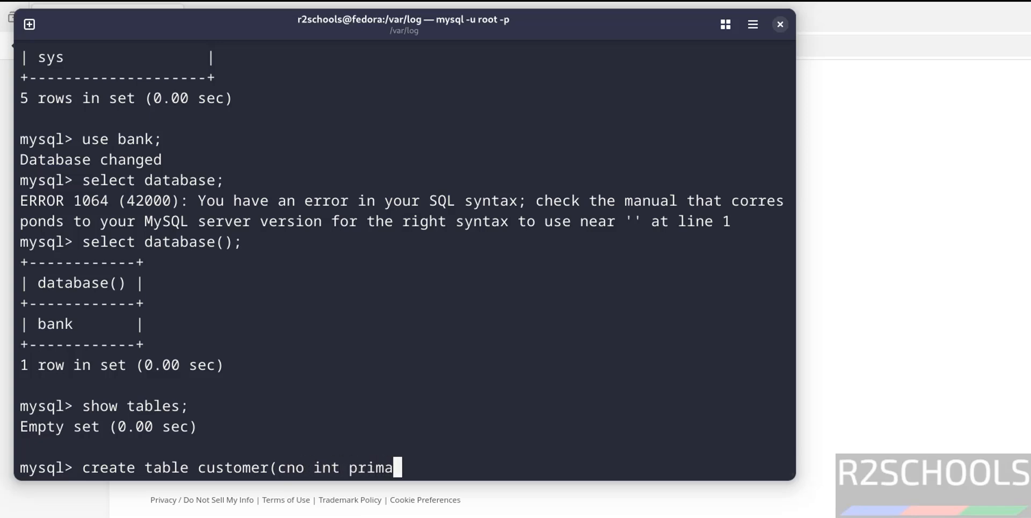
text(ry ke)
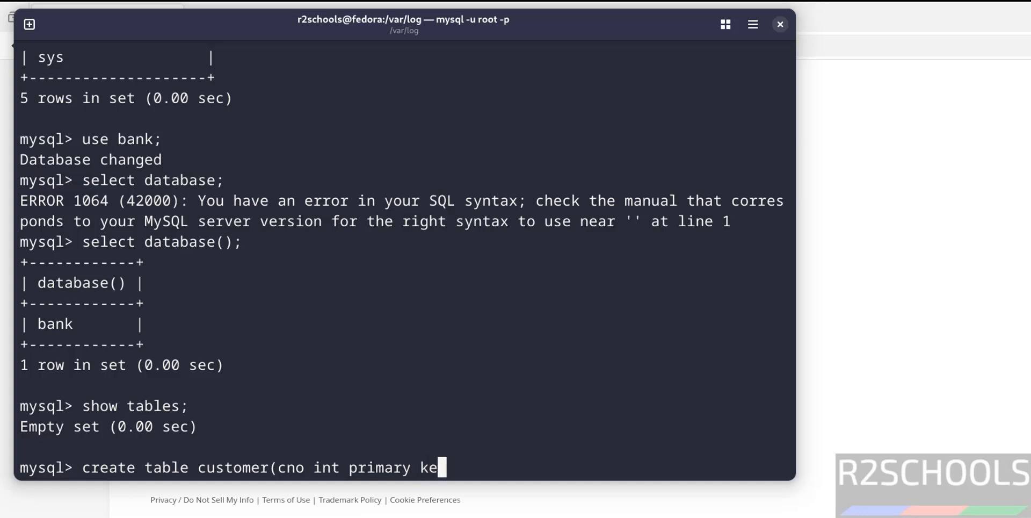
text(y, cname varchar()
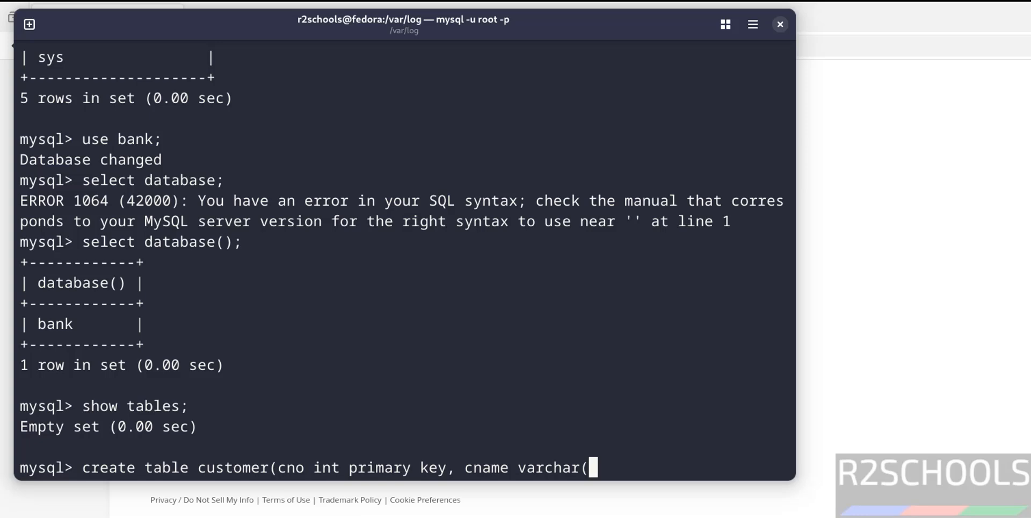
text(10))
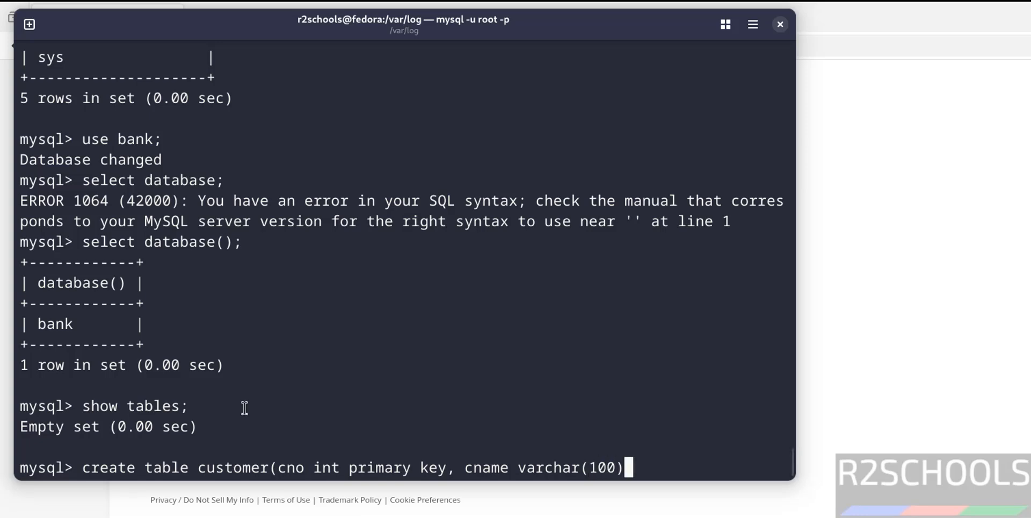
text(not null);)
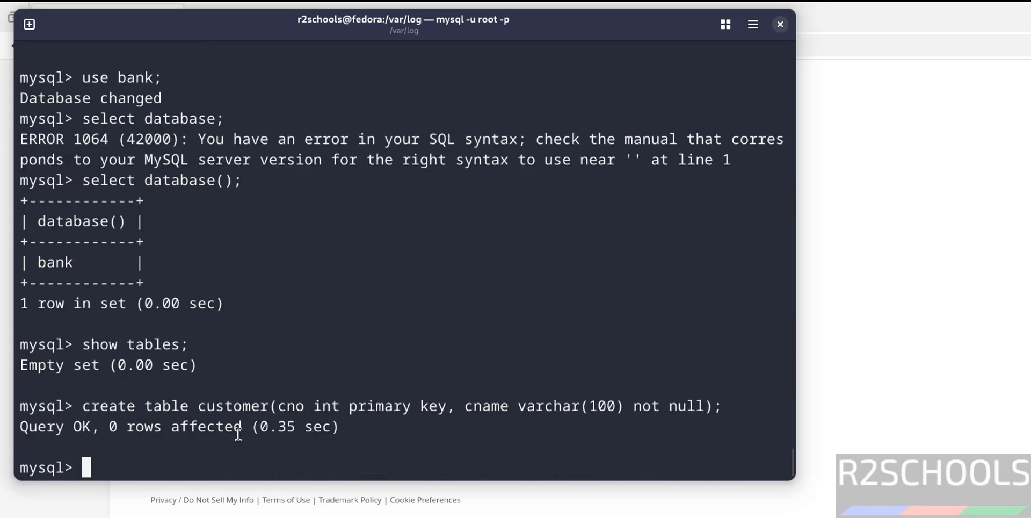
- Confirm customer is listed with SHOW TABLES
text(show)
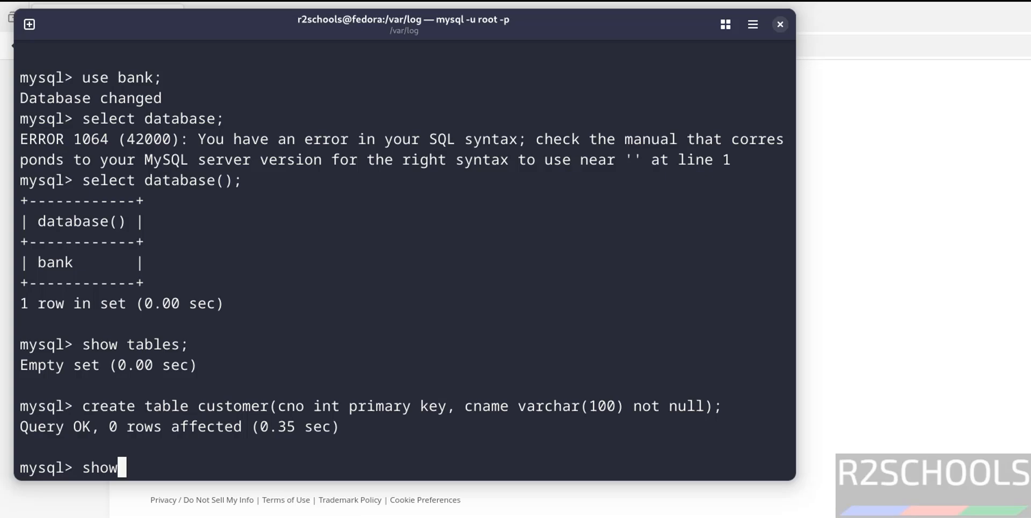
text(tables;)
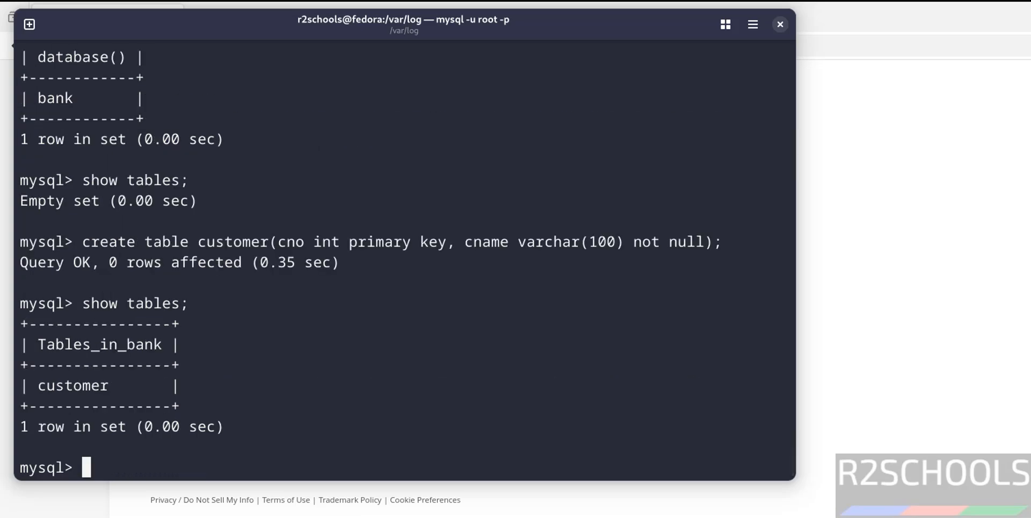
- Insert rows (100, 'James') and (101, 'Vijay') into customer
text(insert into)
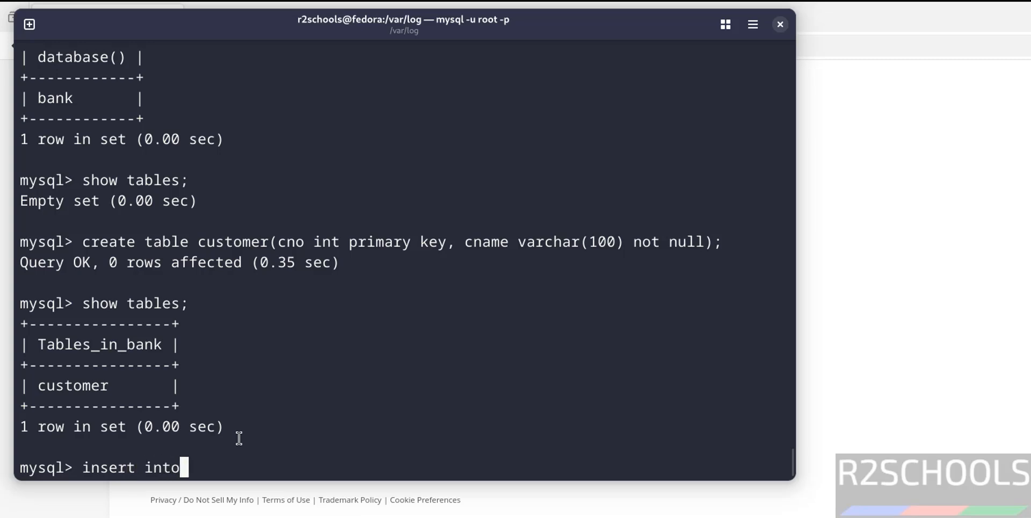
text(customer)
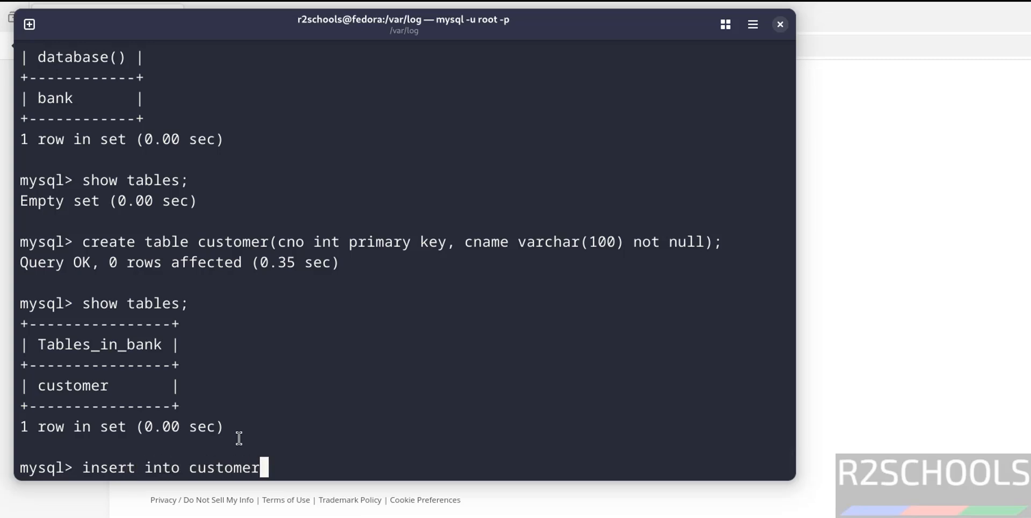
text(values(1)
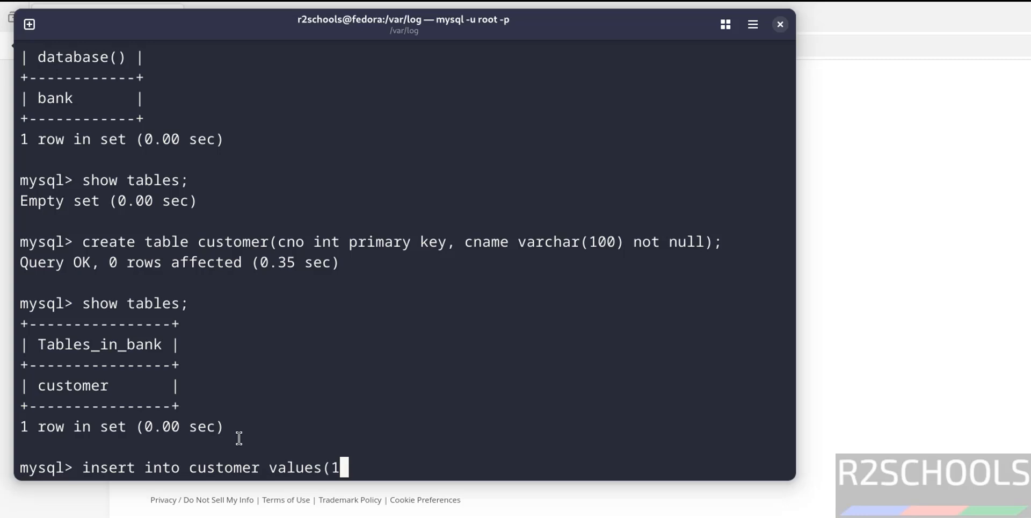
text(00,')
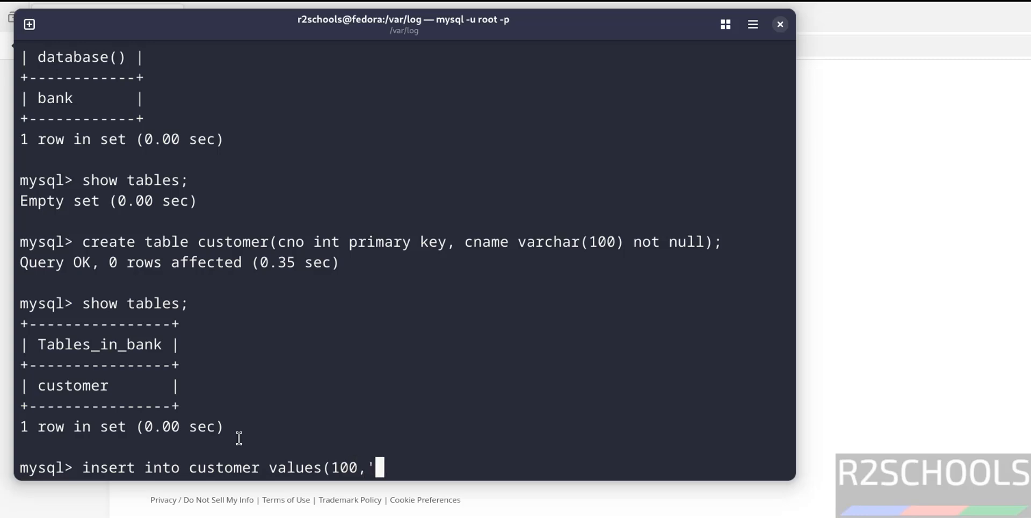
text(James');)
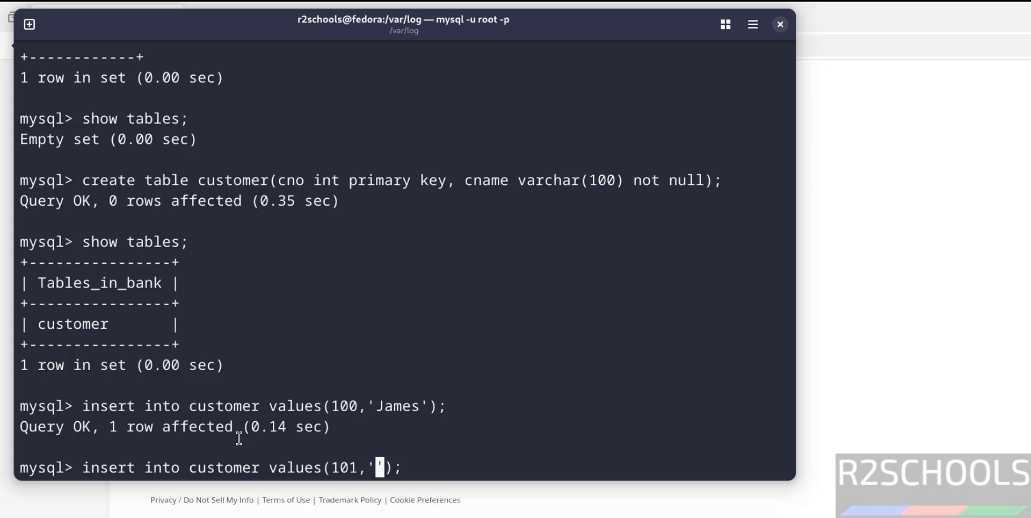
text(Vijay'');)
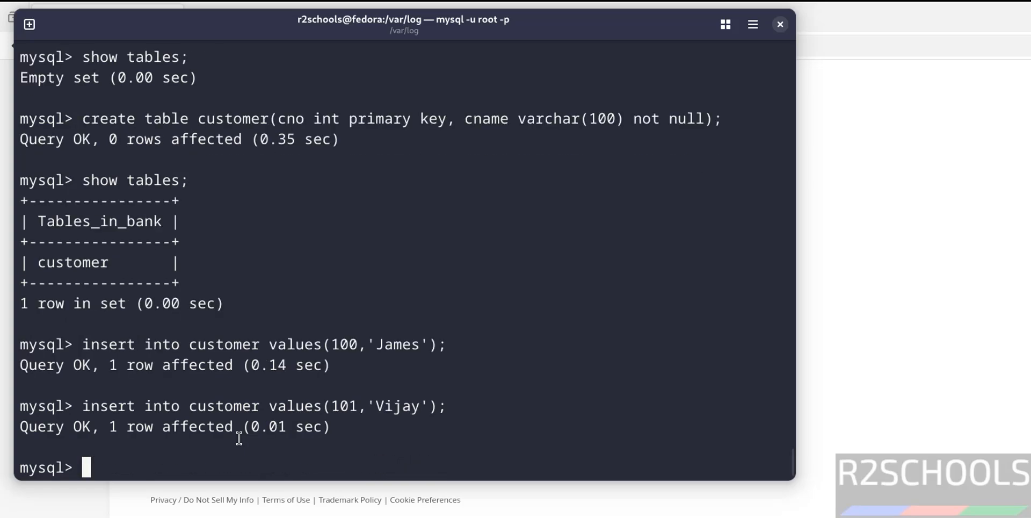
- List both rows with SELECT * FROM customer, correcting the mistyped table name
text(select *)
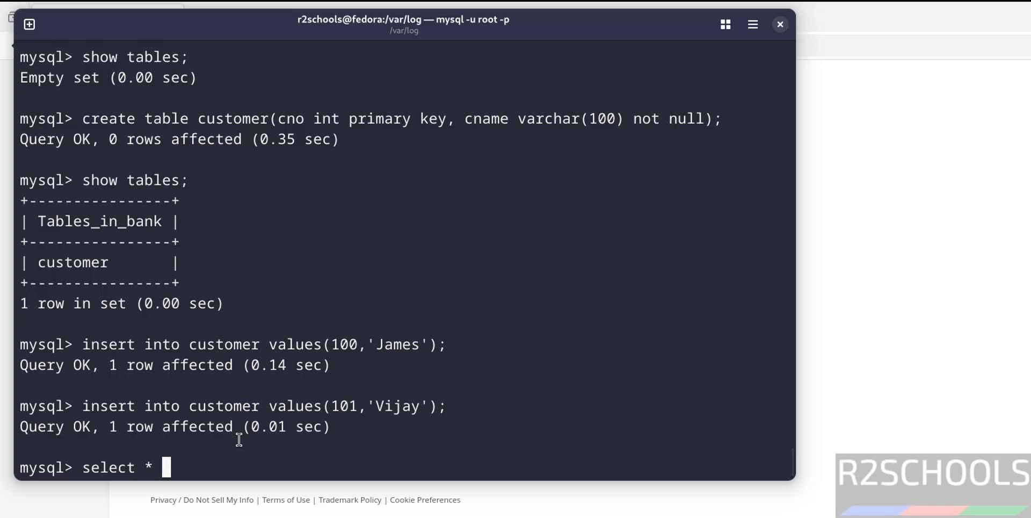
text(from stu)
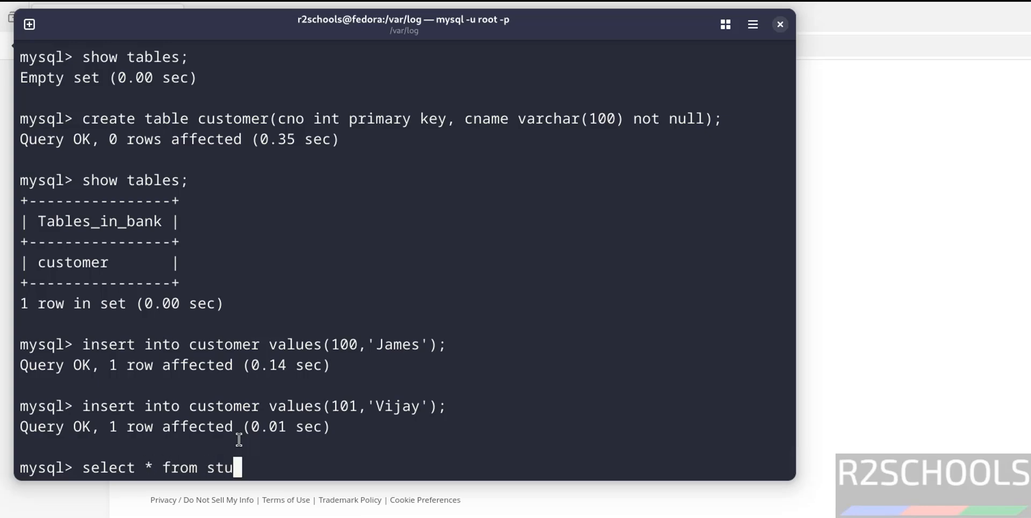
key(BackSpace)
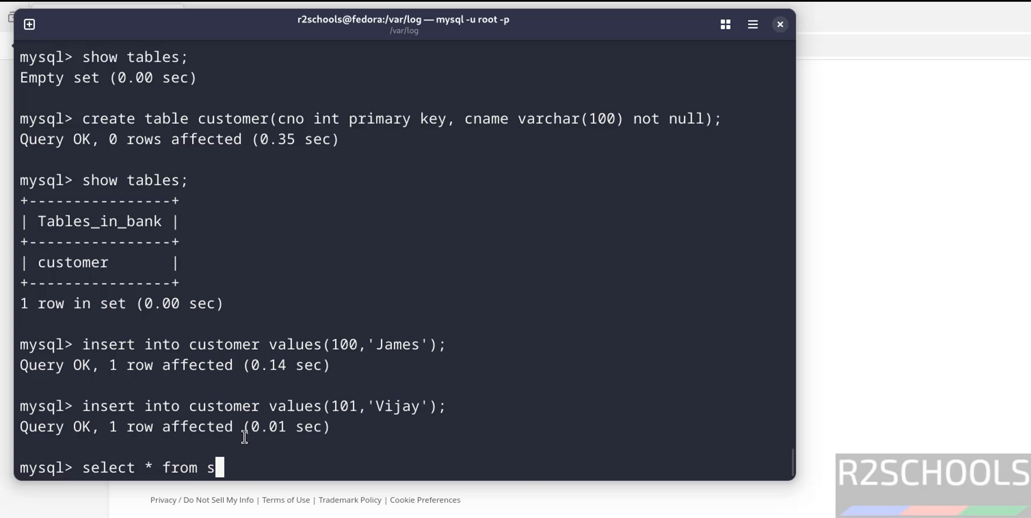
text(ustomer;)
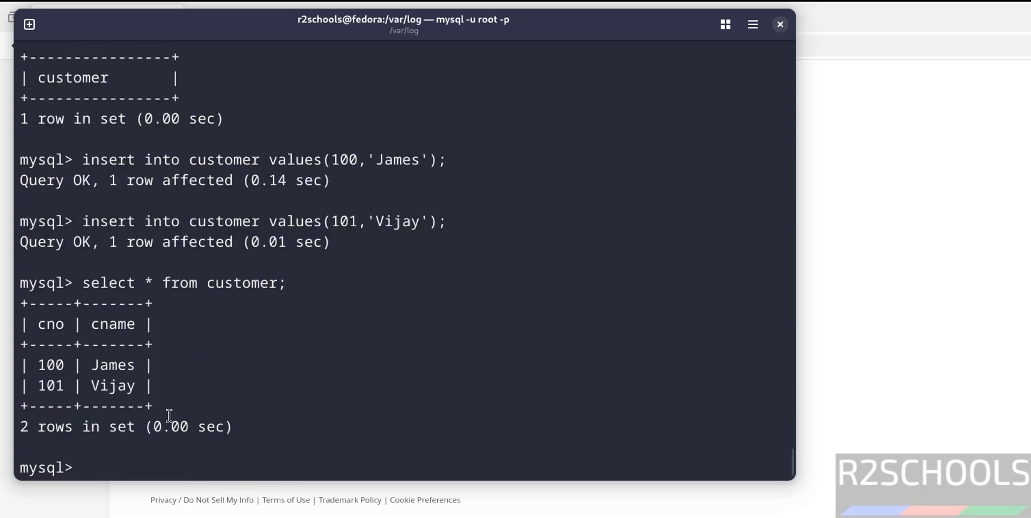
mouse_move(360, 344)
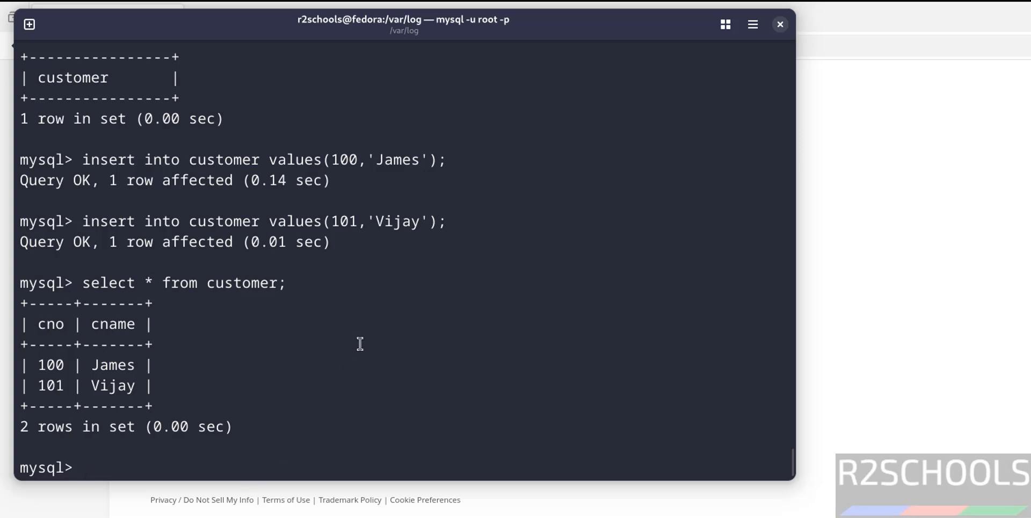
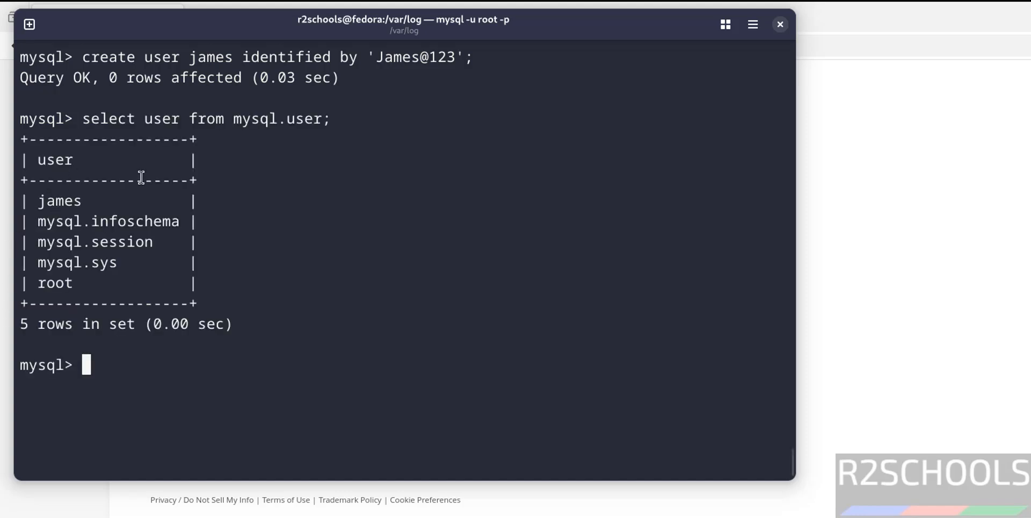
- Confirm james among the mysql.user accounts and exit the MySQL client
text(e)
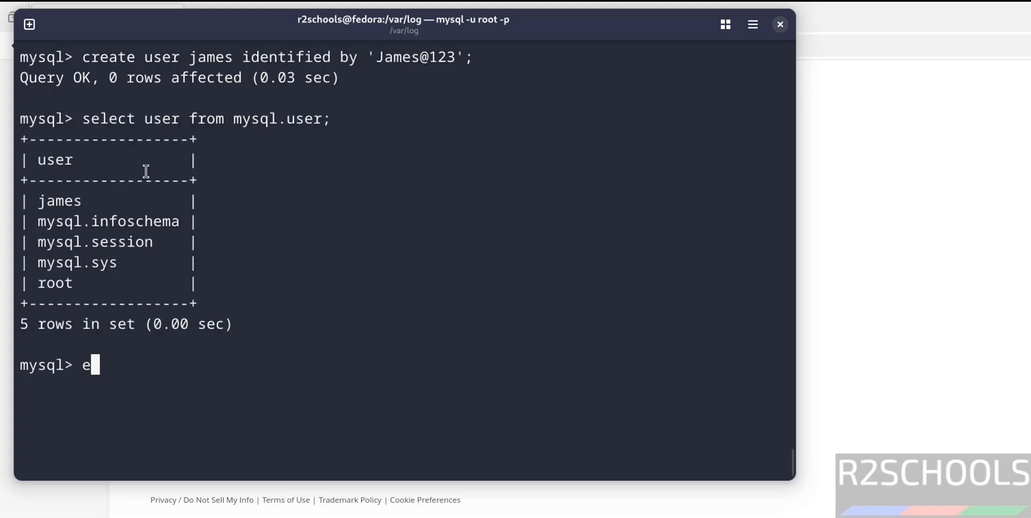
text(xit)
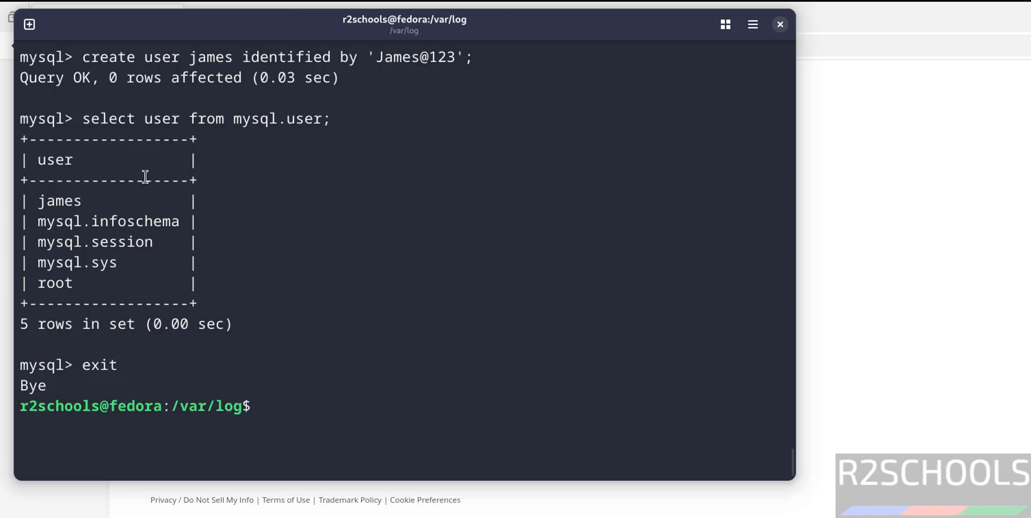
- Log into MySQL as james and confirm current_user shows james@%
text(mysql -)
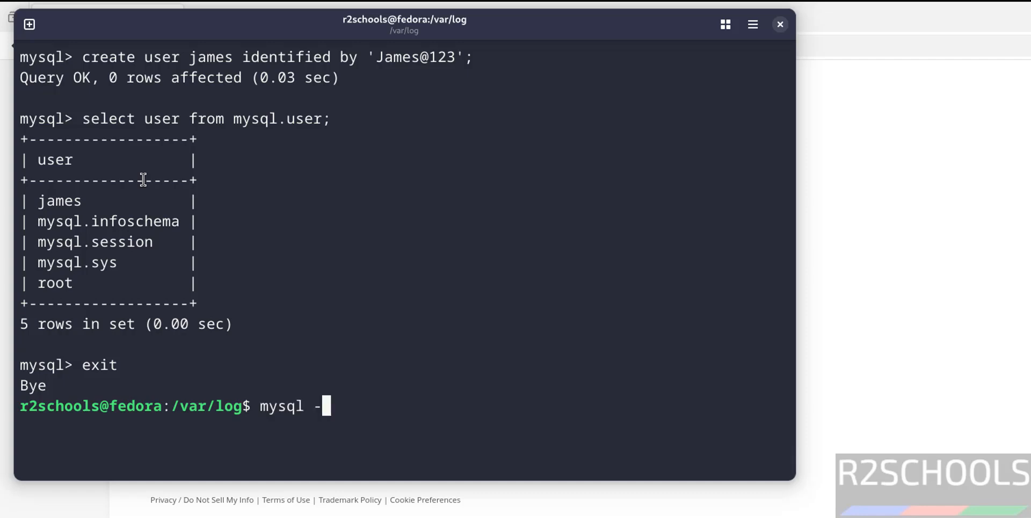
text(u james -p)
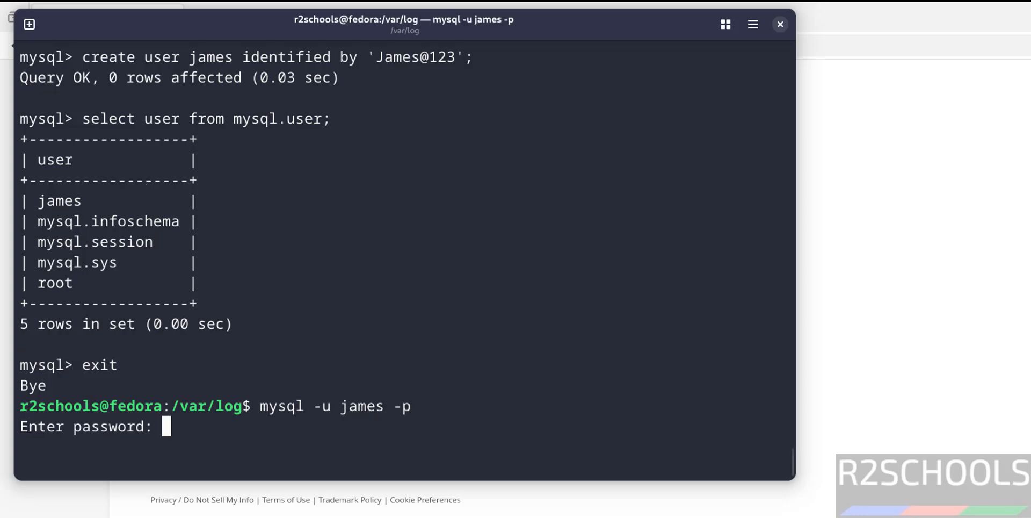
mouse_move(139, 182)
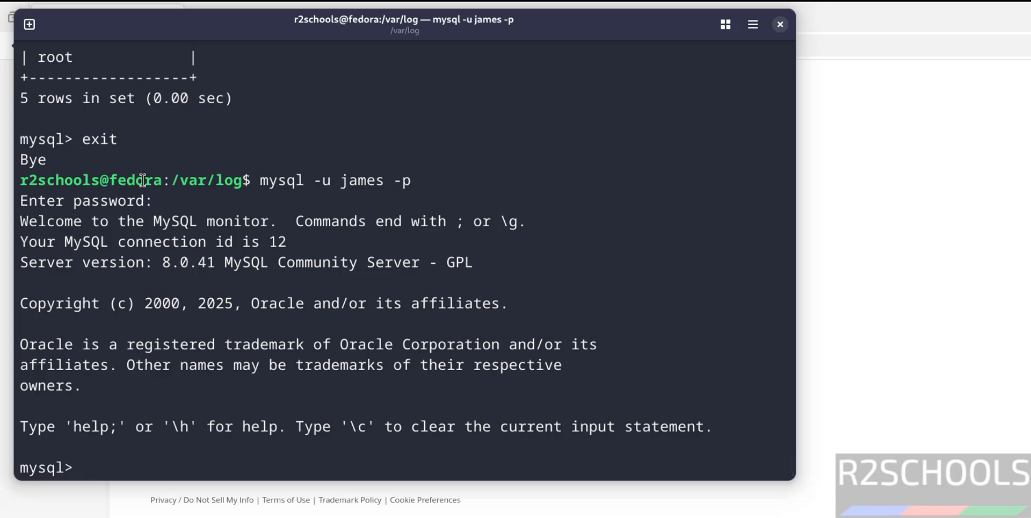
text(select current_user;)
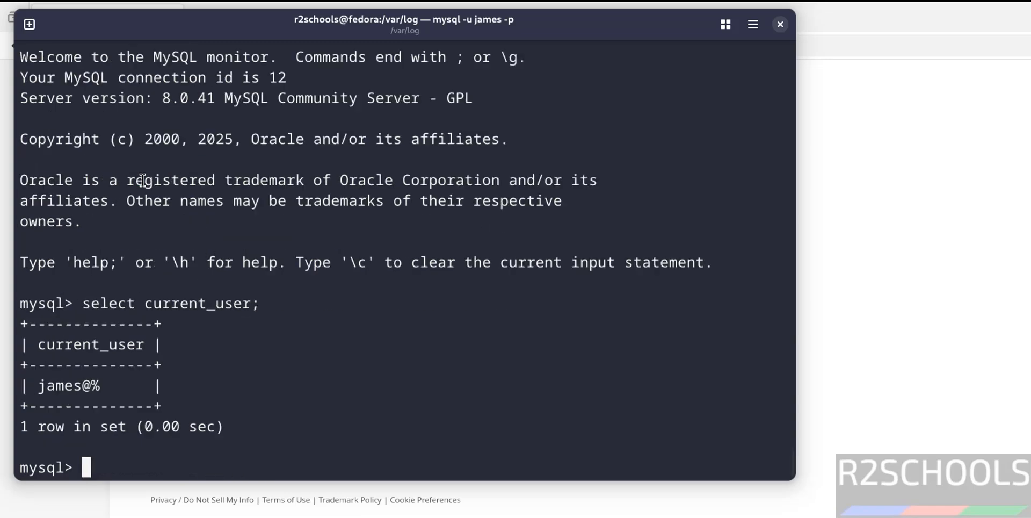
mouse_move(239, 328)
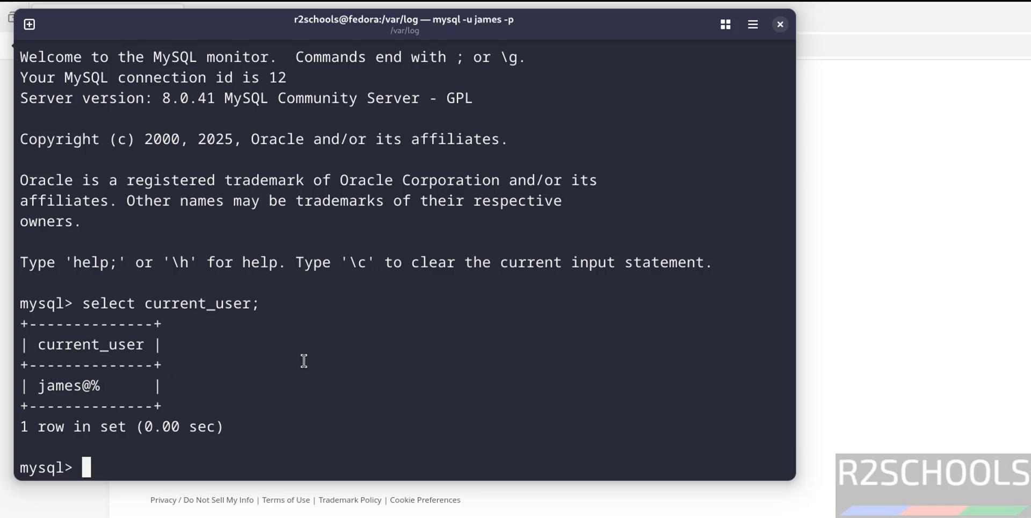
- Attempt USE bank, get ERROR 1044 access denied, and exit the client
text(use)
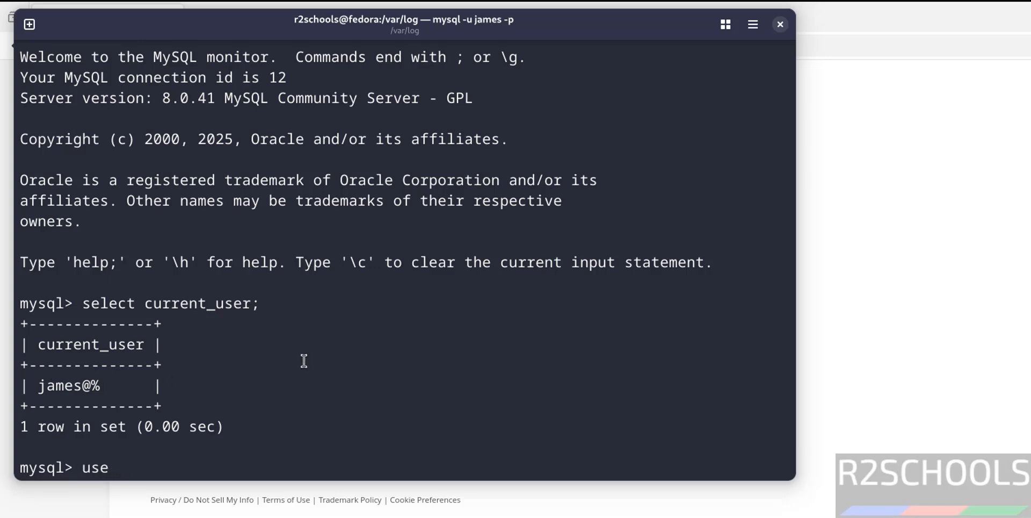
text(bank;)
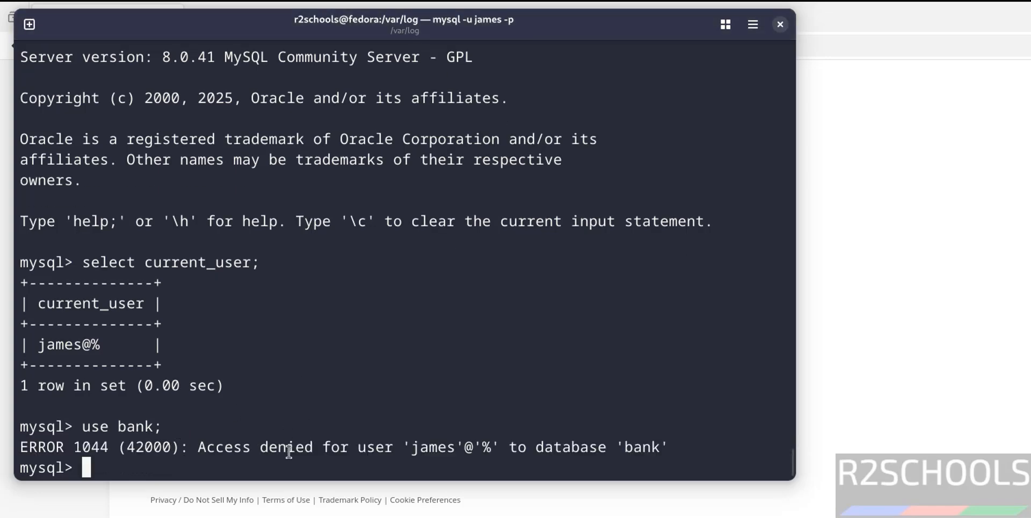
mouse_move(336, 465)
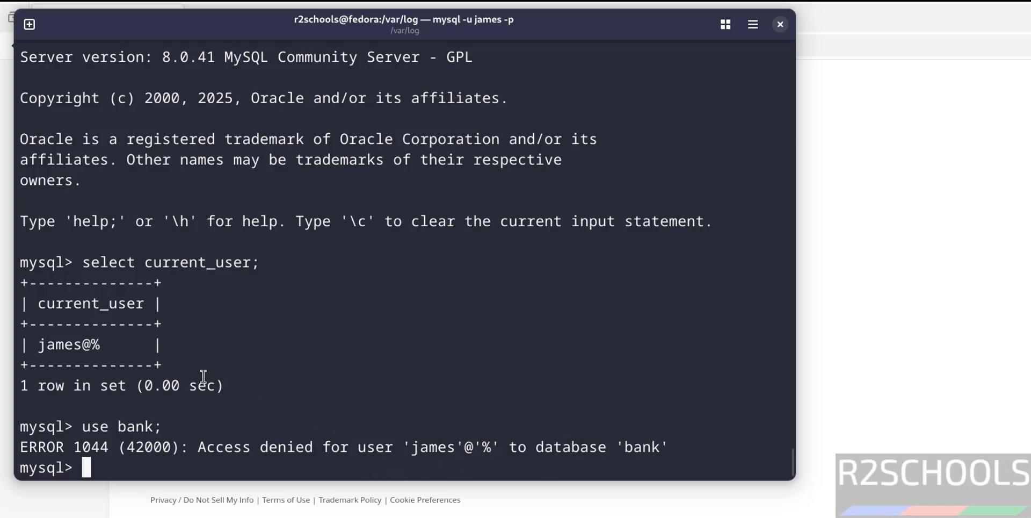
mouse_move(357, 224)
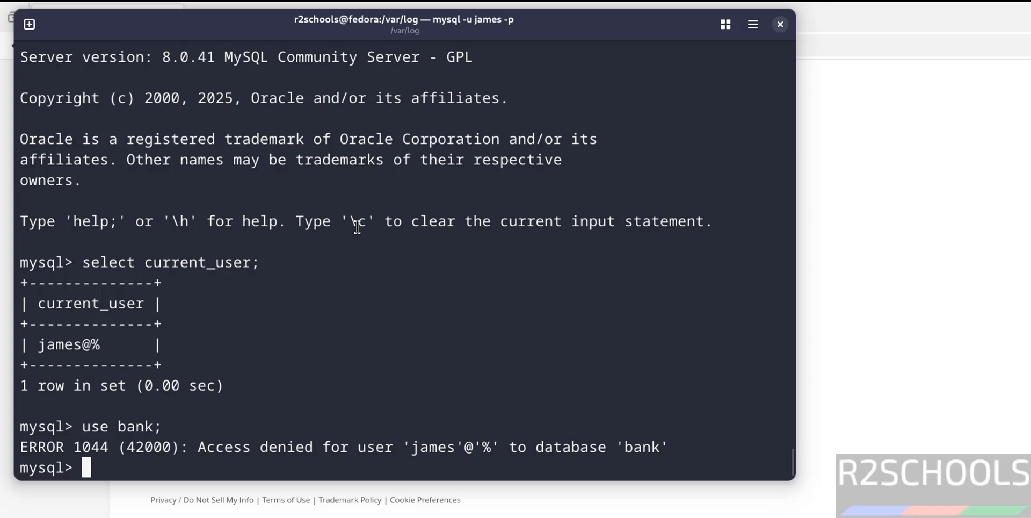
mouse_move(253, 357)
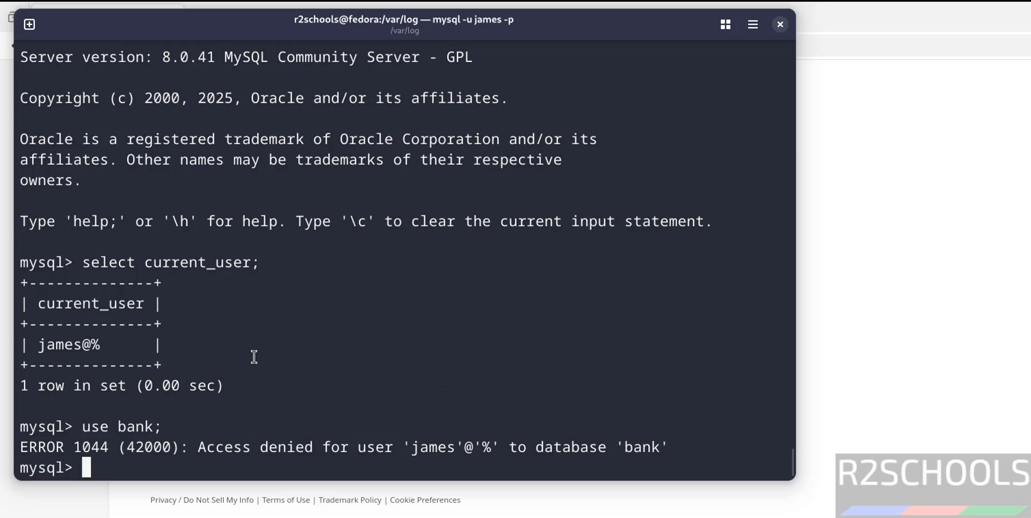
mouse_move(265, 359)
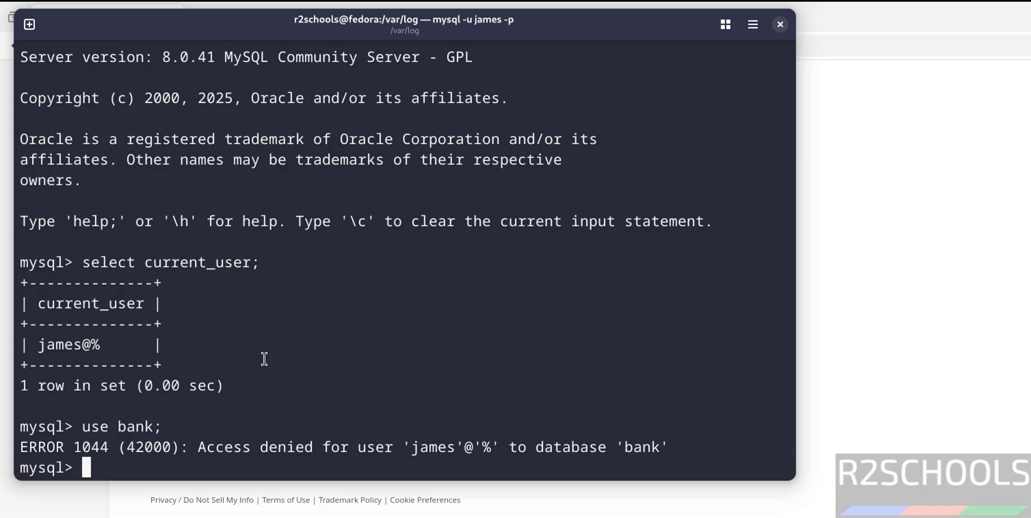
mouse_move(259, 376)
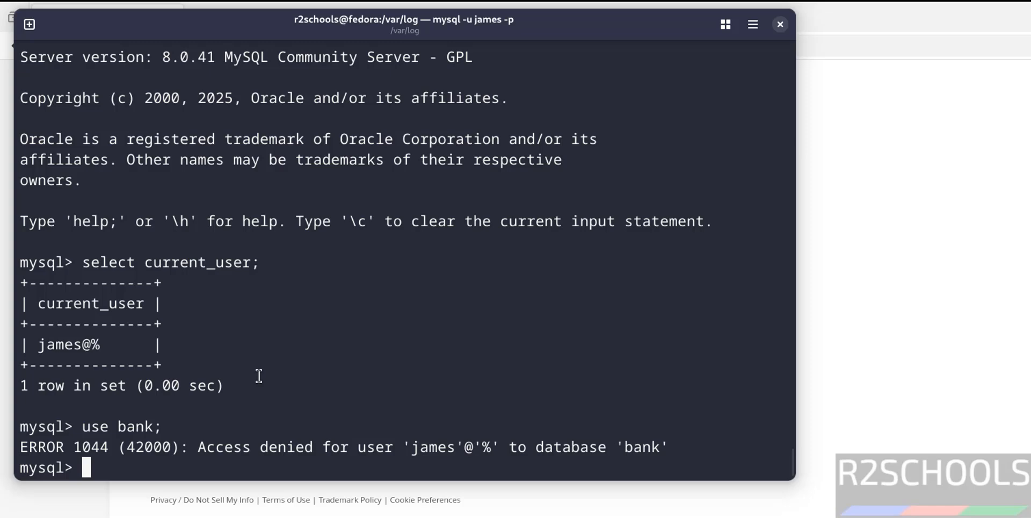
text(exit)
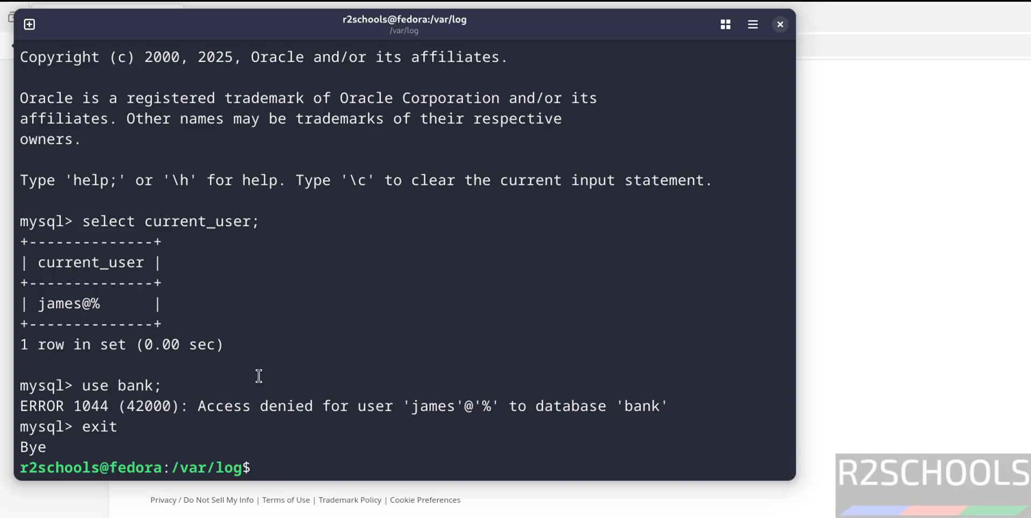
- Stop the mysqld service with sudo systemctl stop
text(sudo sy)
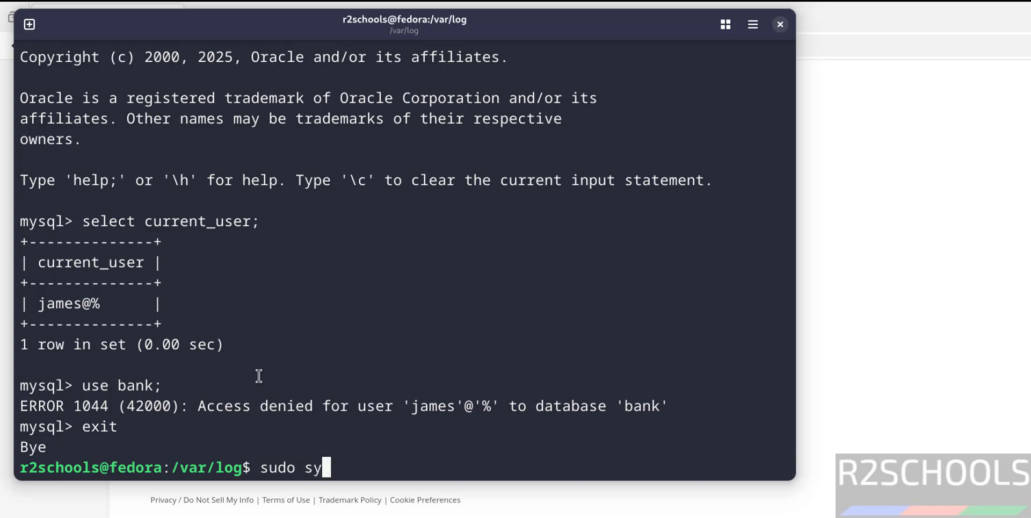
text(stemctl st)
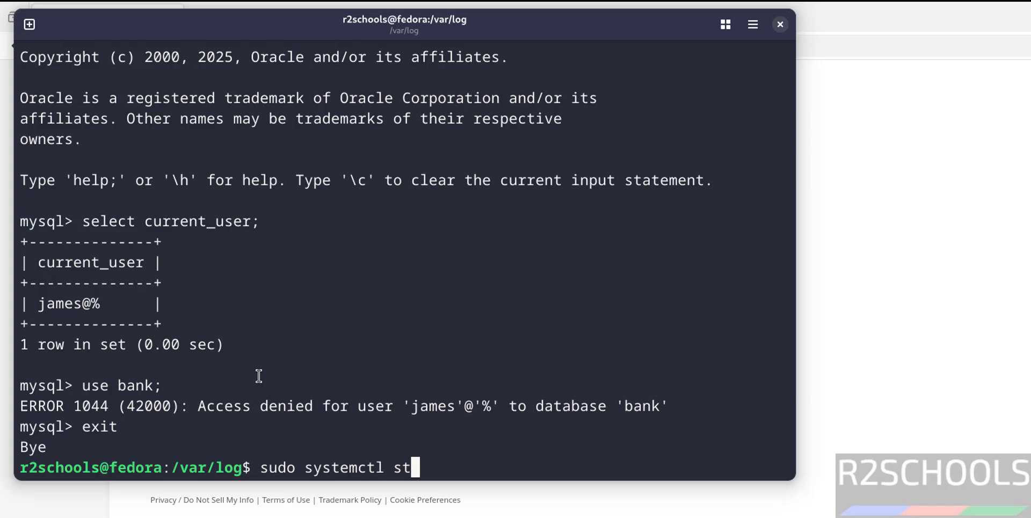
text(op mysqld)
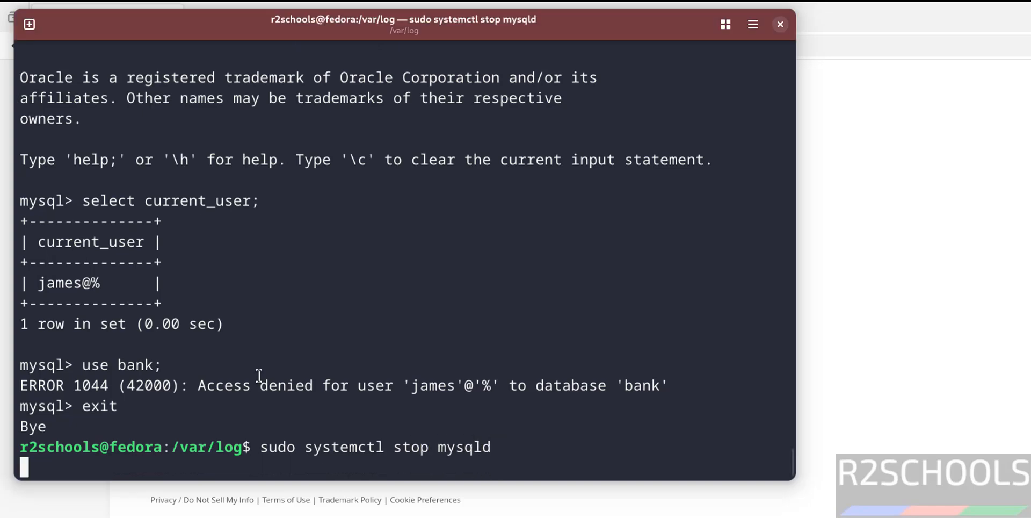
- Check sudo systemctl status mysqld shows inactive (dead) and leave the pager
text(sudo syst)
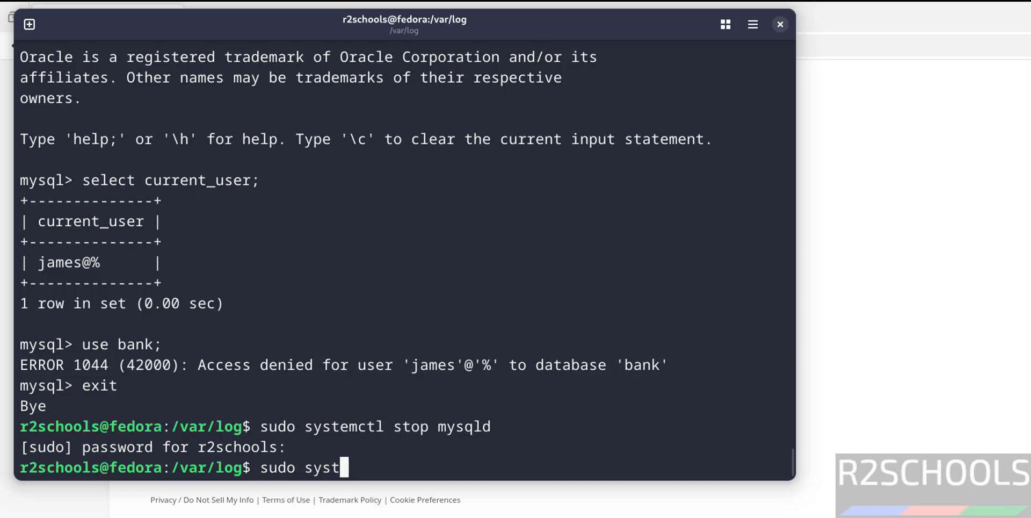
text(emctl statu)
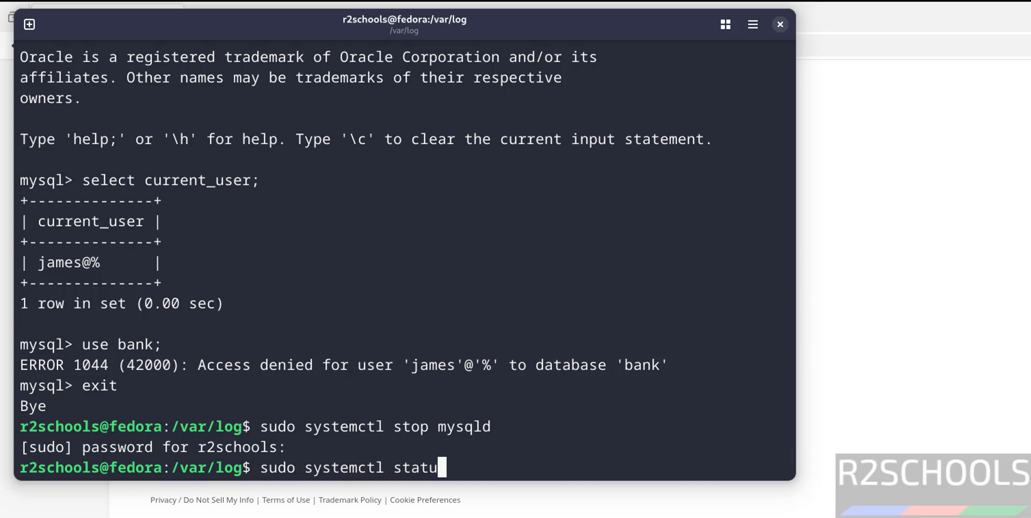
key(Return)
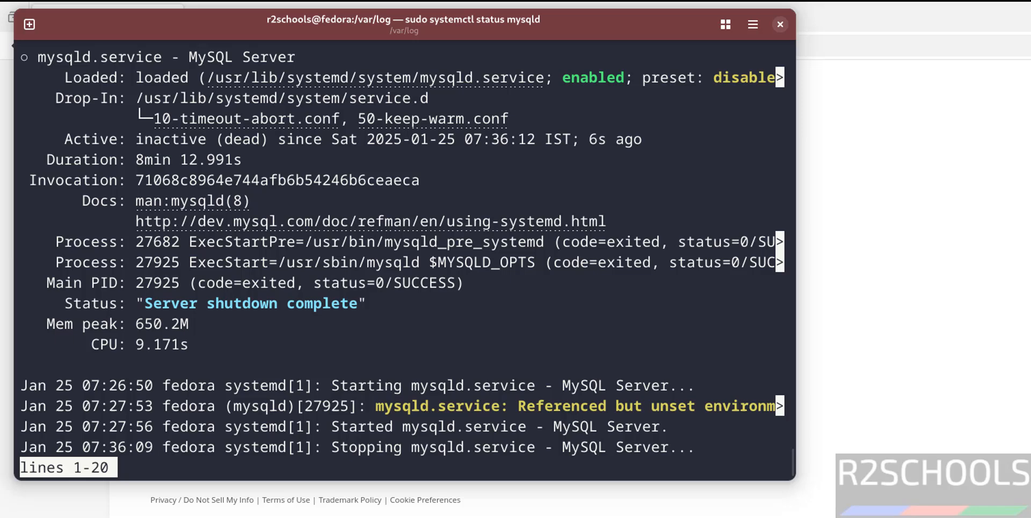
mouse_move(255, 375)
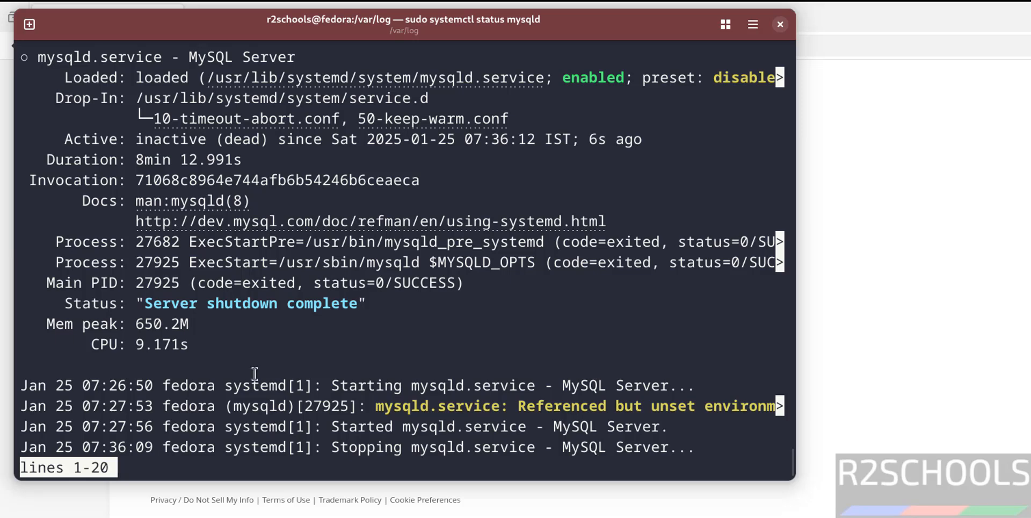
key(q)
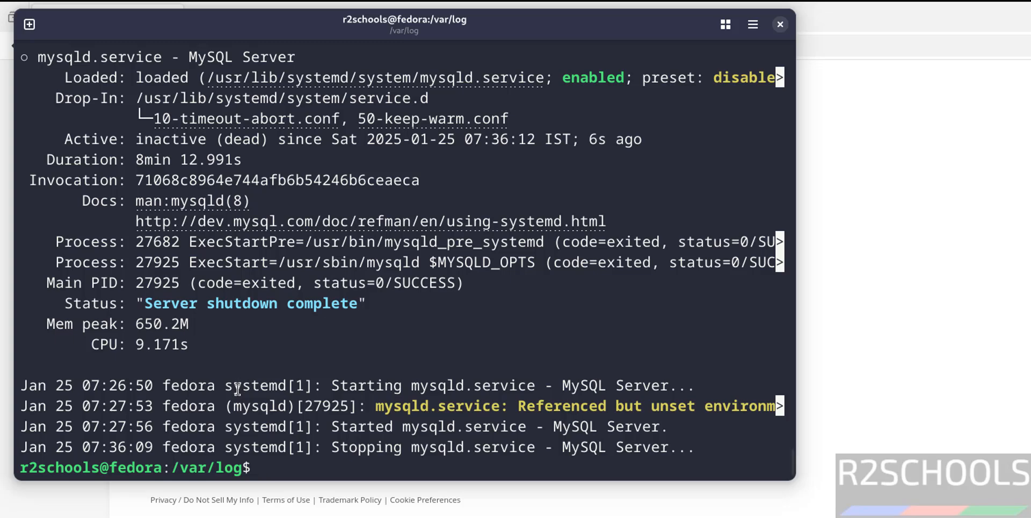
- Try mysql -u root -p, which fails with a socket error while the server is stopped
text(mysql -)
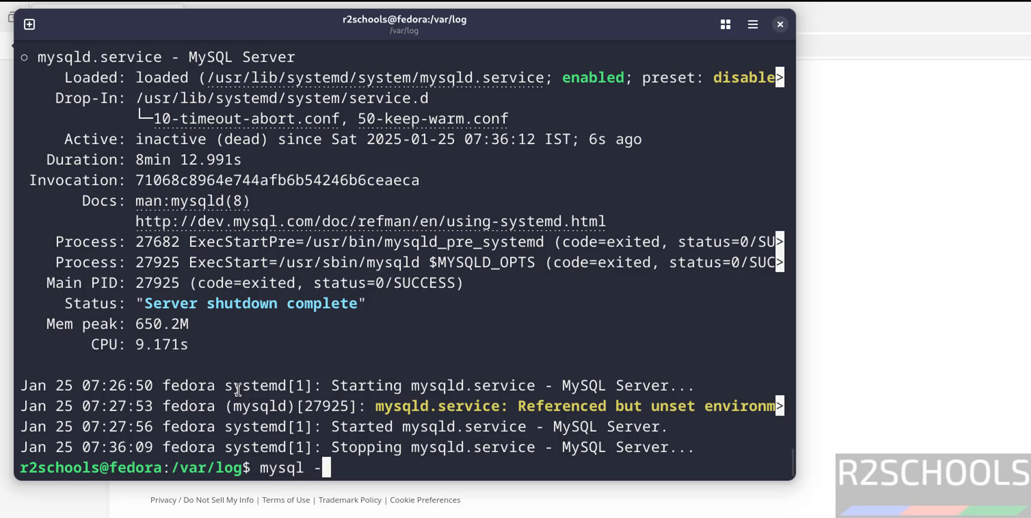
text(u root -p)
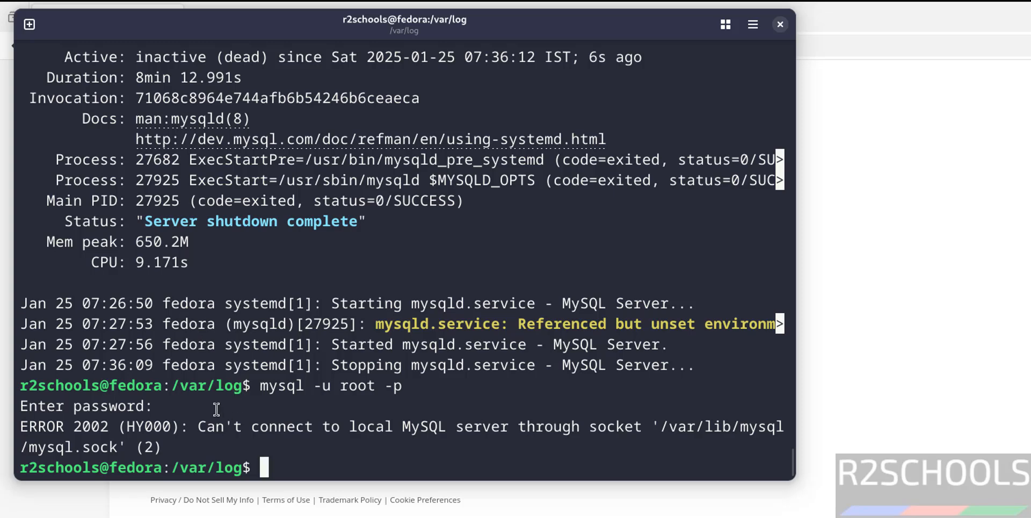
- Start mysqld.service with sudo systemctl start
text(s)
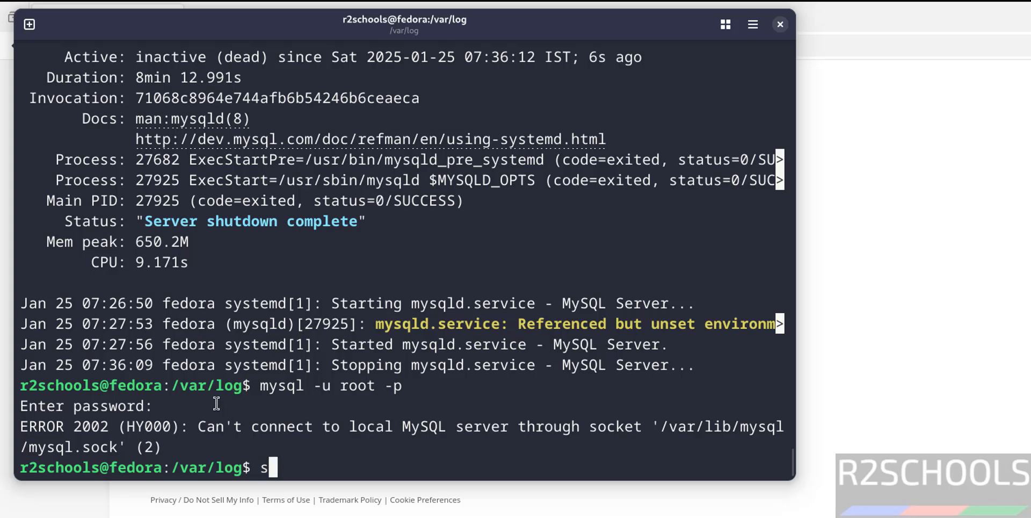
text(udo systecmt)
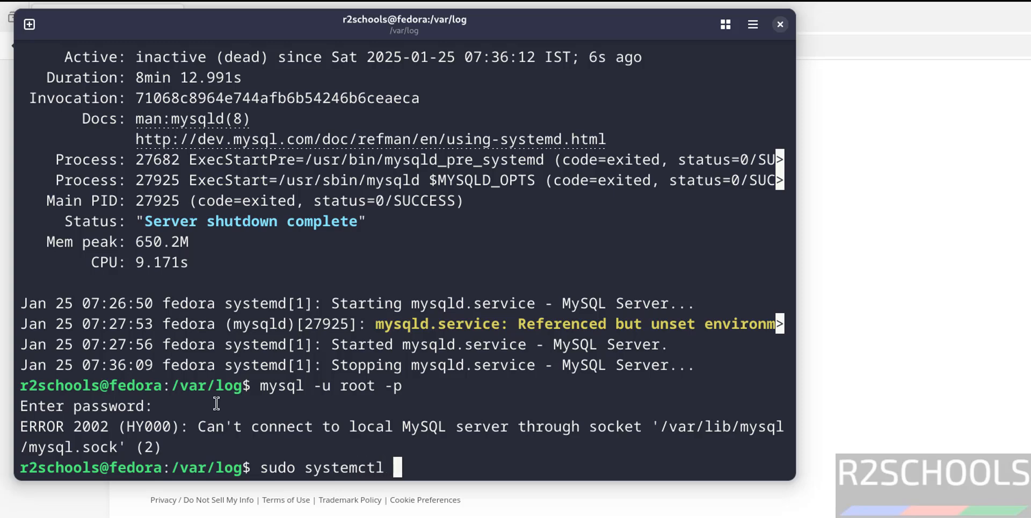
text(start)
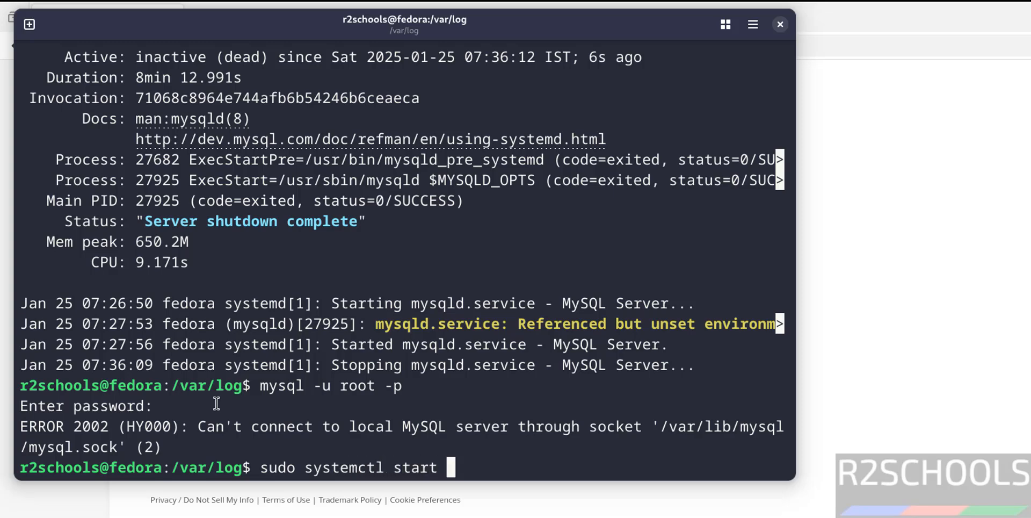
text(mys)
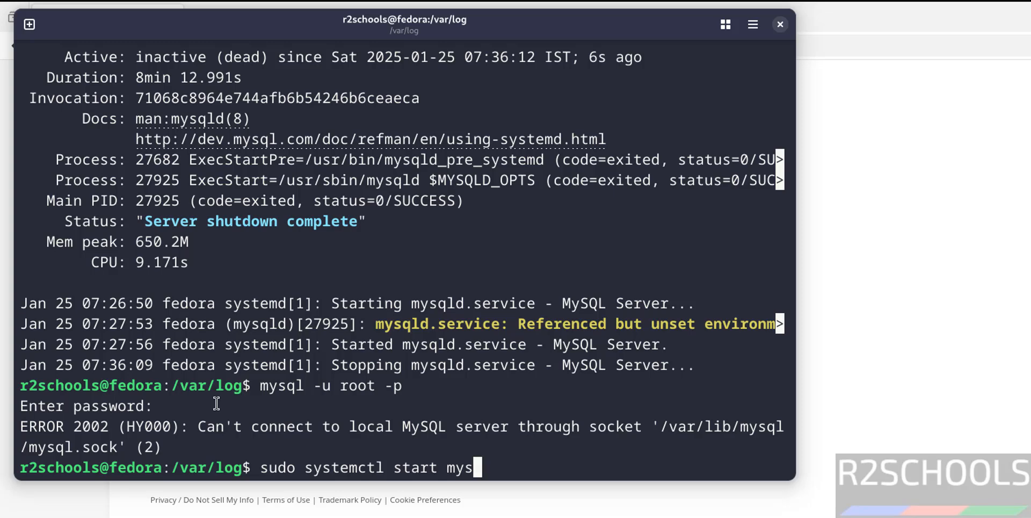
text(ld.service)
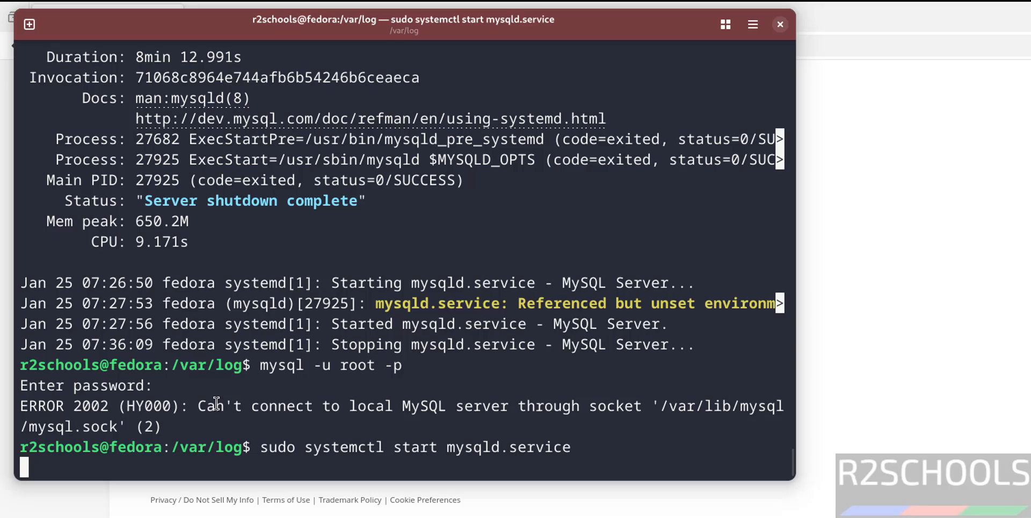
- Confirm mysqld status is active (running), restart it, and return to the home directory
text(sudo systemctl status mysqld)
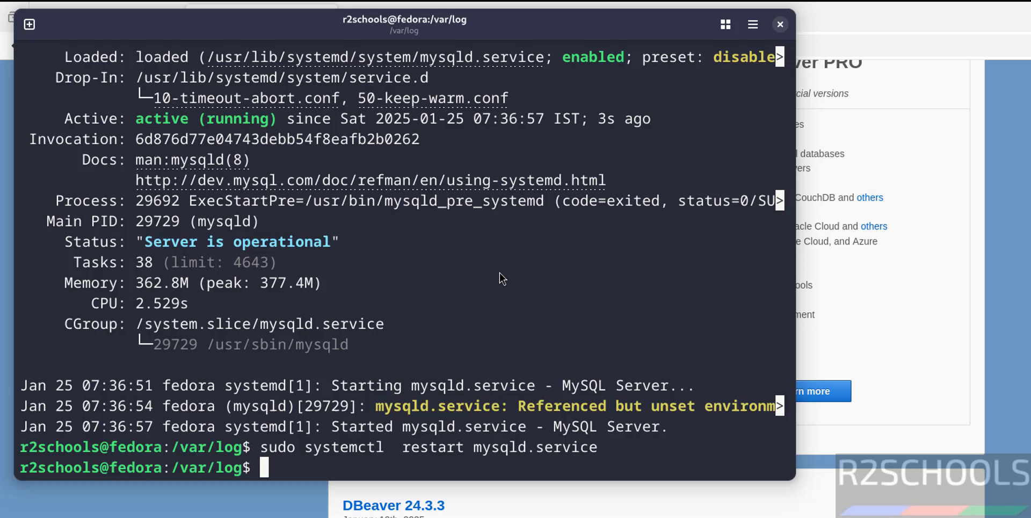
text(cd ~)
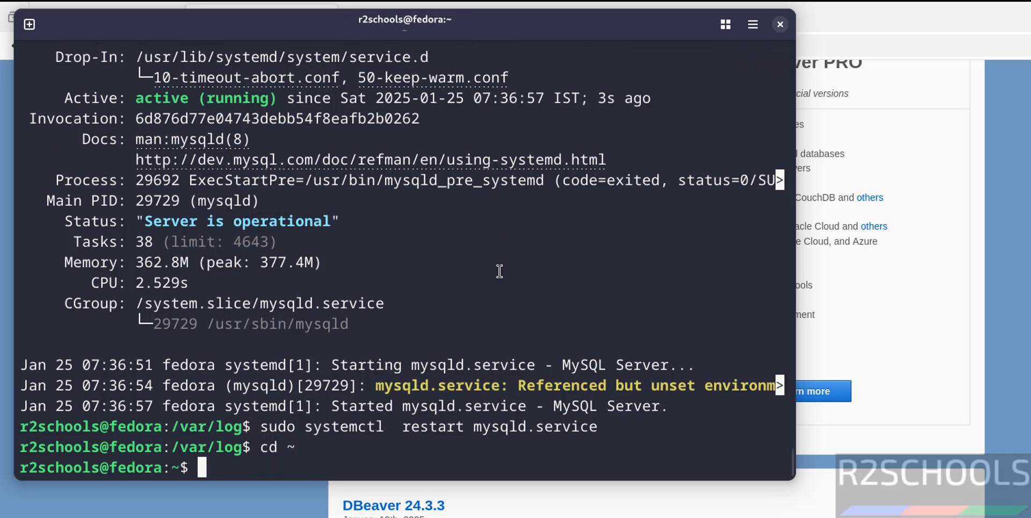
- In ~/Downloads, remove all .rpm installer files with rm *.rpm, leaving only the bundle tar
text(cd Downloads/)
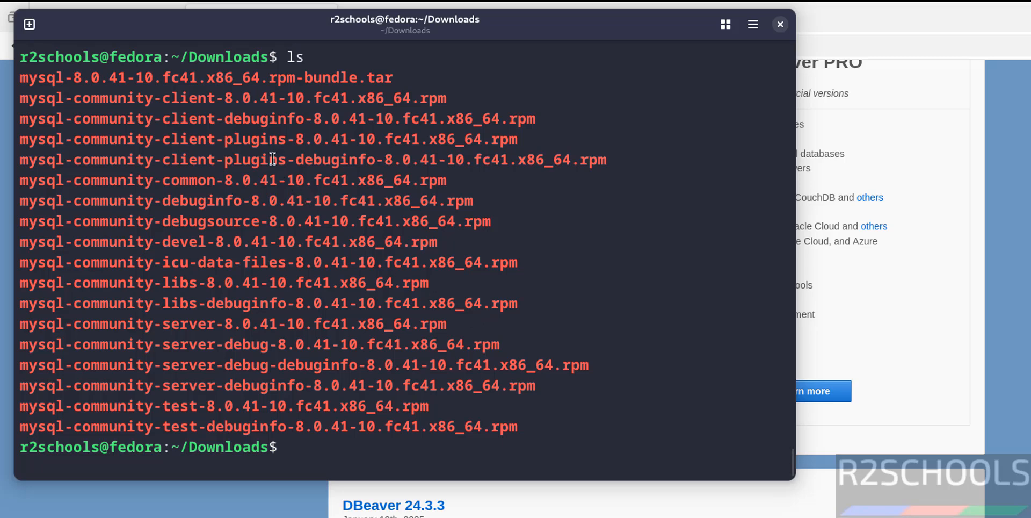
text(rm)
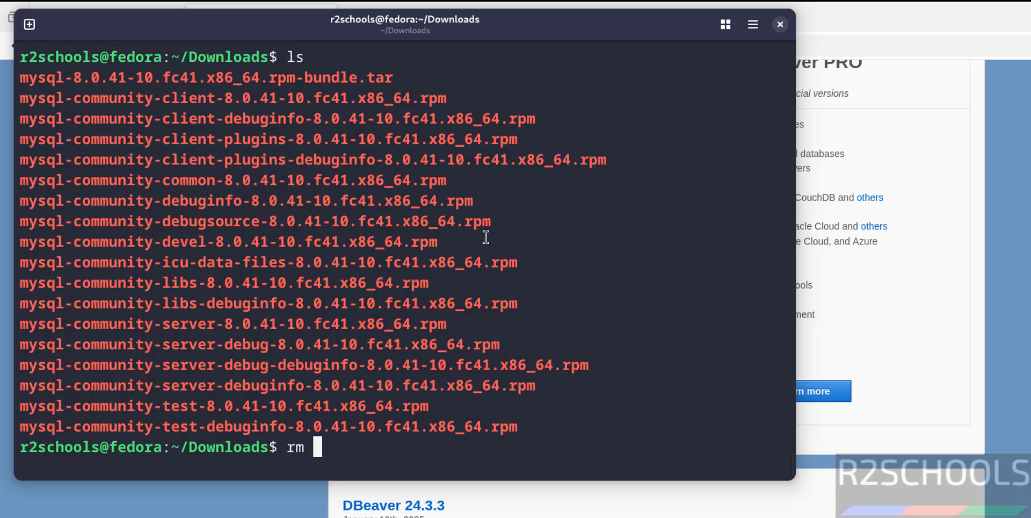
text(*.rpm)
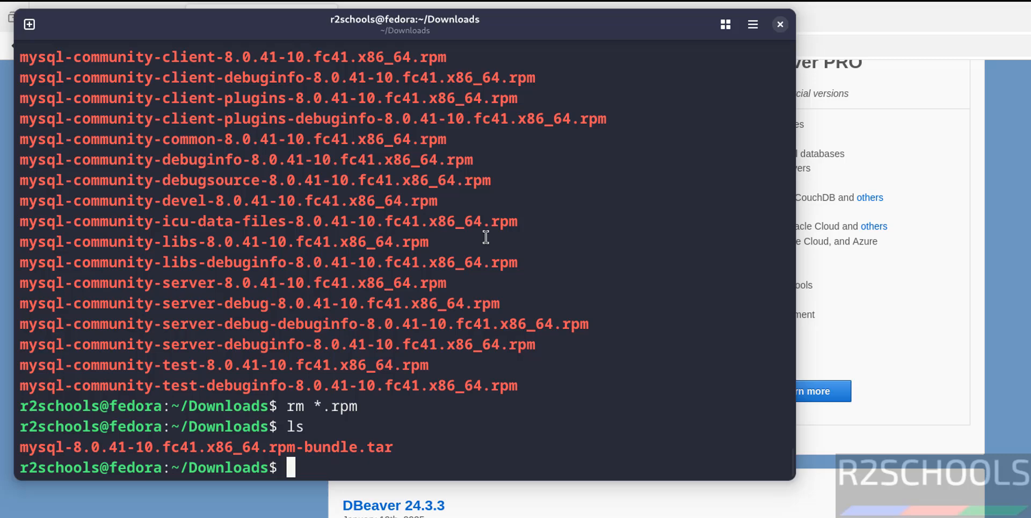
text(rm m)
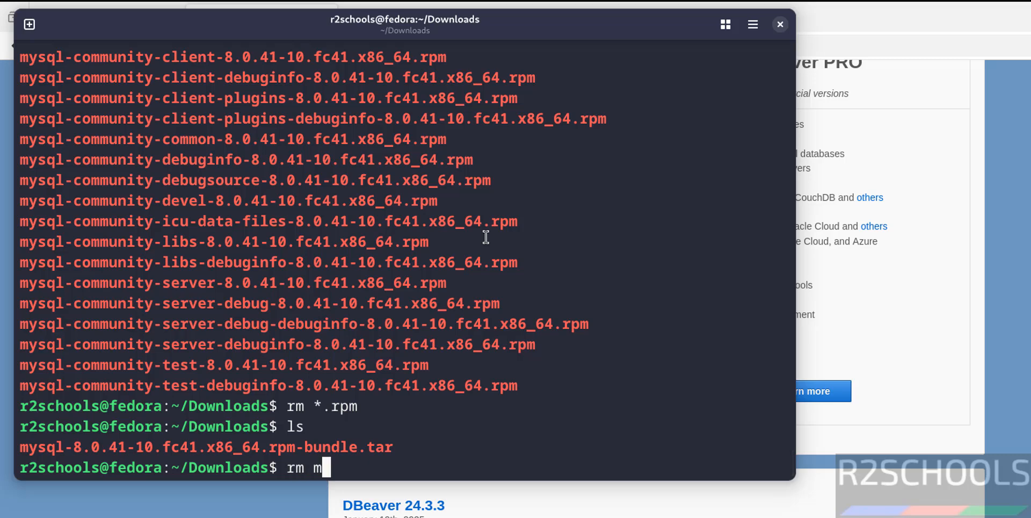